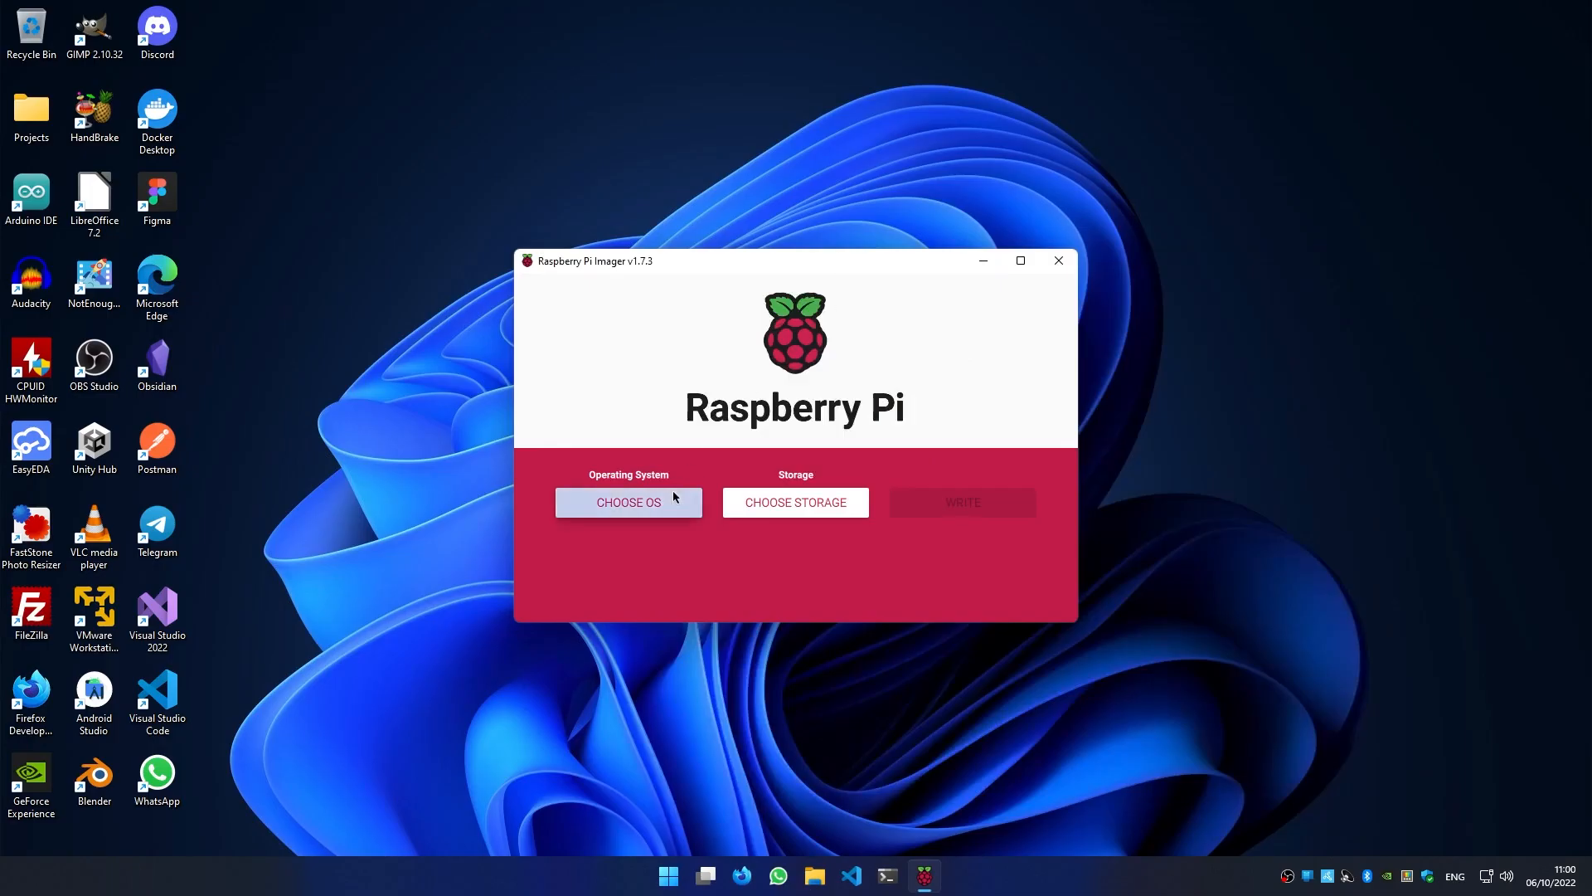
Choose Raspberry Pi OS Lite (64-bit) from the operating system list.
{"action": "left_click", "coordinate": [627, 500]}
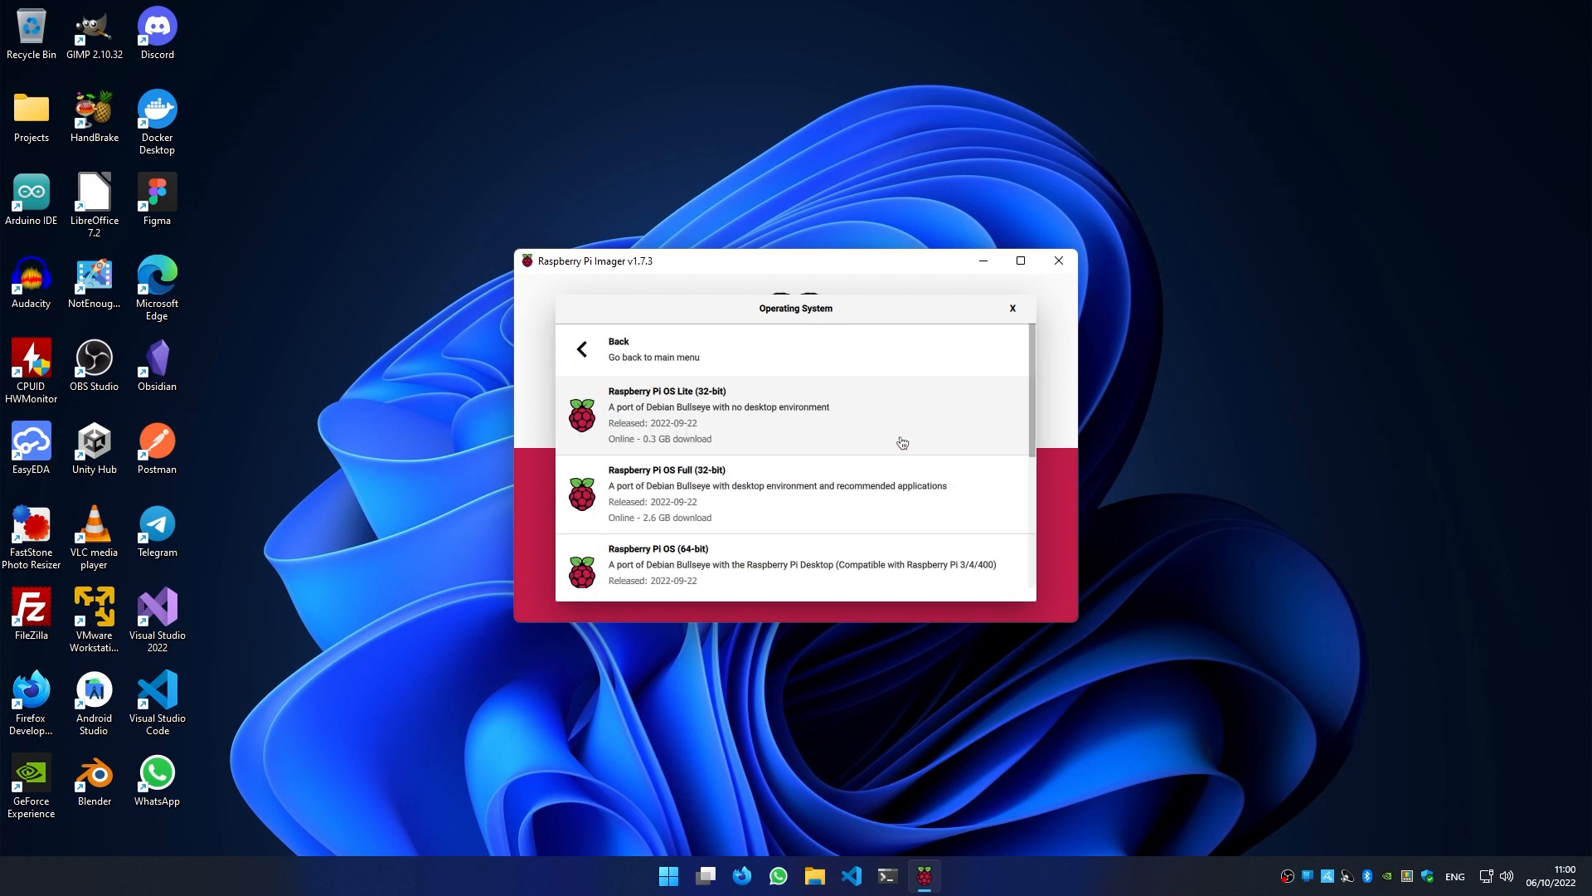
{"action": "scroll", "scroll_direction": "down", "scroll_amount": 3}
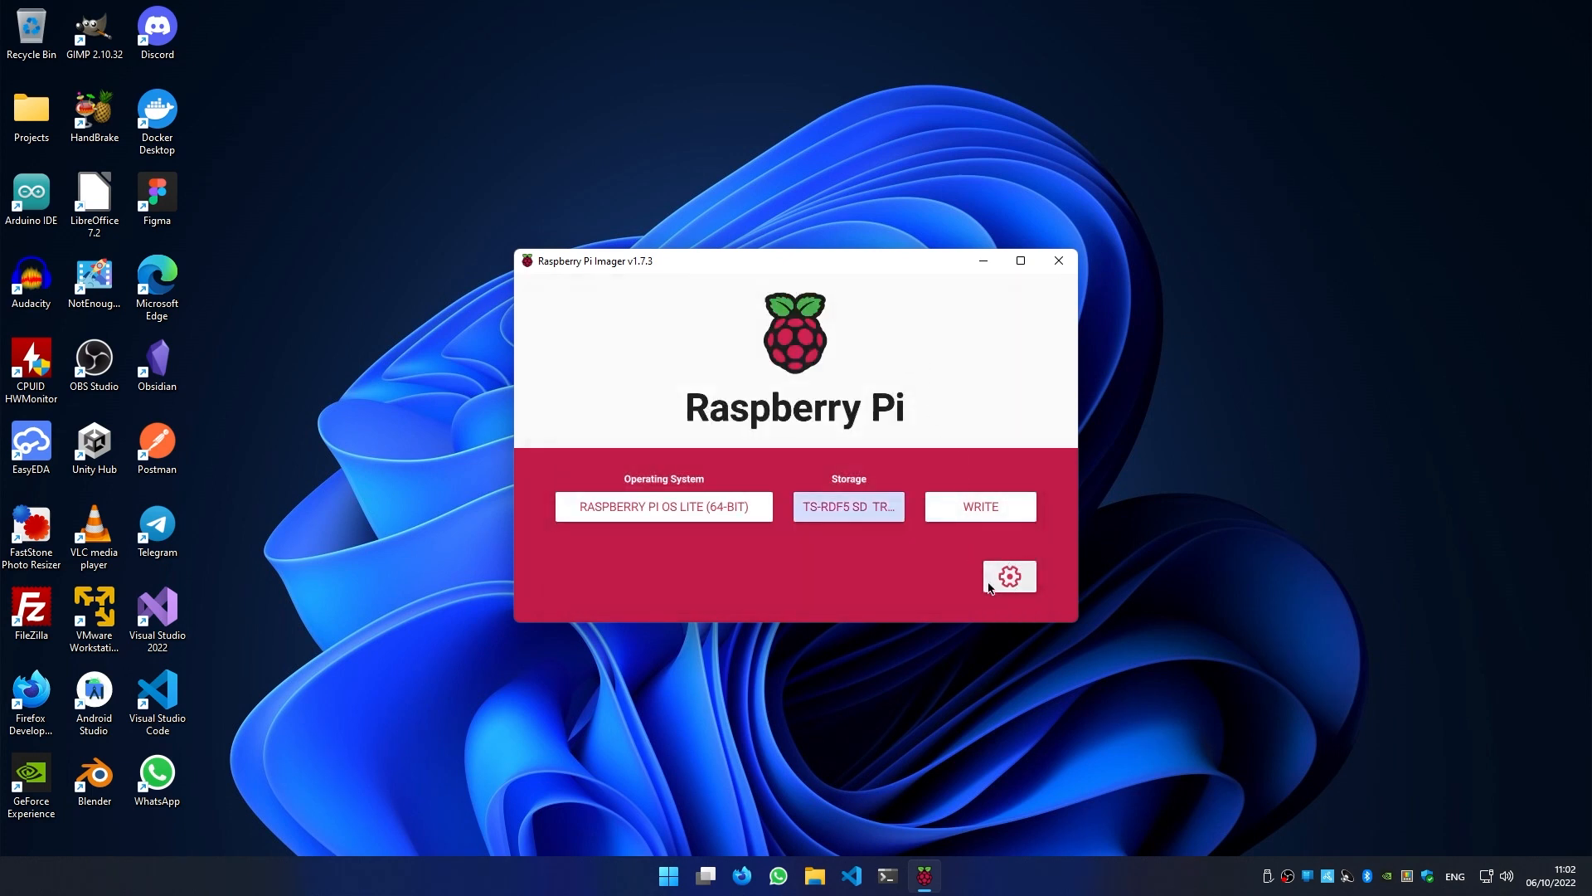
In advanced options, set hostname raspberry and enable SSH with password authentication.
{"action": "left_click", "coordinate": [1007, 576]}
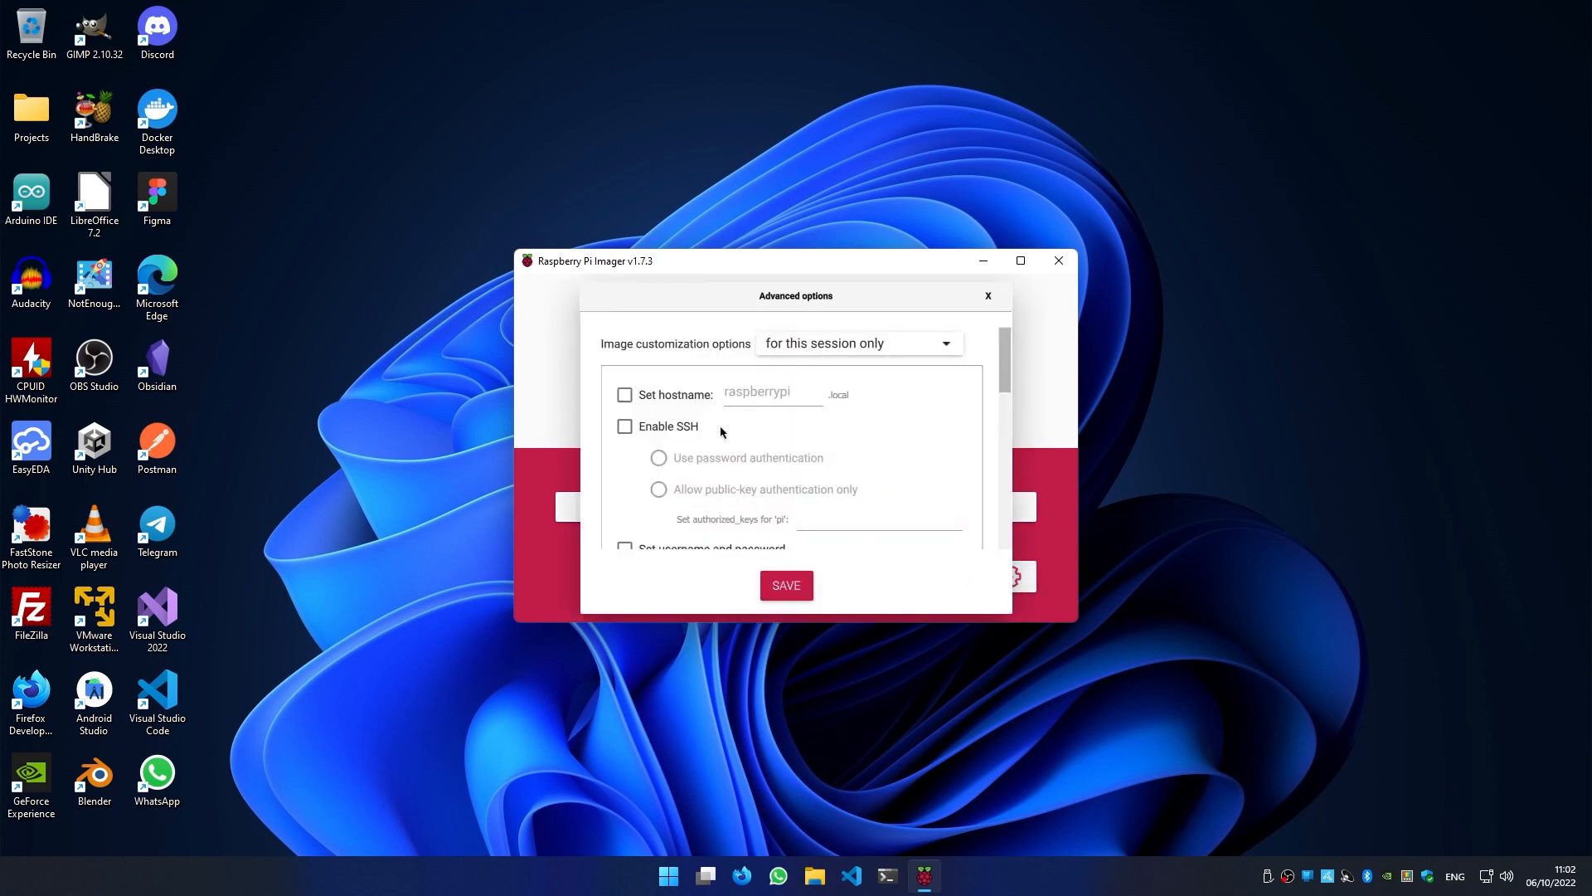
{"action": "left_click", "coordinate": [623, 394]}
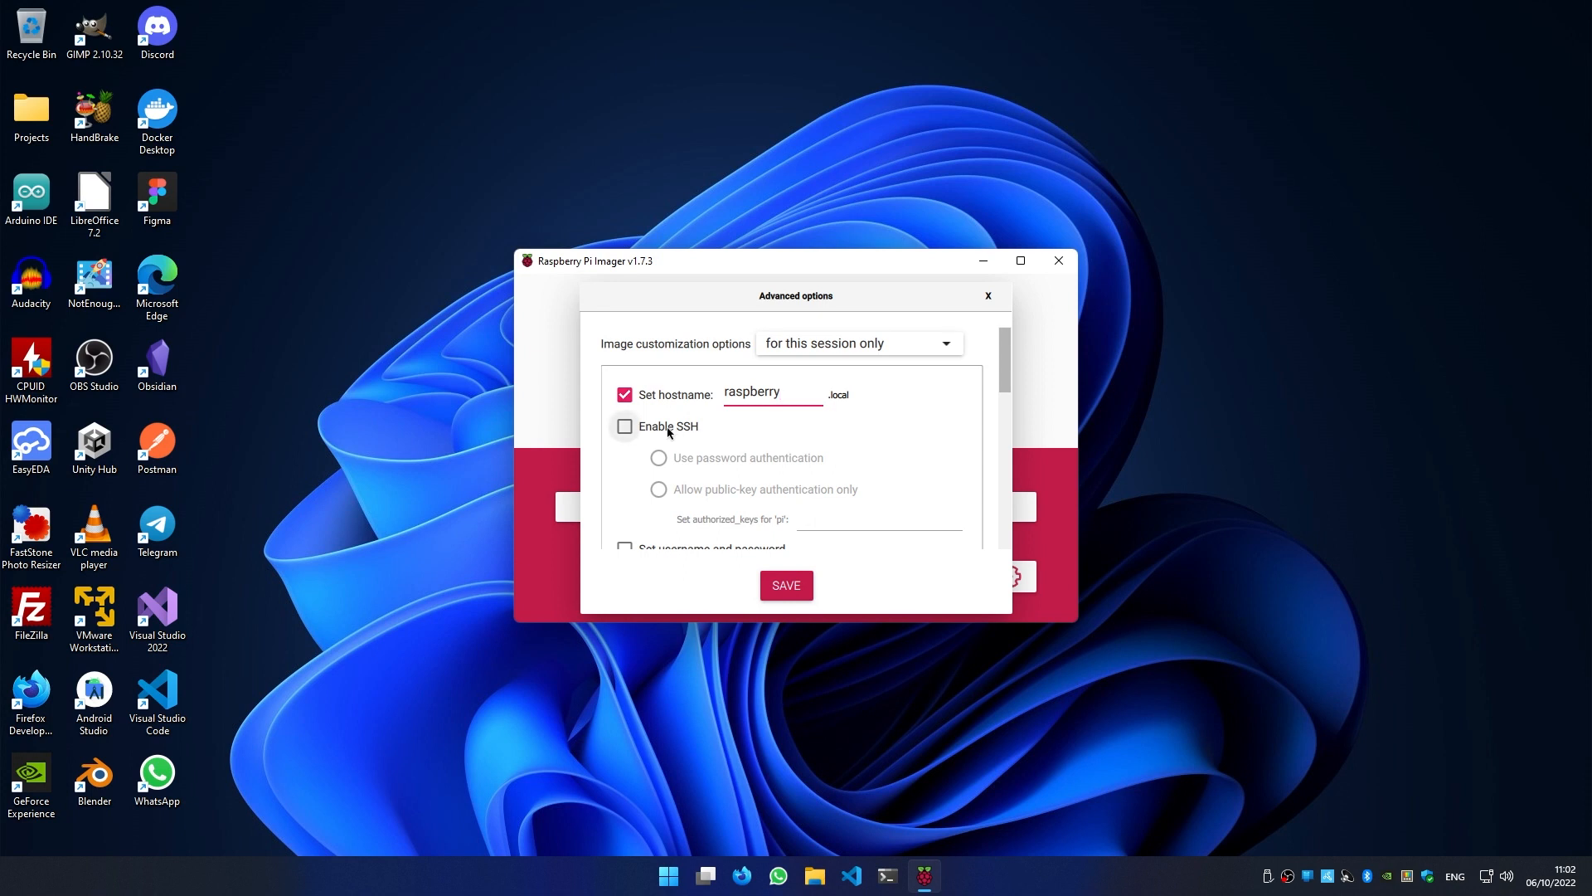
{"action": "left_click", "coordinate": [801, 392]}
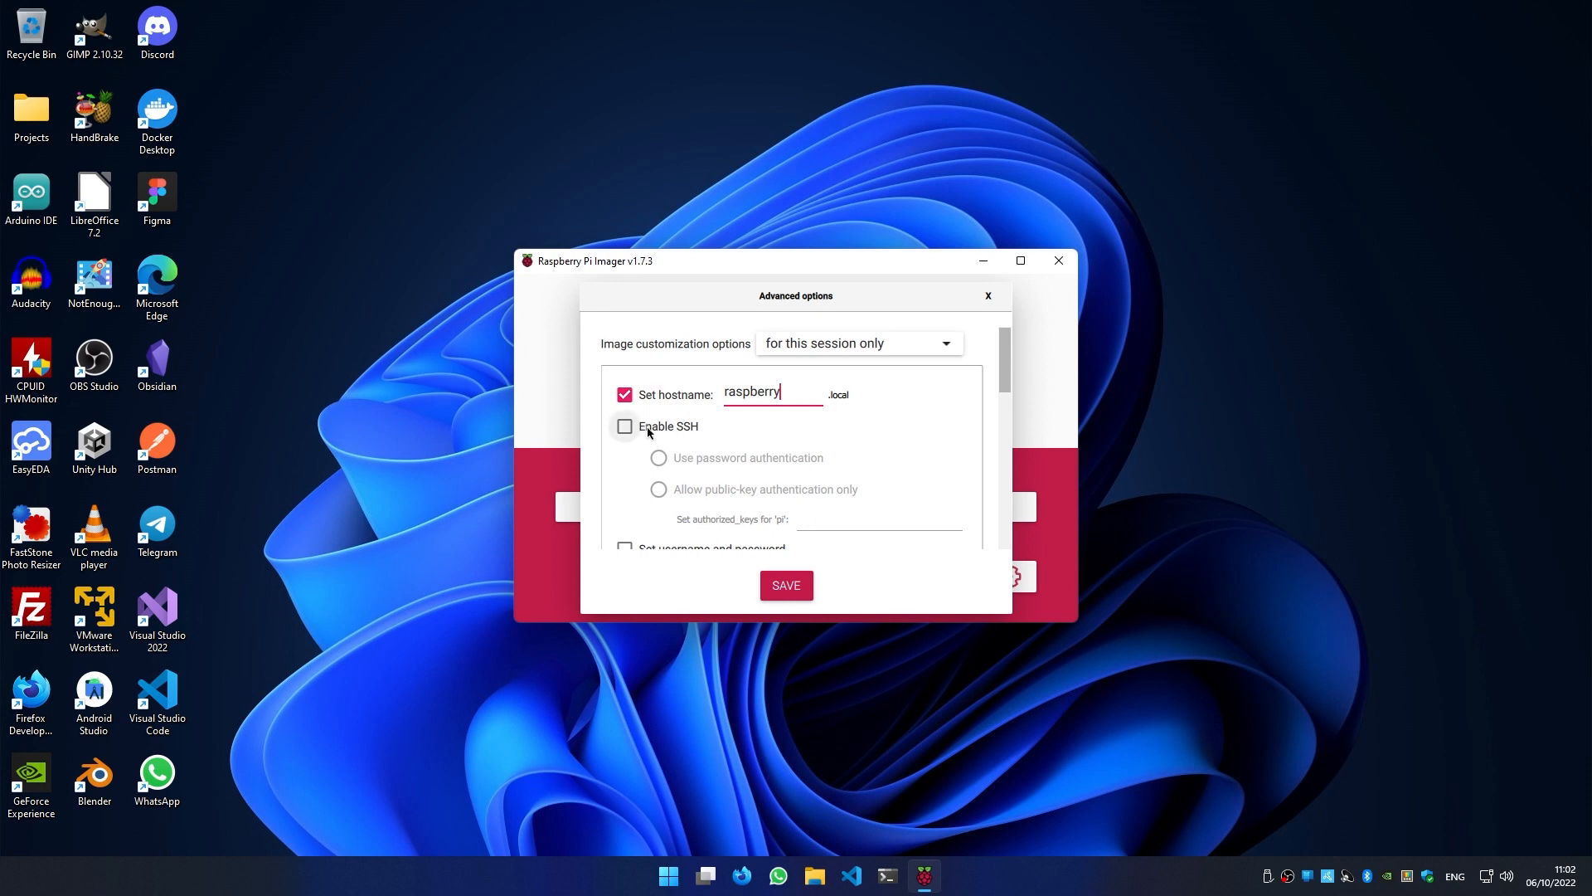
{"action": "left_click", "coordinate": [626, 427]}
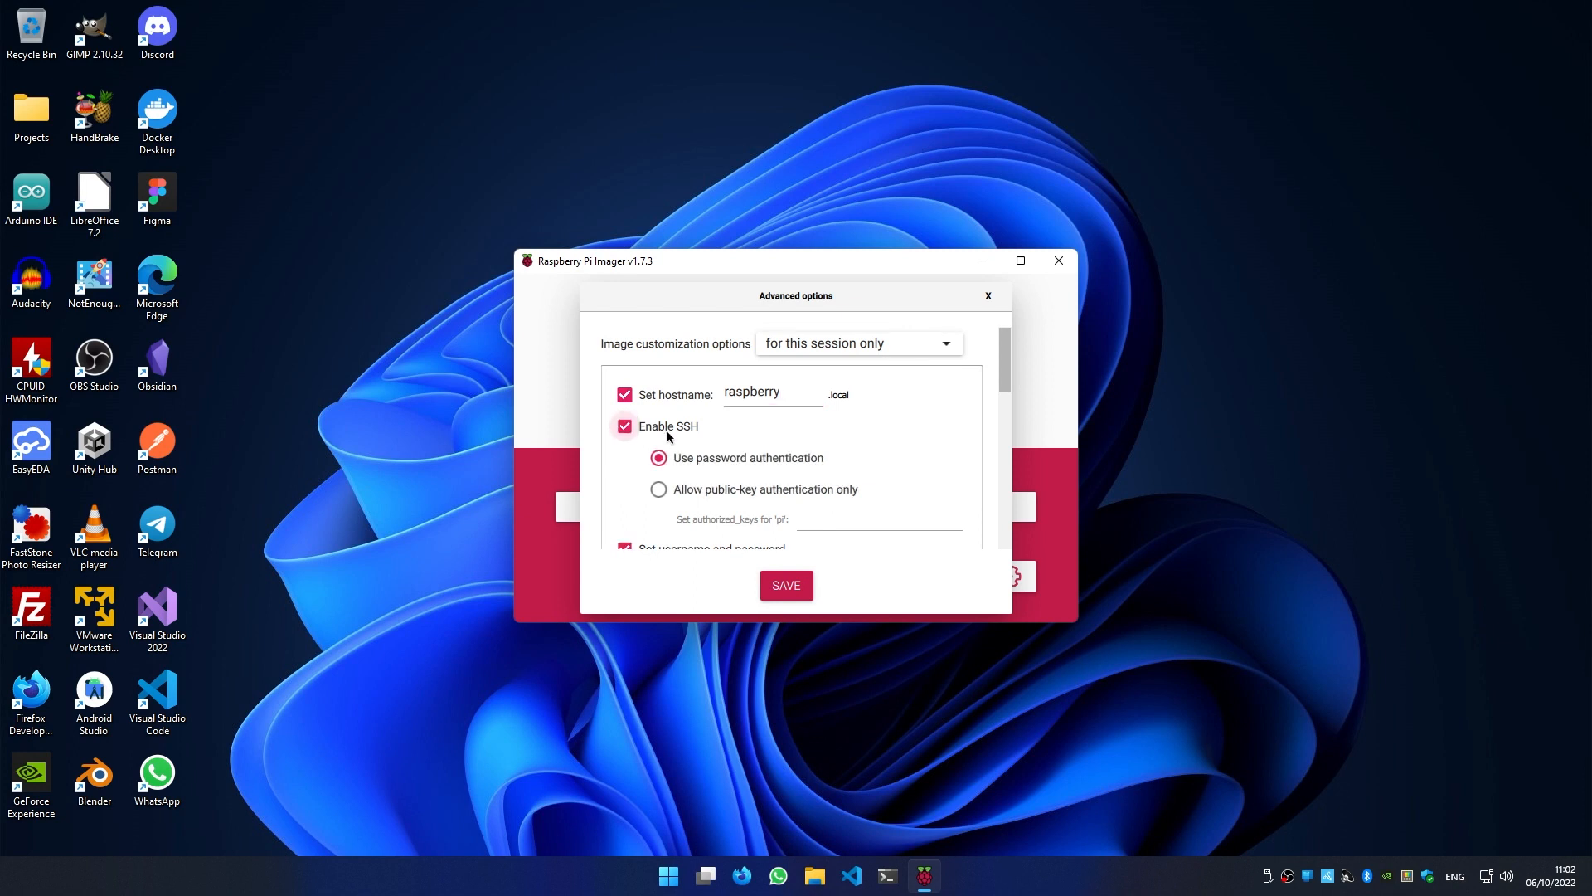
{"action": "left_click", "coordinate": [659, 458]}
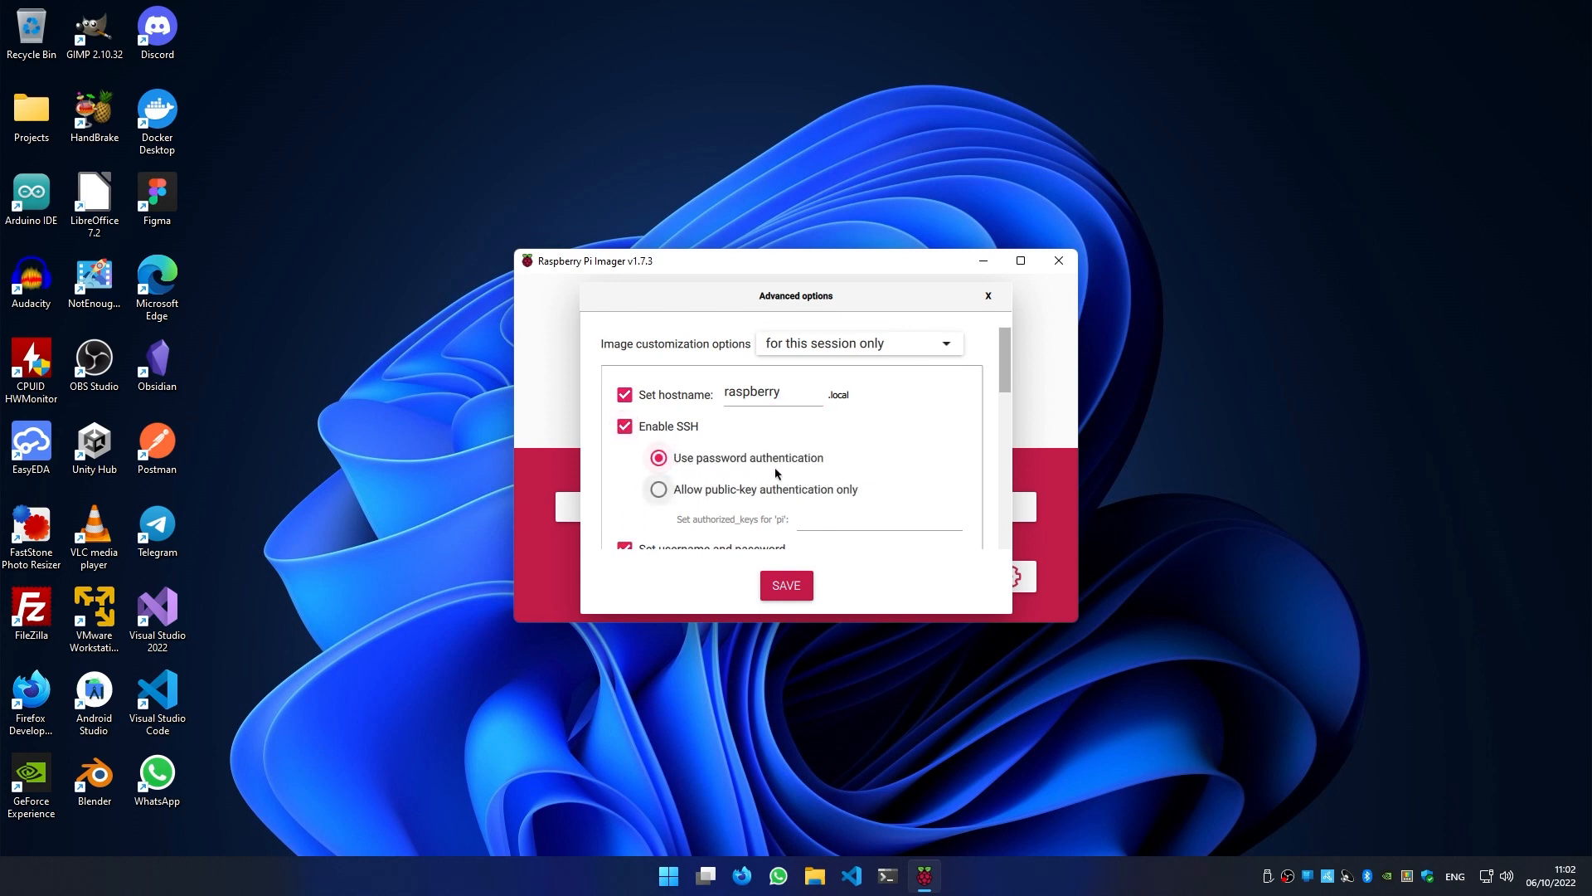
{"action": "mouse_move", "coordinate": [871, 470]}
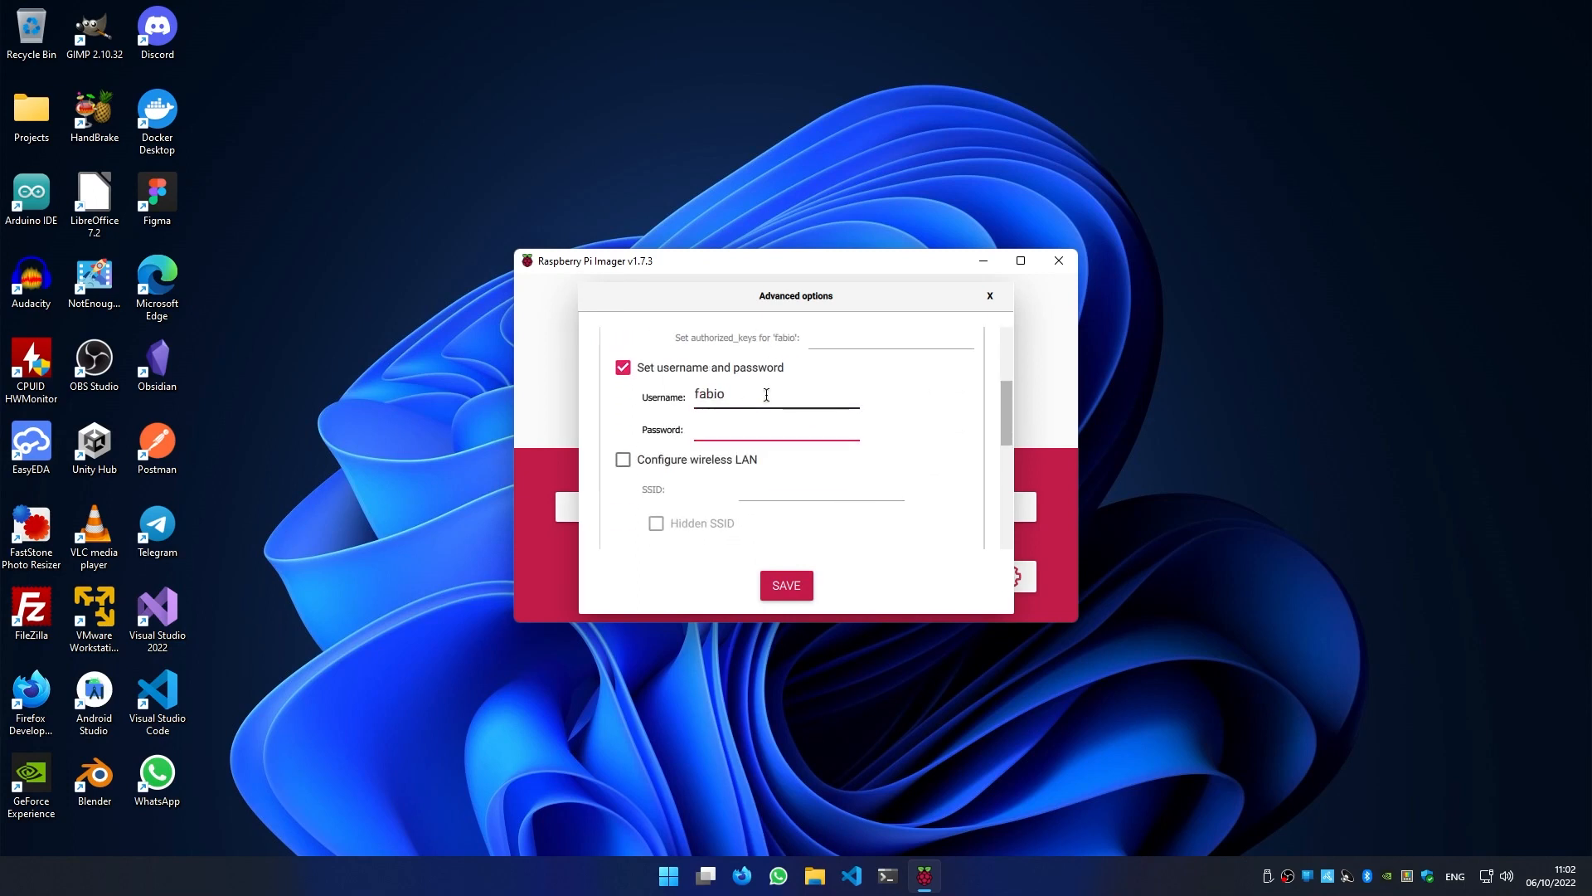
Enter the wireless LAN SSID and password, then save the customization settings.
{"action": "scroll", "scroll_direction": "down", "scroll_amount": 3}
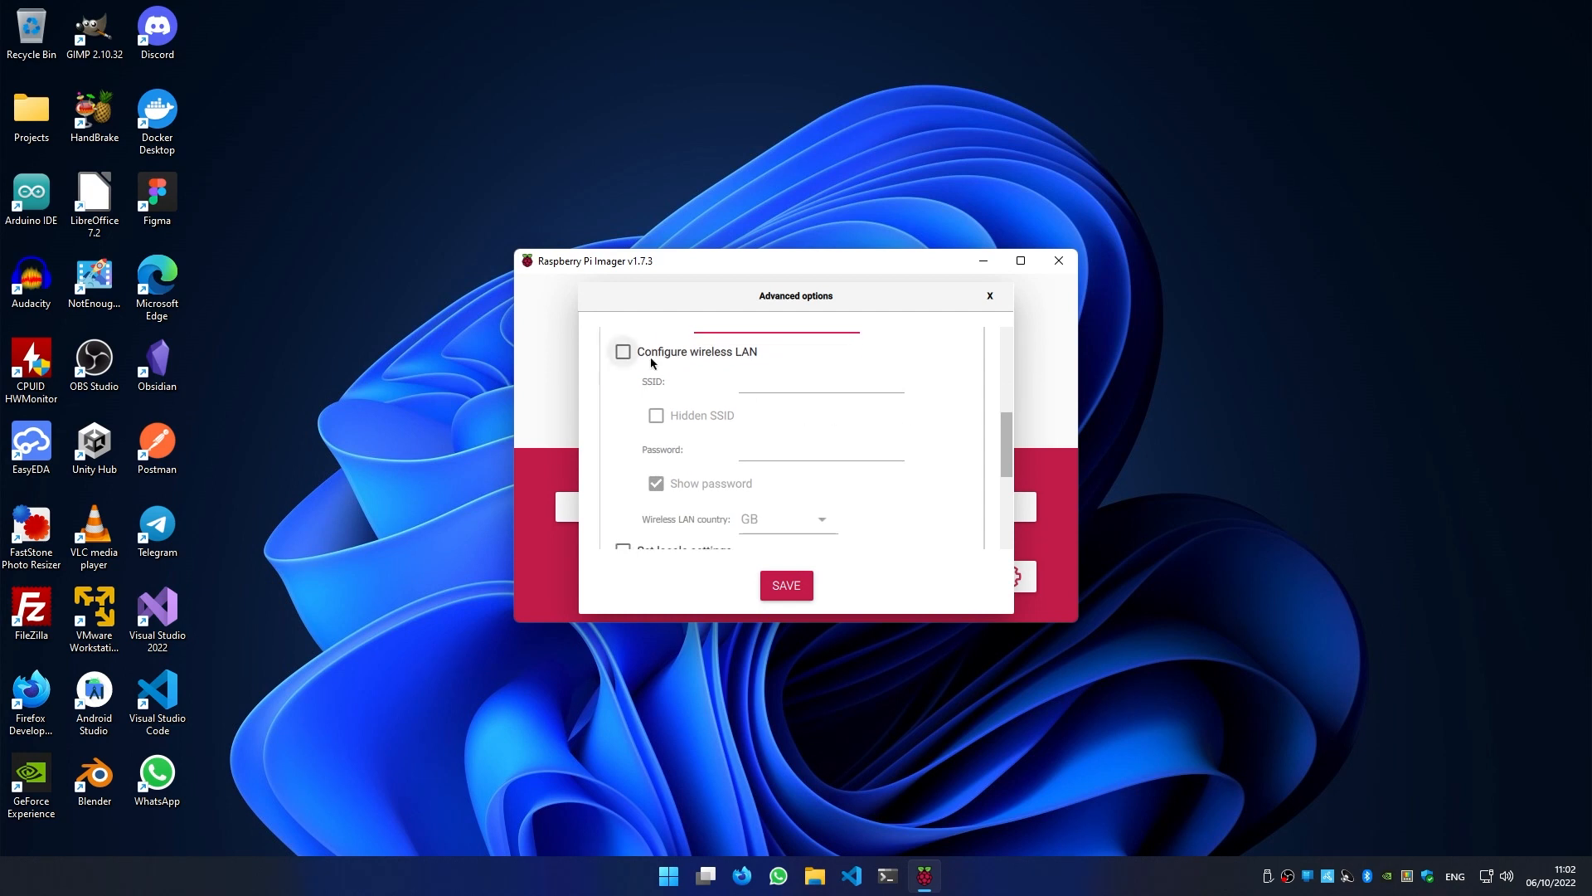
{"action": "type", "text": "your w"}
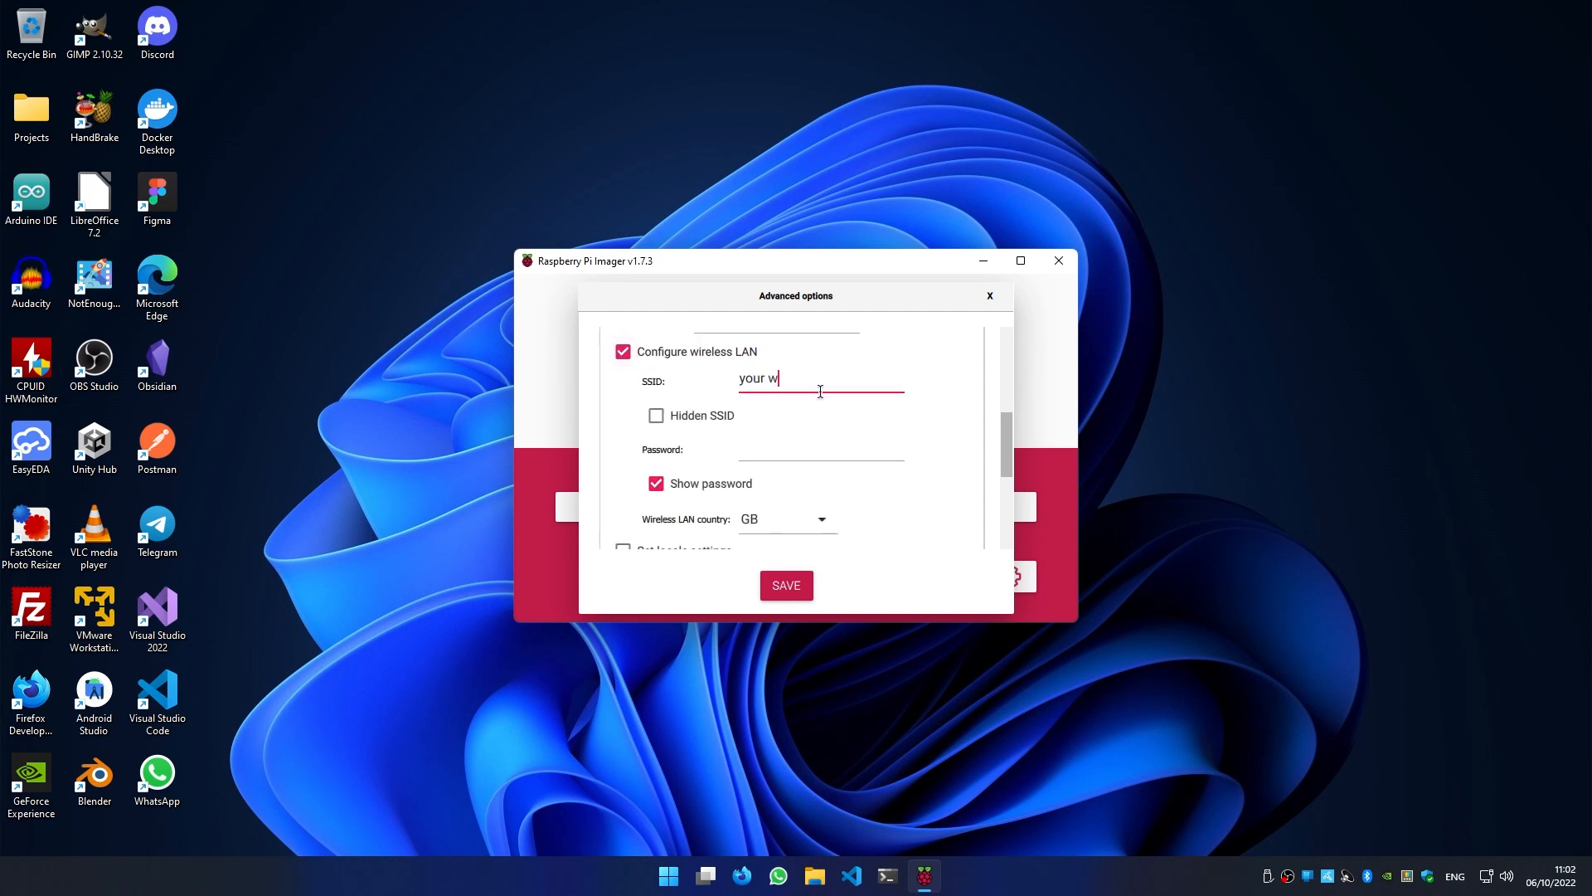
{"action": "type", "text": "password"}
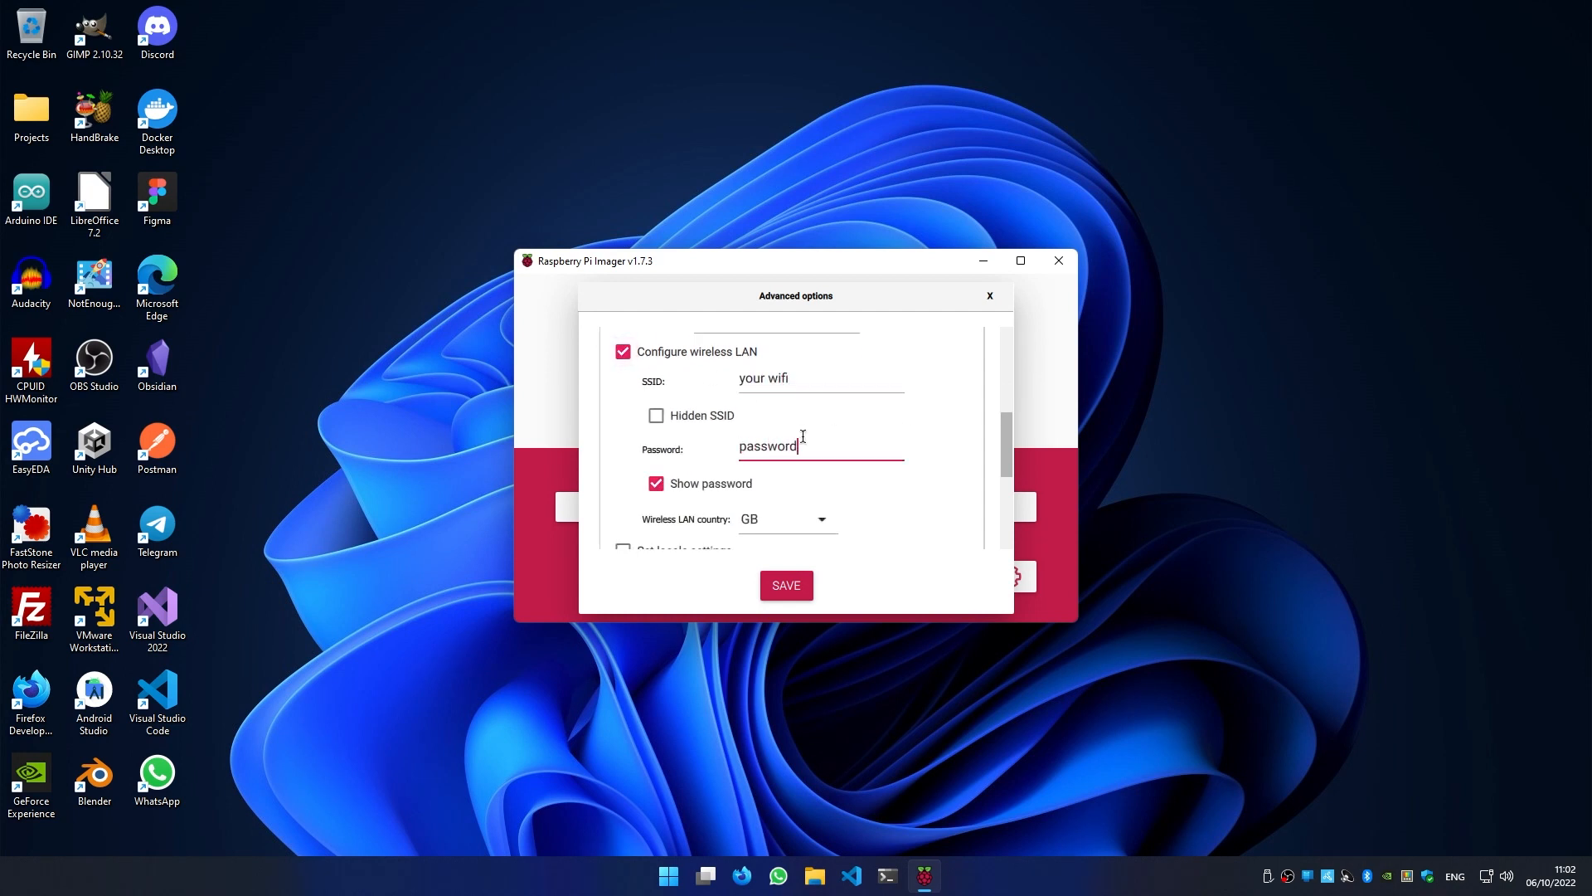
{"action": "left_click", "coordinate": [785, 586]}
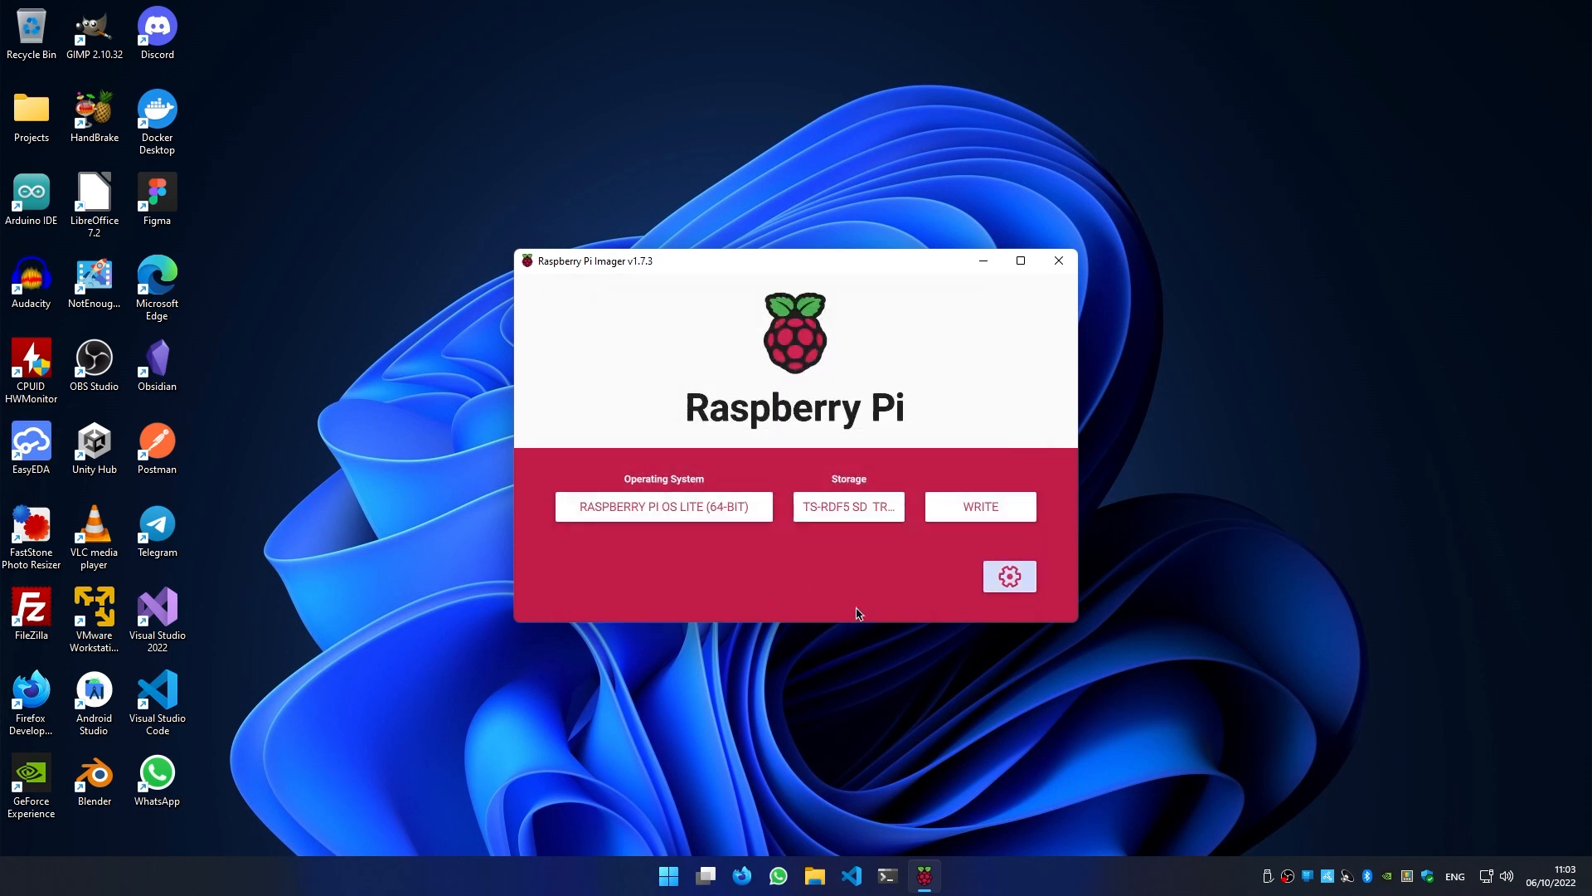
Write the image to the SD card and dismiss the Write Successful notice.
{"action": "left_click", "coordinate": [978, 506]}
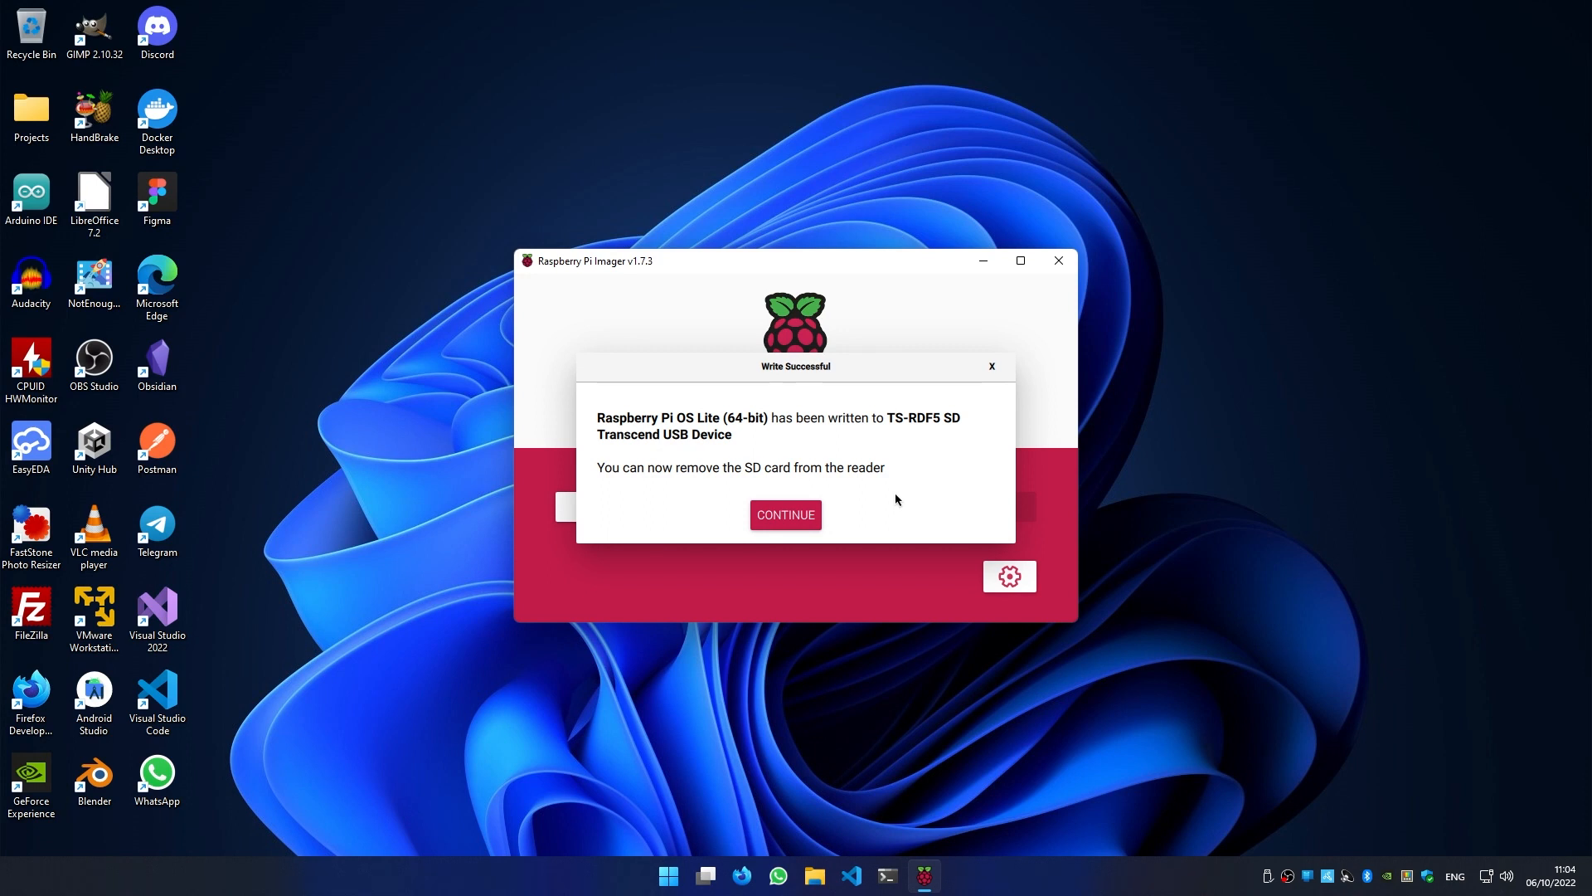
{"action": "left_click", "coordinate": [785, 514]}
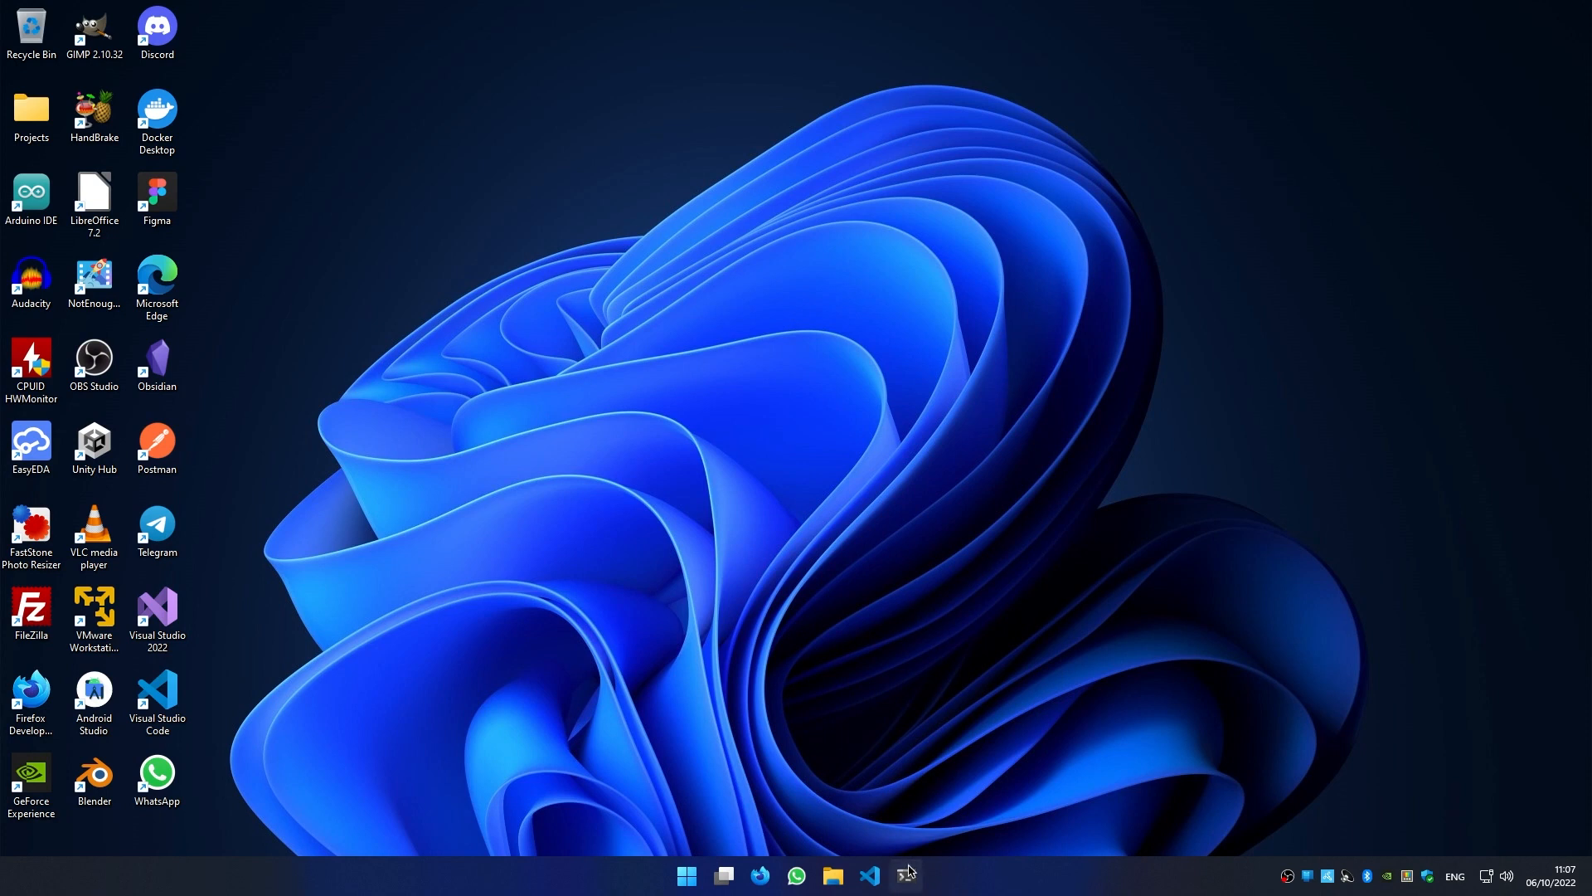
{"action": "type", "text": "ssh"}
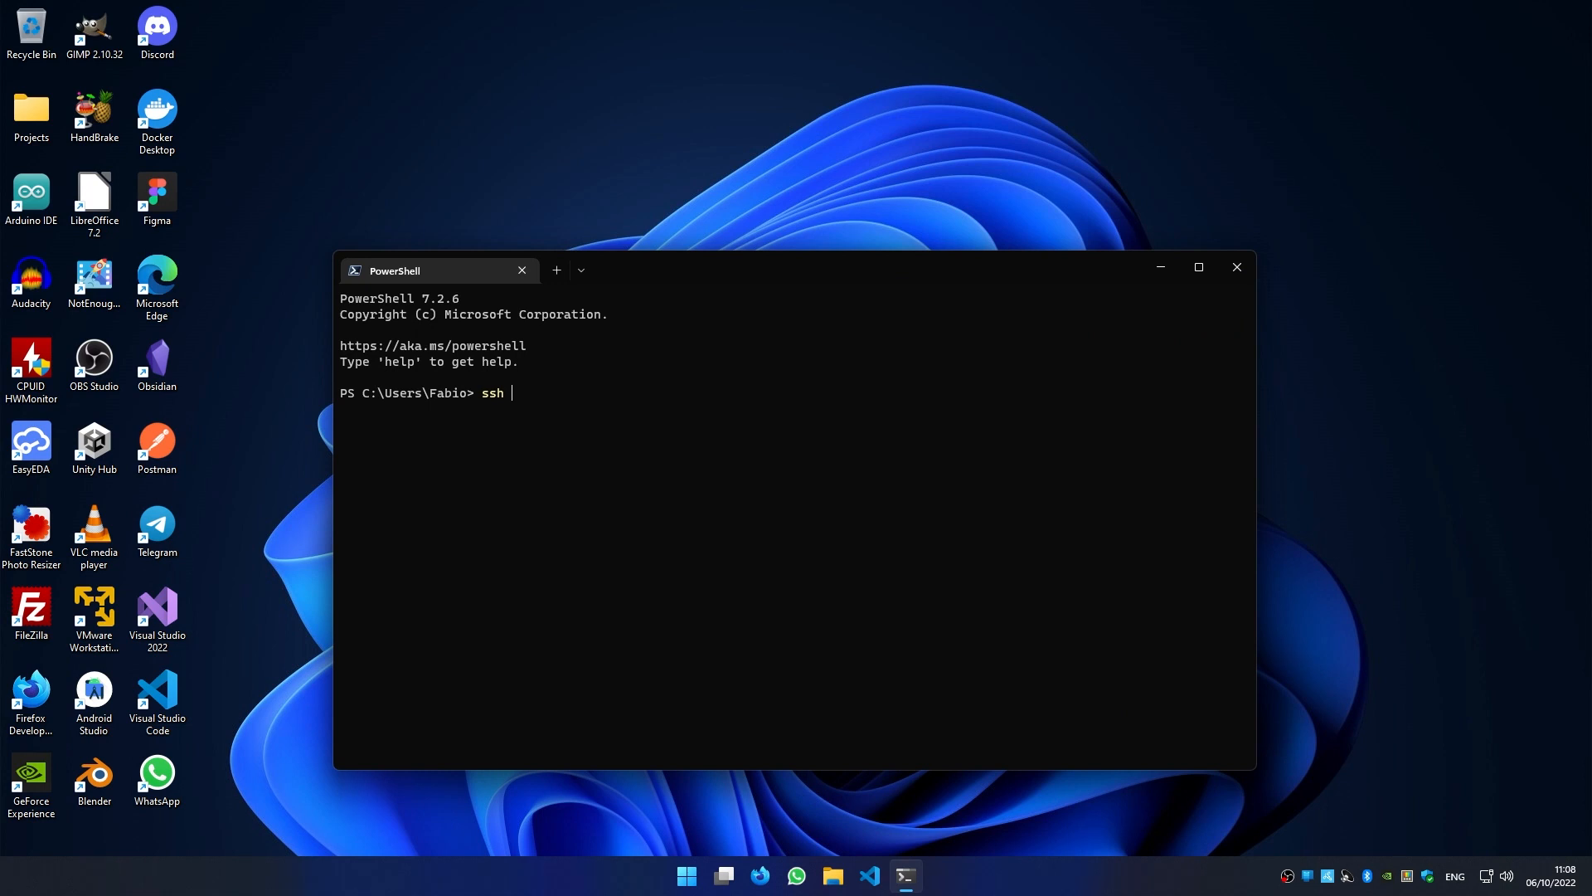
{"action": "type", "text": "fabio@"}
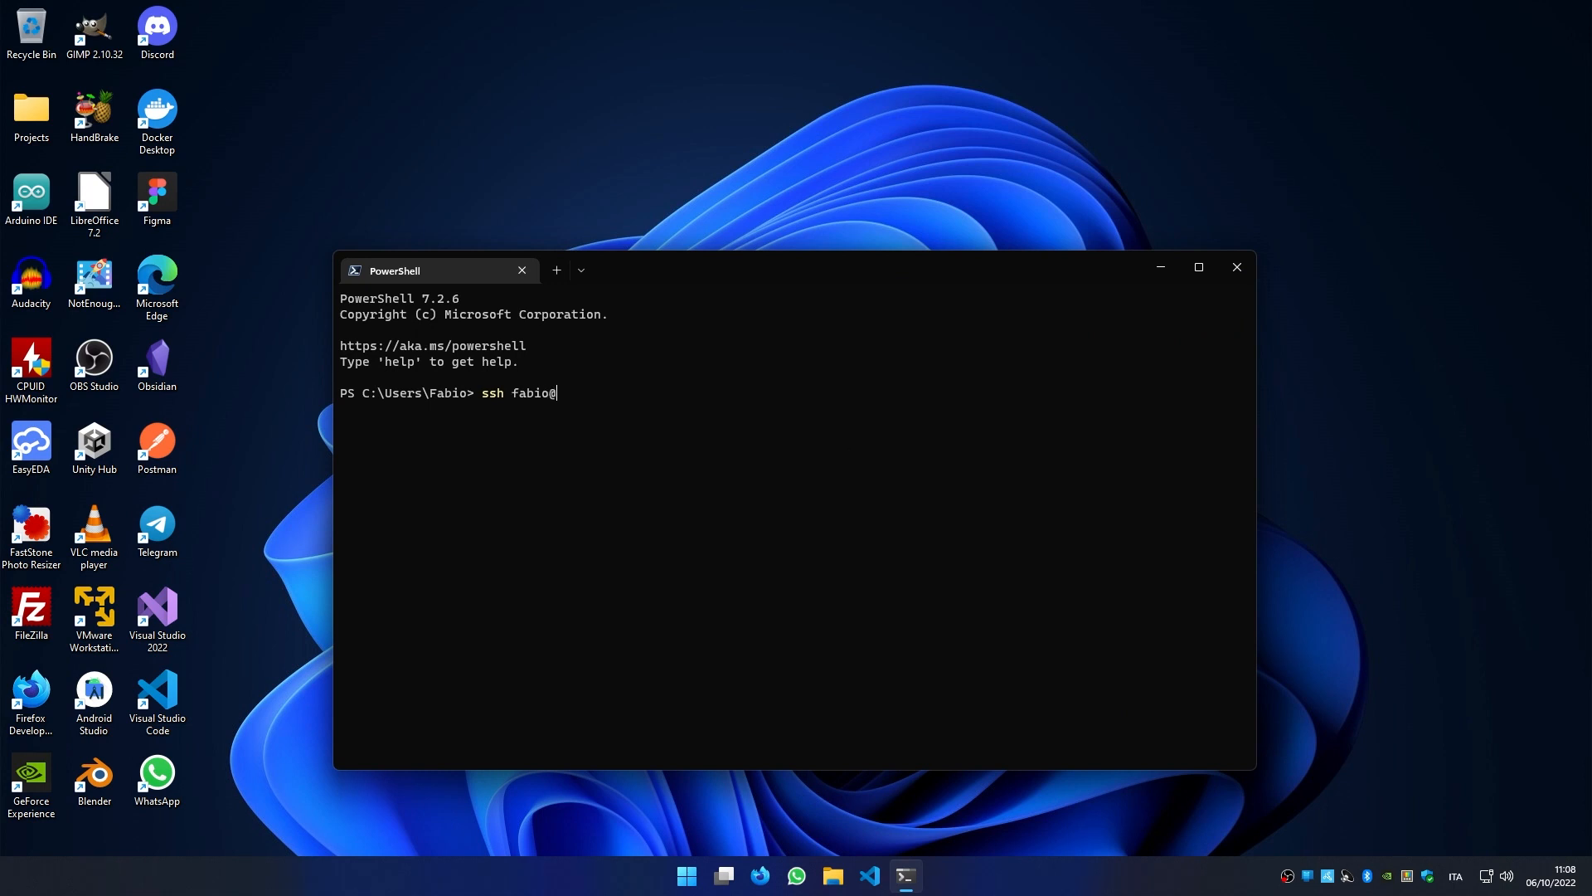
{"action": "type", "text": "192.168."}
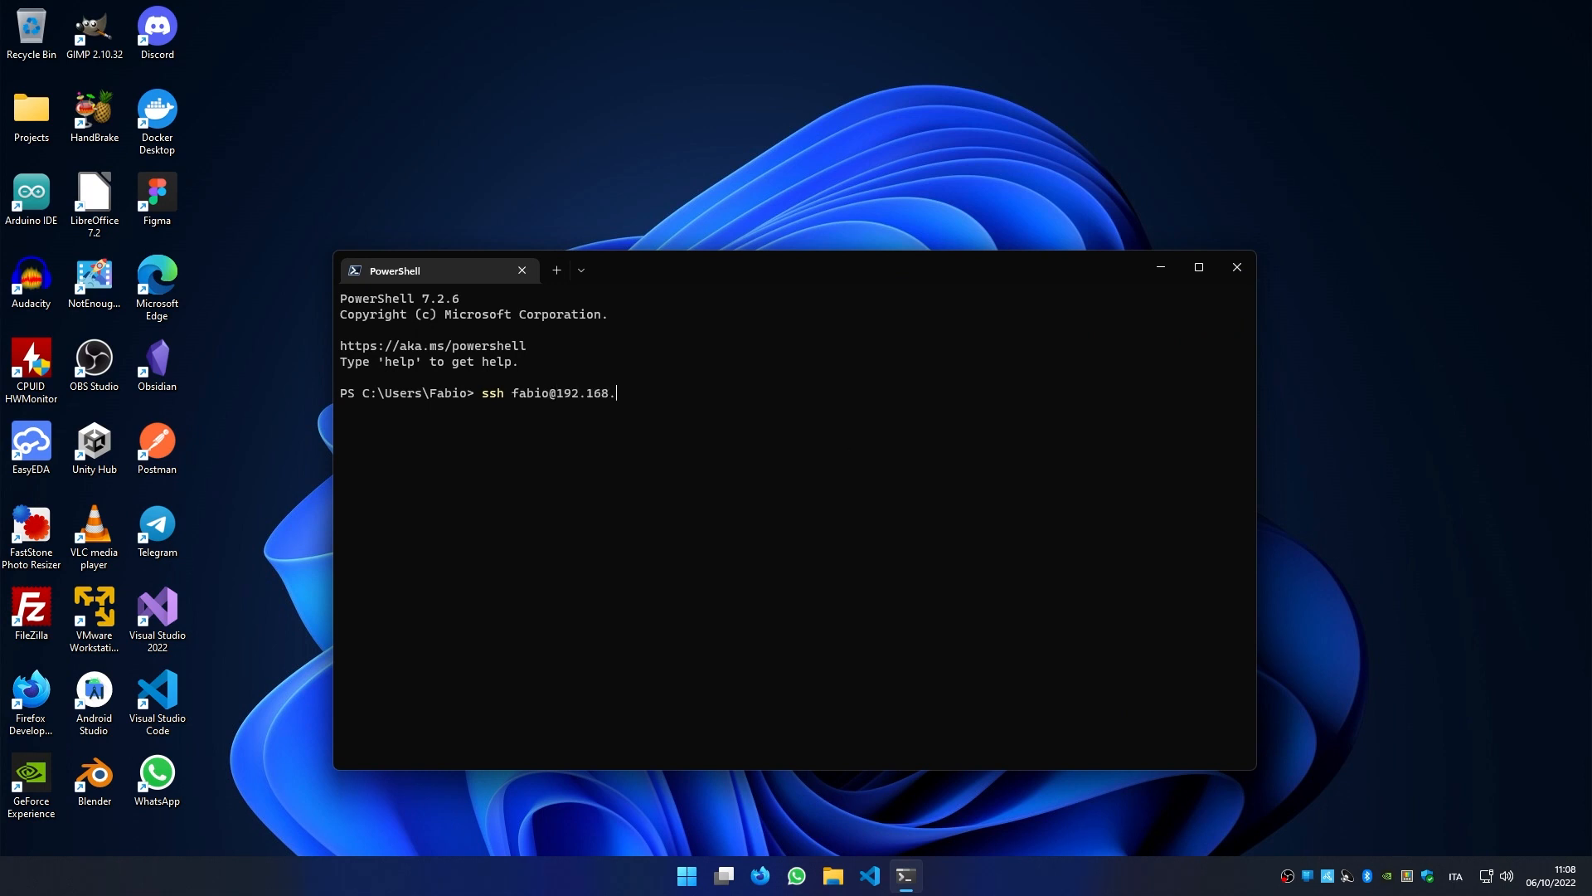
{"action": "key", "text": "Enter"}
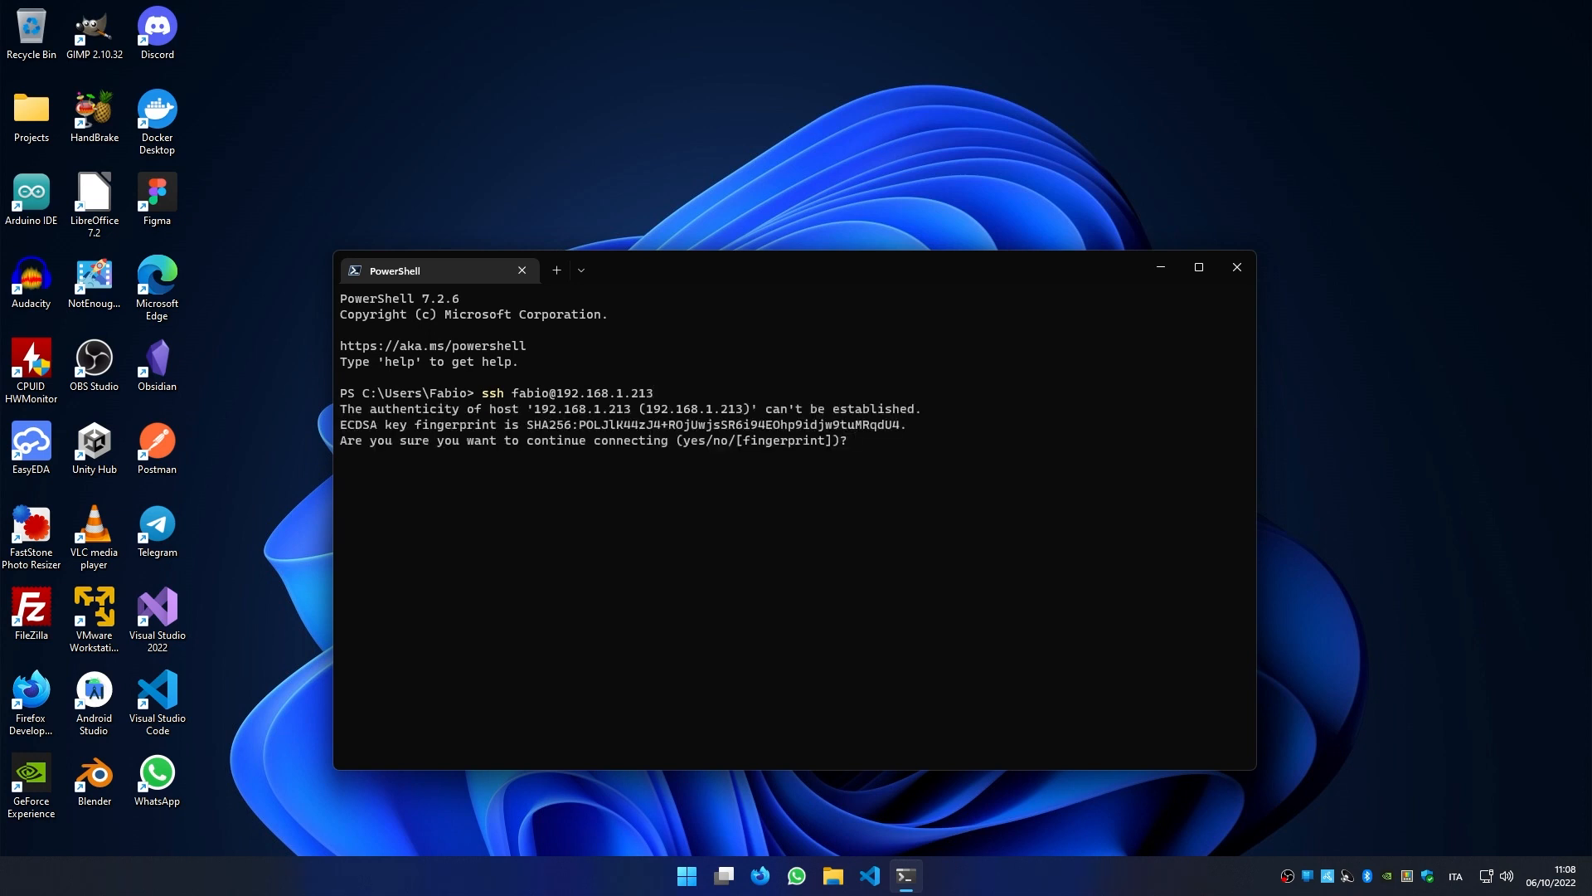
{"action": "type", "text": "yes"}
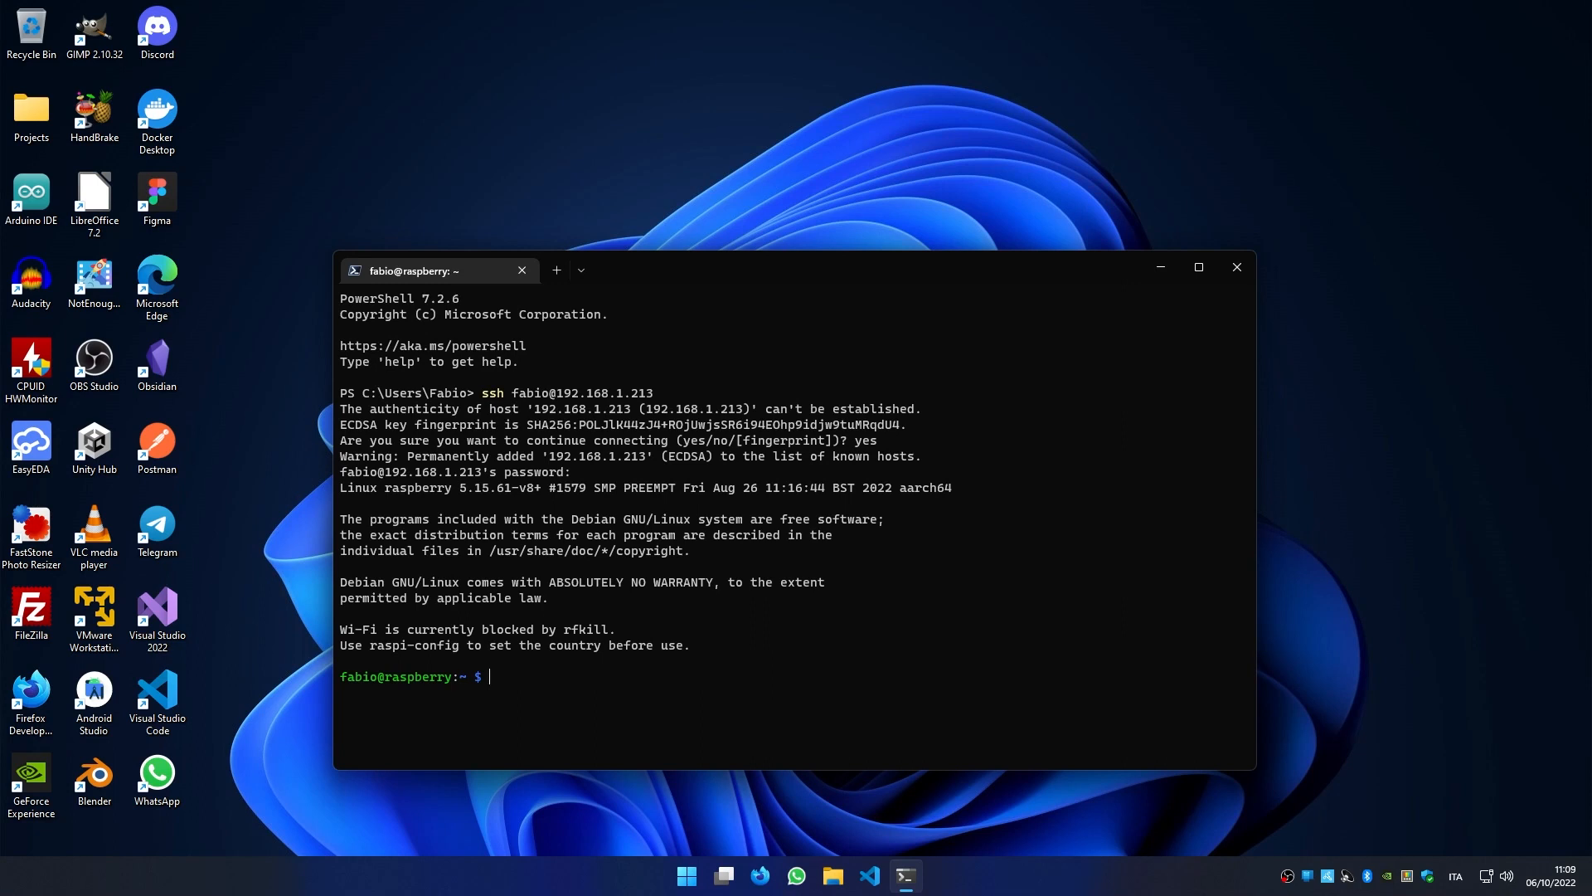
Run sudo apt-get update && sudo apt-get upgrade -y on the Pi.
{"action": "type", "text": "sudo apt-"}
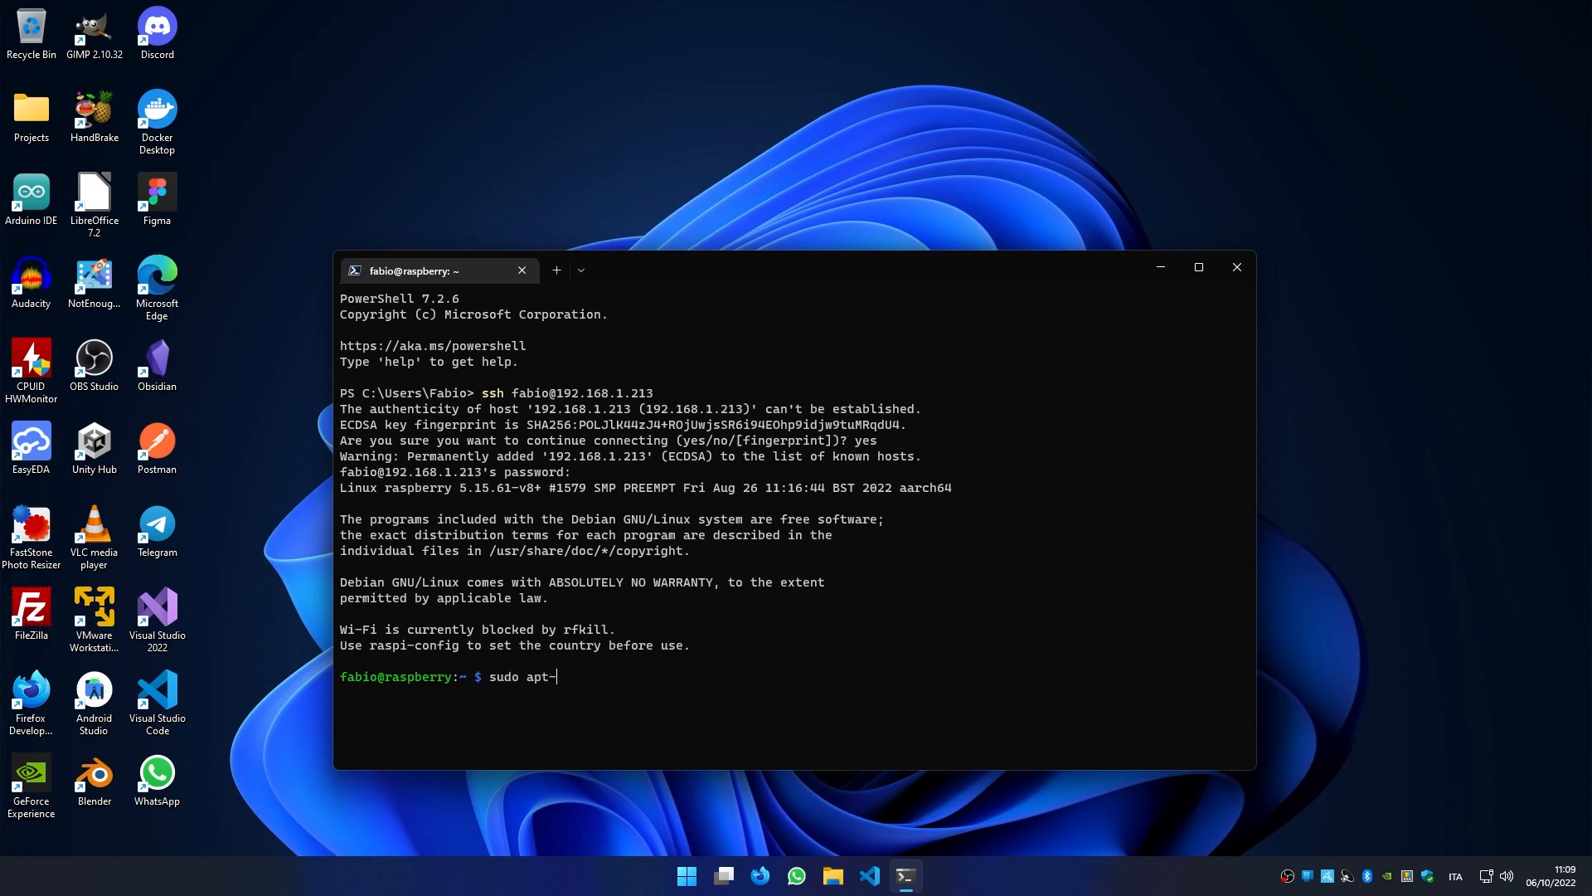
{"action": "type", "text": "get"}
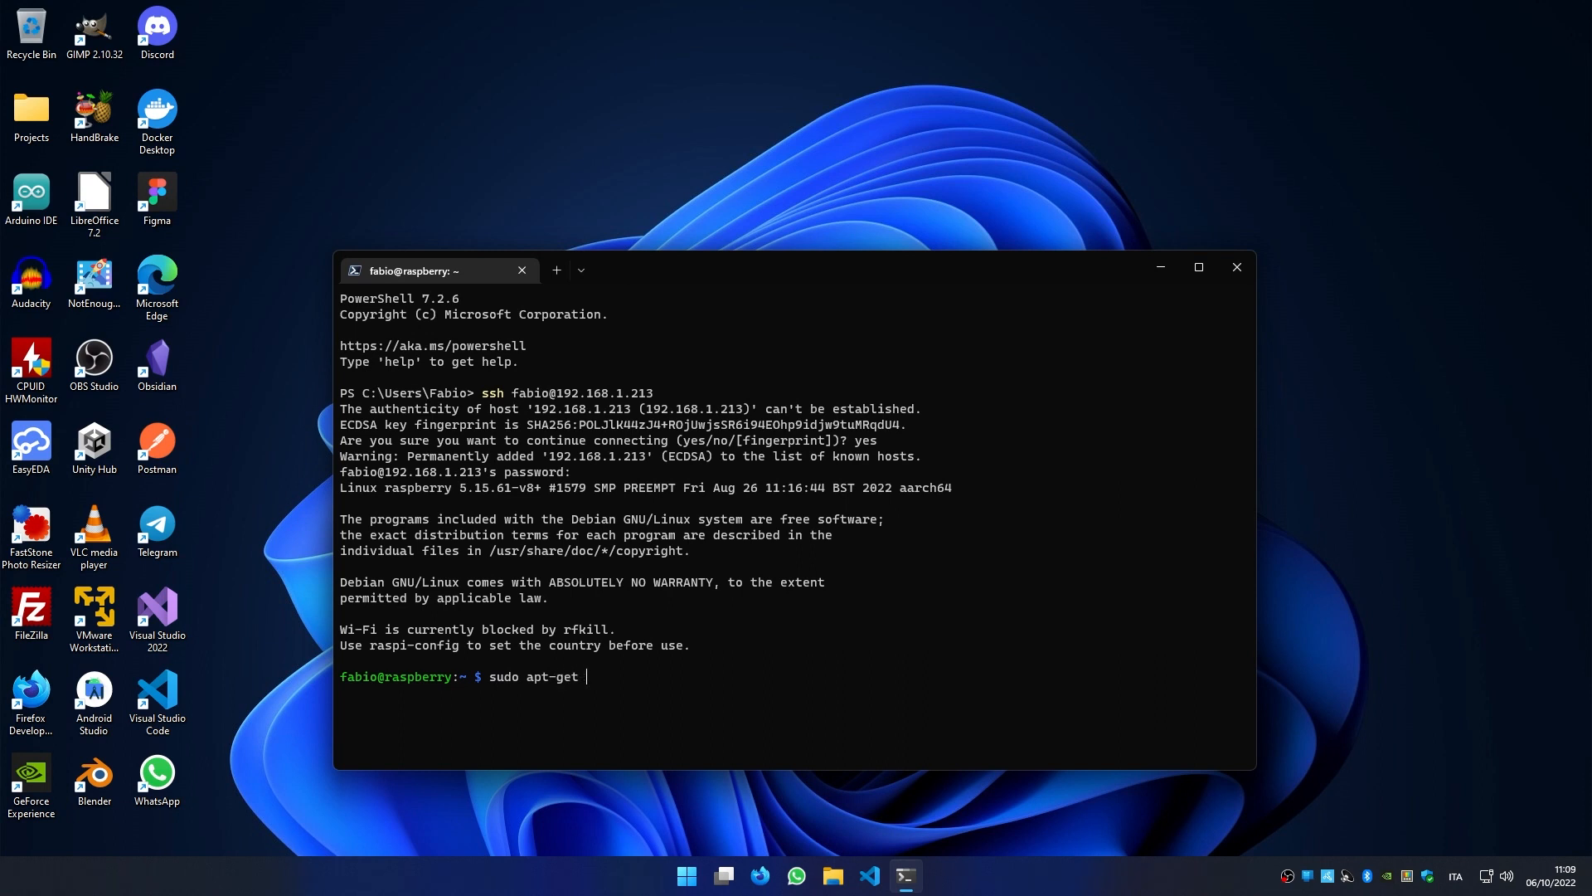
{"action": "type", "text": "update &&"}
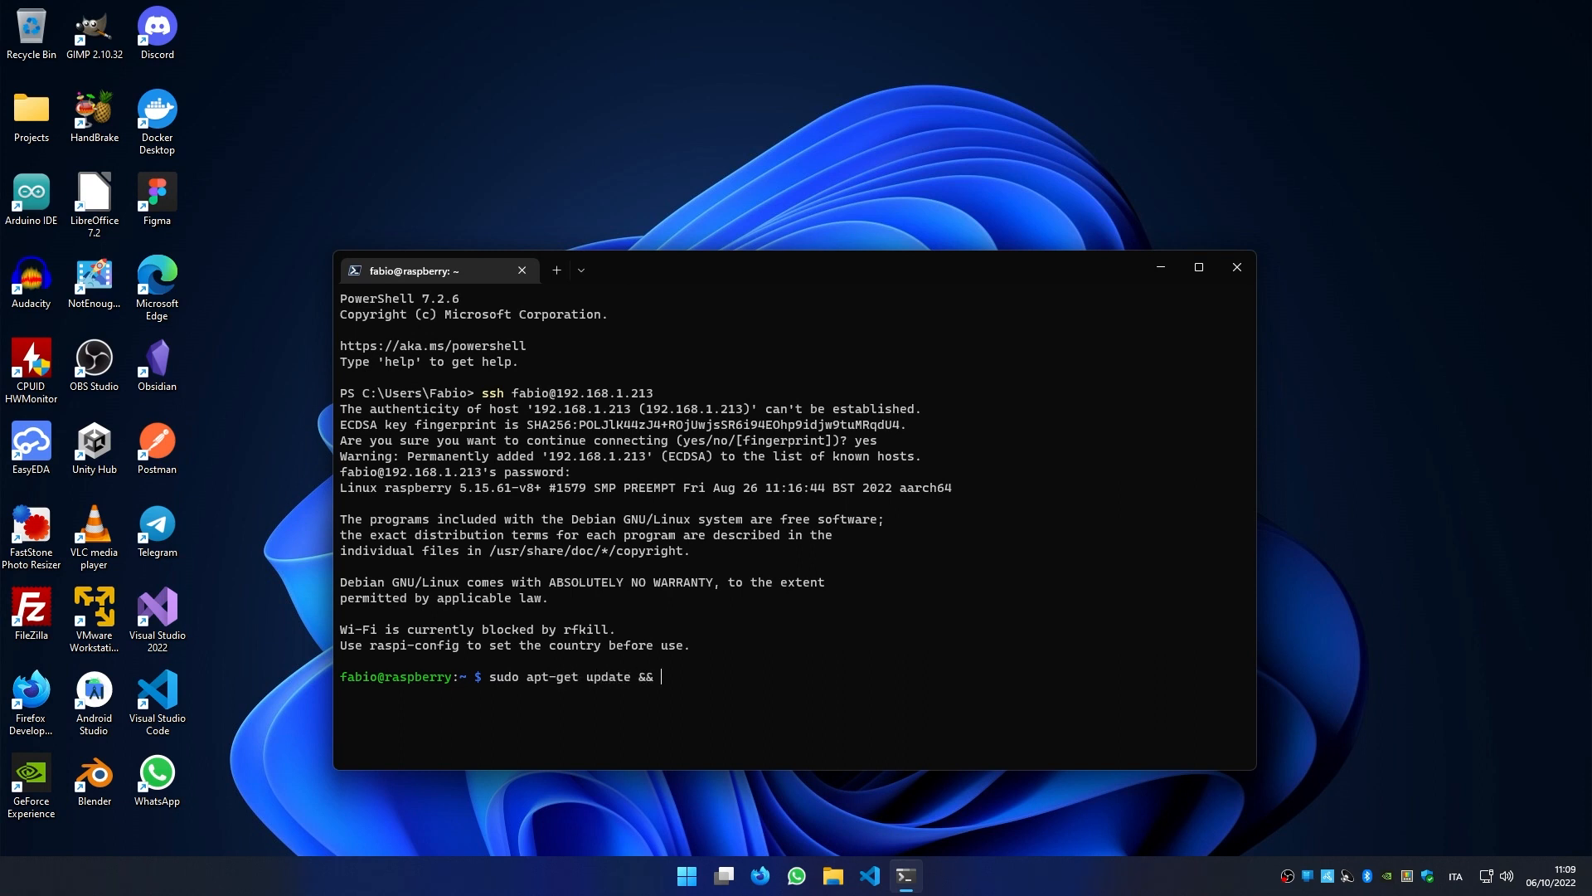
{"action": "type", "text": "sudo apt-get"}
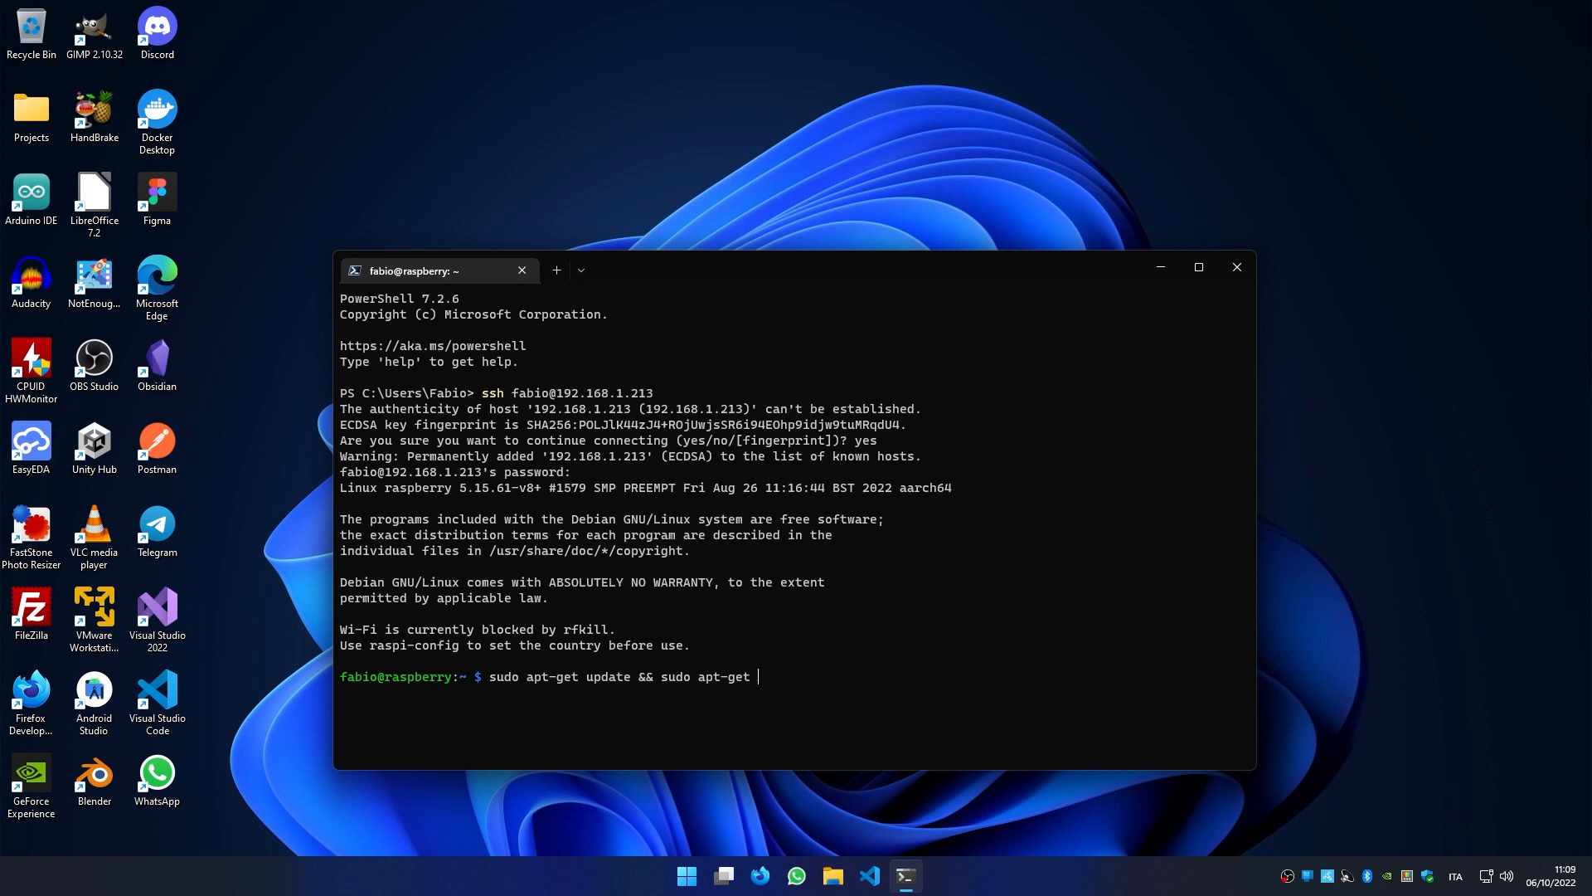
{"action": "type", "text": "upgrade -"}
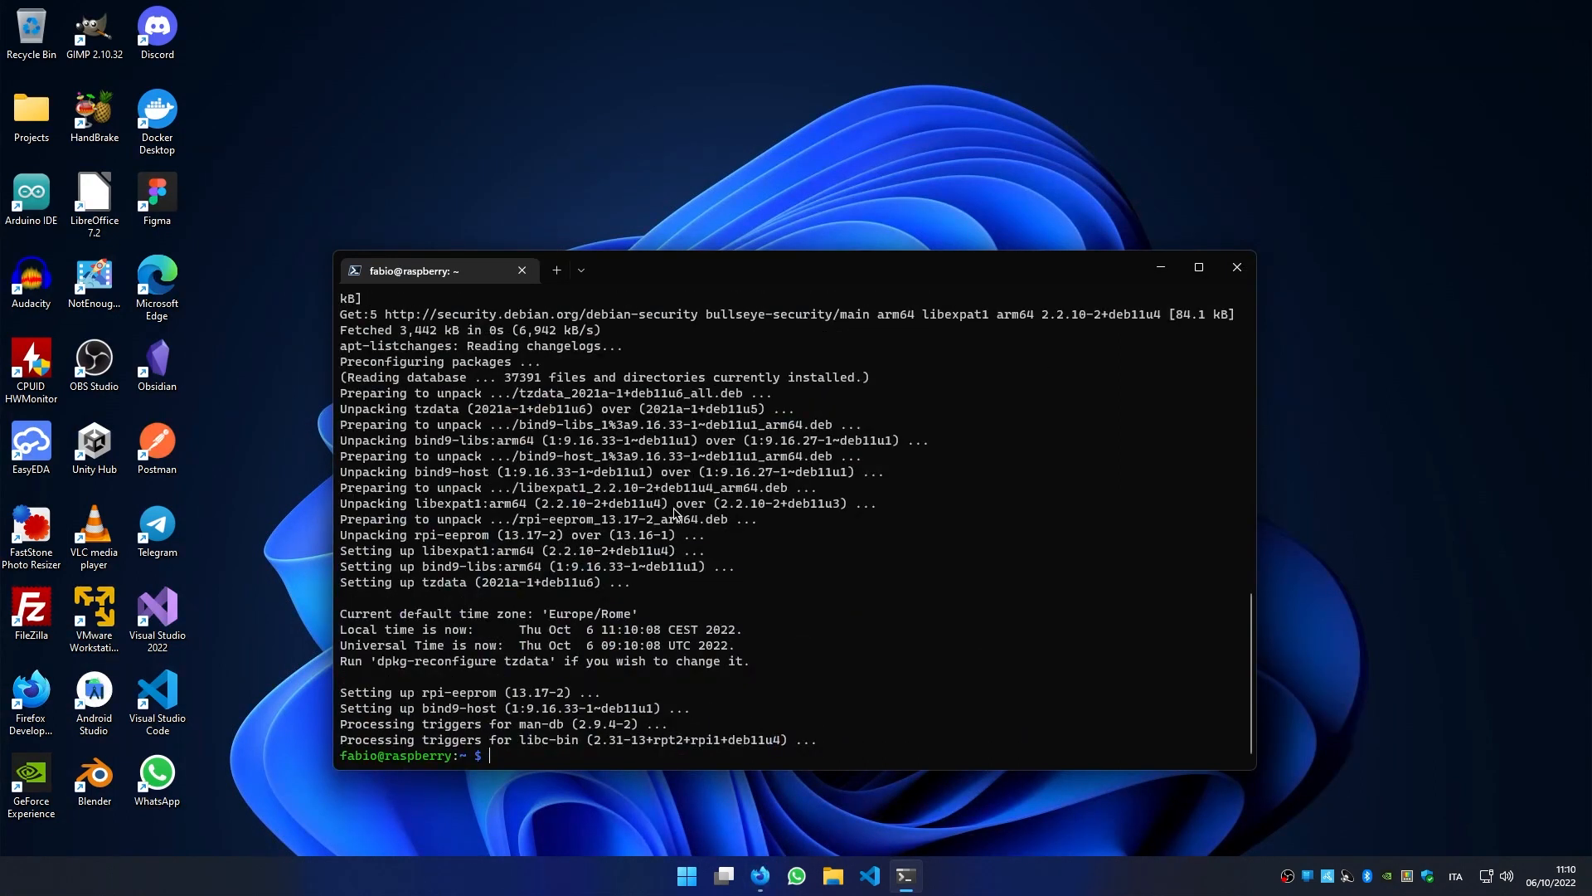
Install ca-certificates curl gnupg lsb-release and create the /etc/apt/keyrings directory.
{"action": "type", "text": "sudo apt-get install ca-certificates curl gnupg lsb-release -y"}
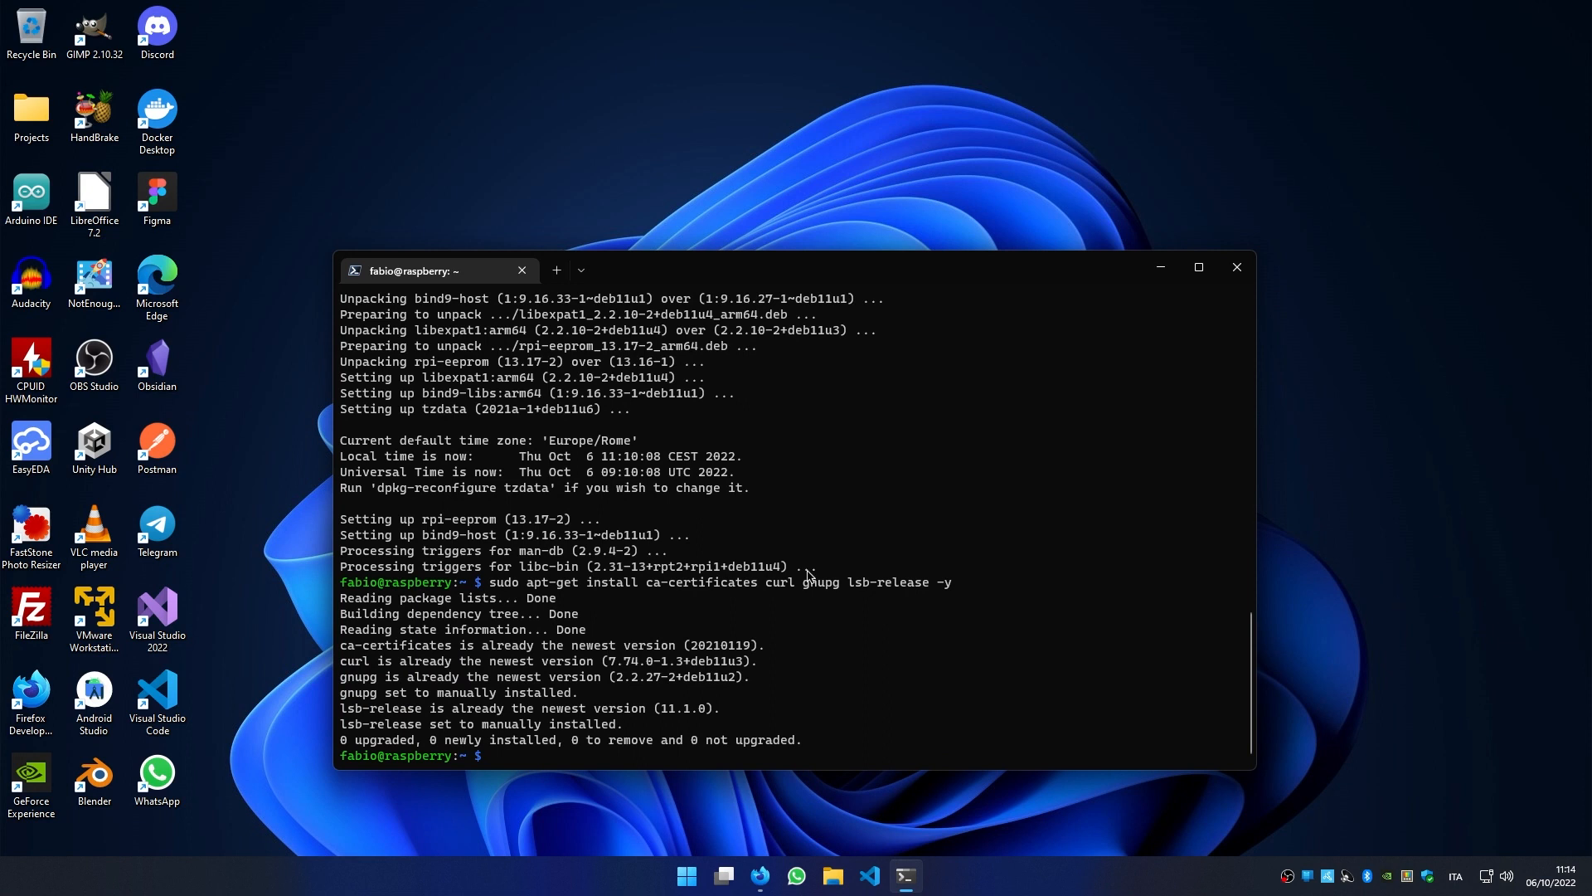
{"action": "type", "text": "sudo mkdir -p /etc/apt/keyrings"}
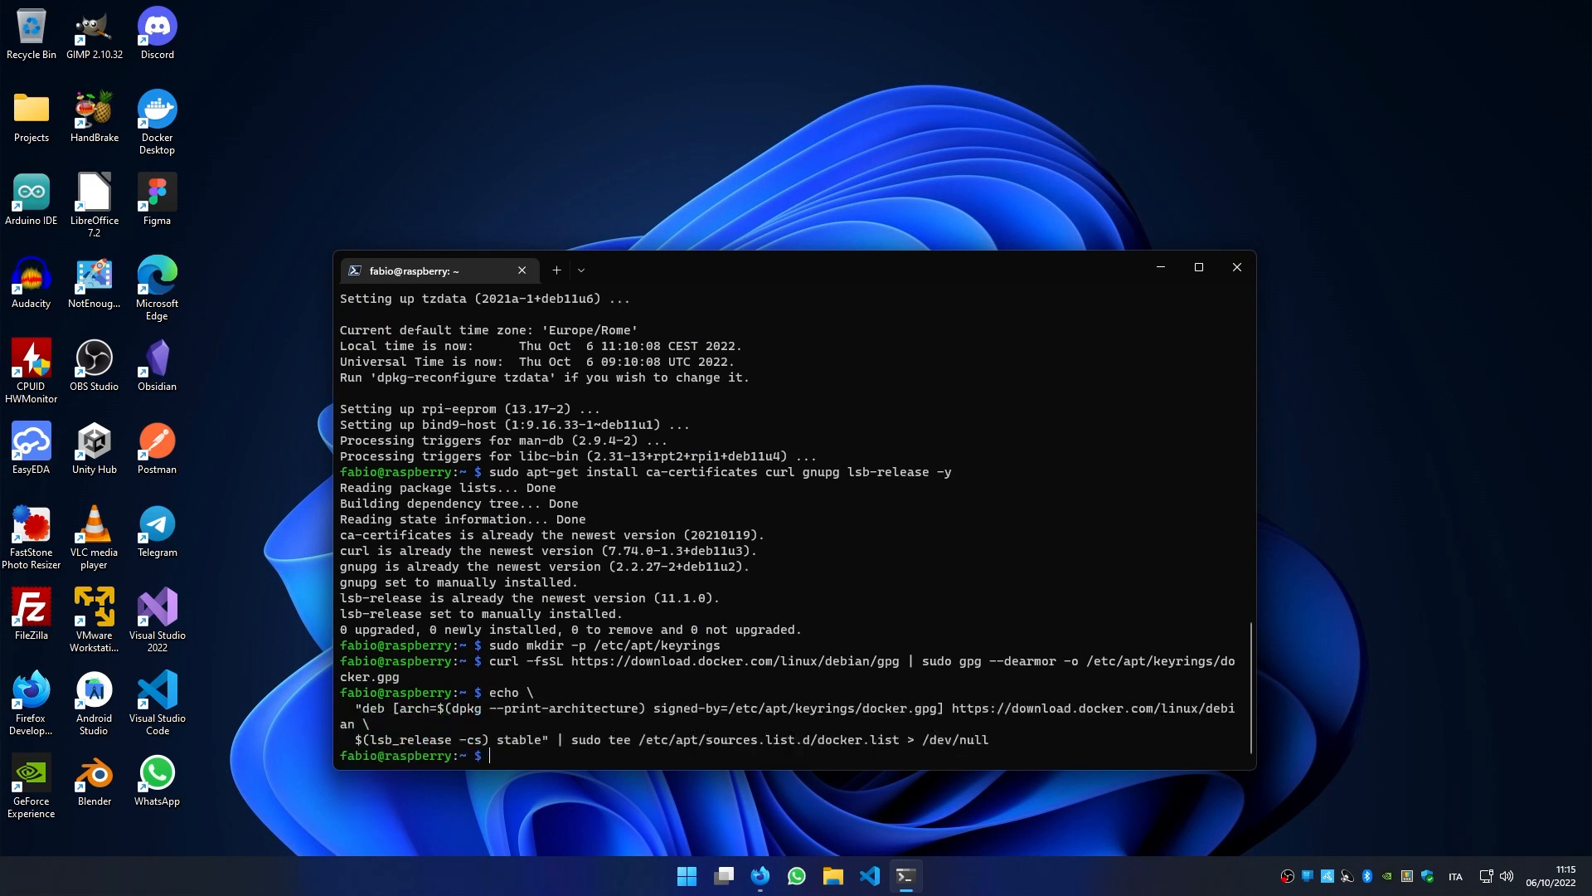
{"action": "mouse_move", "coordinate": [1075, 428]}
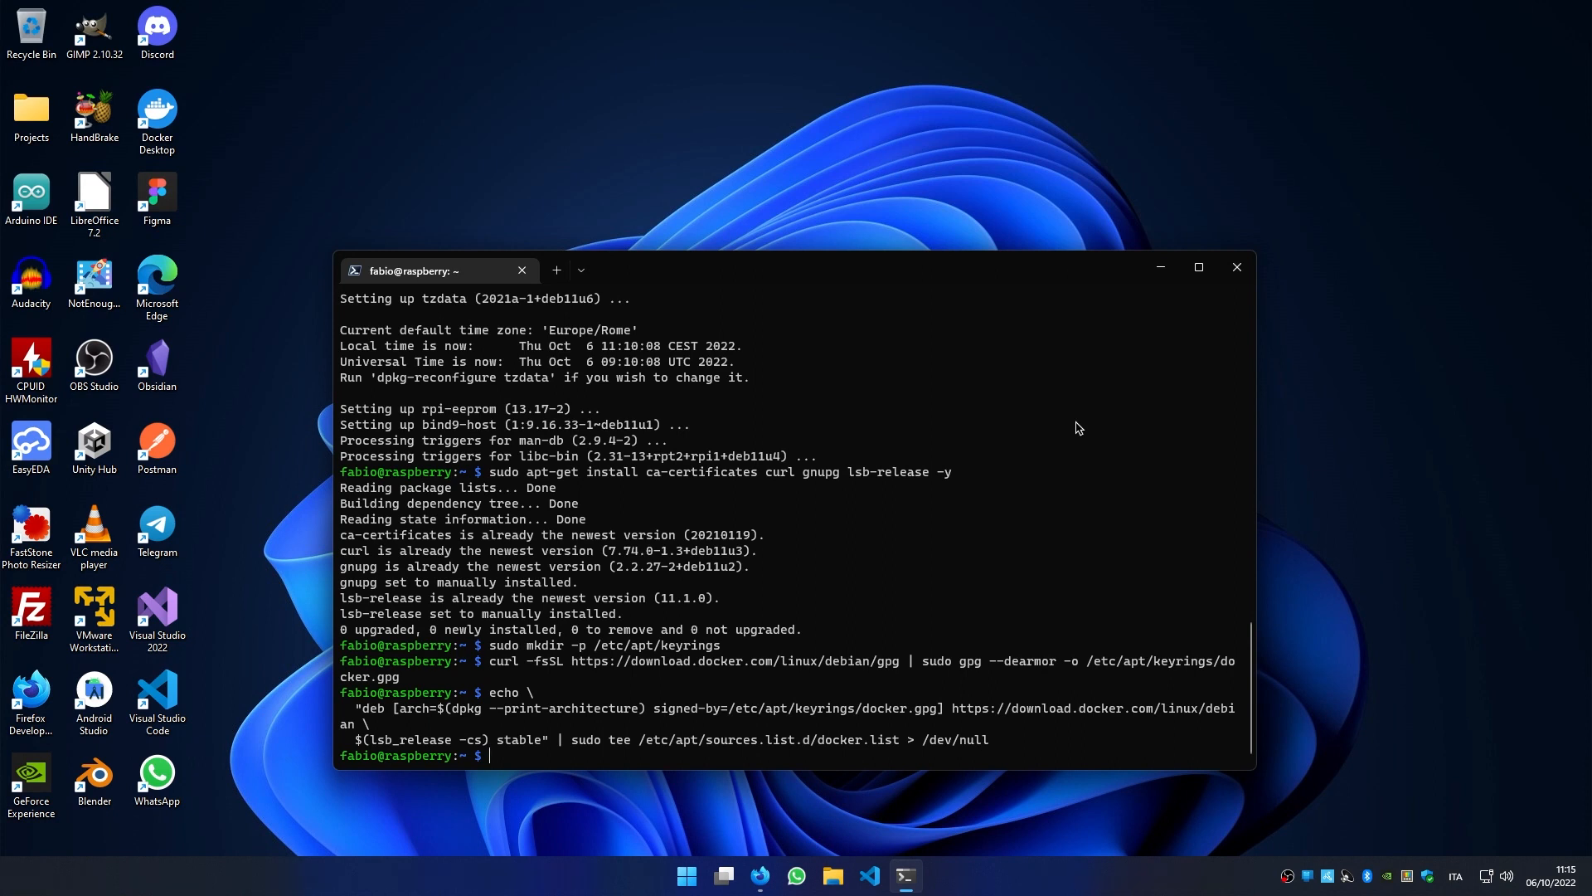
Install docker-ce, docker-ce-cli, containerd.io and docker-compose-plugin, then start the usermod command.
{"action": "type", "text": "sudo apt"}
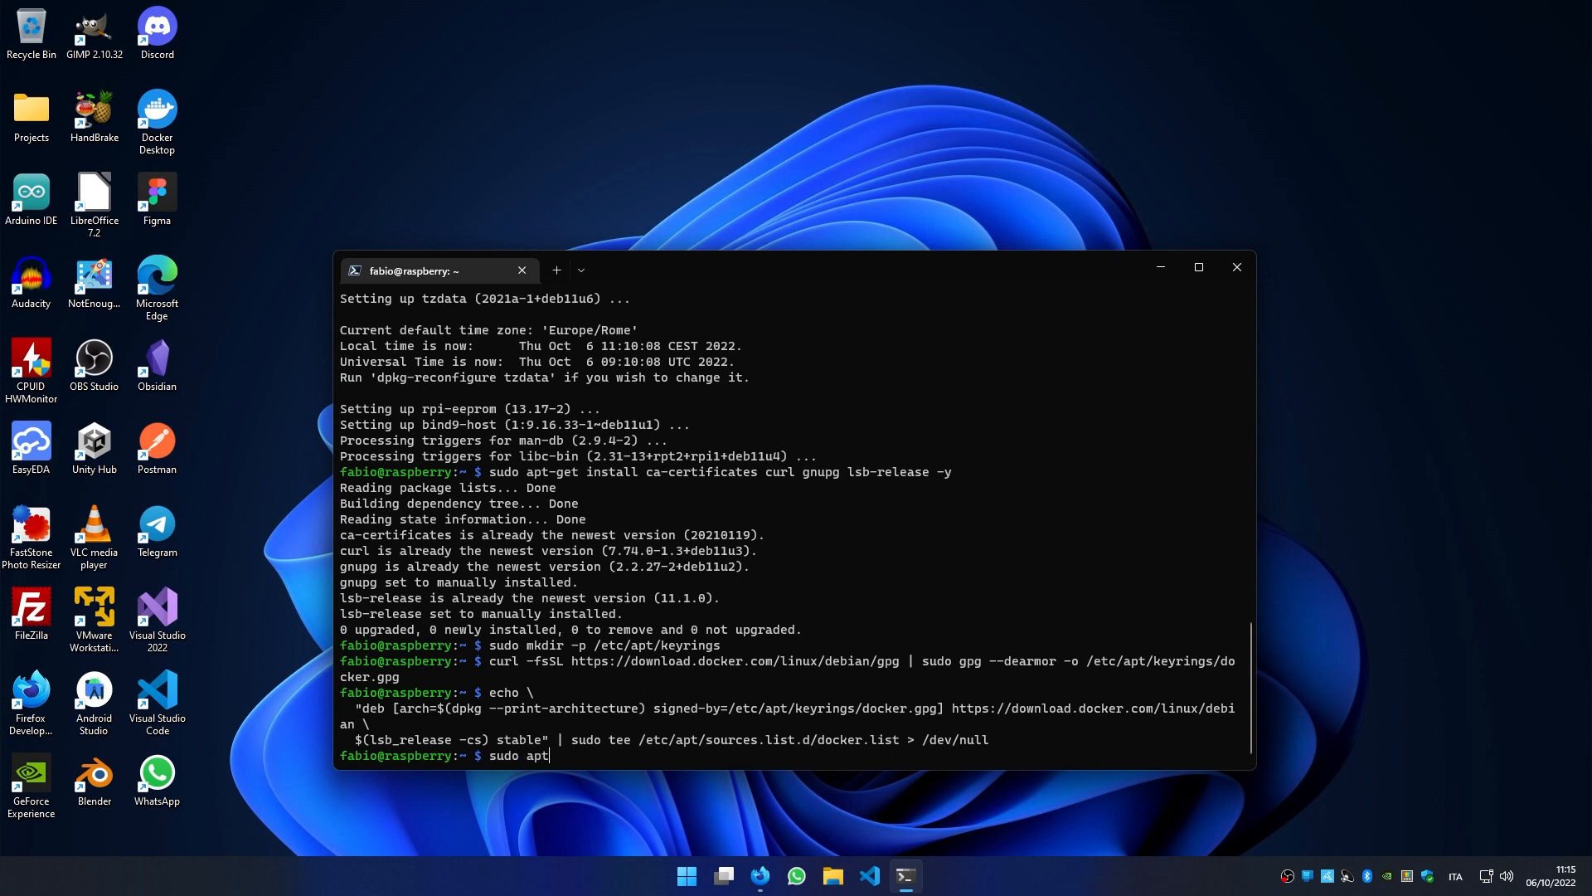
{"action": "type", "text": "-ger"}
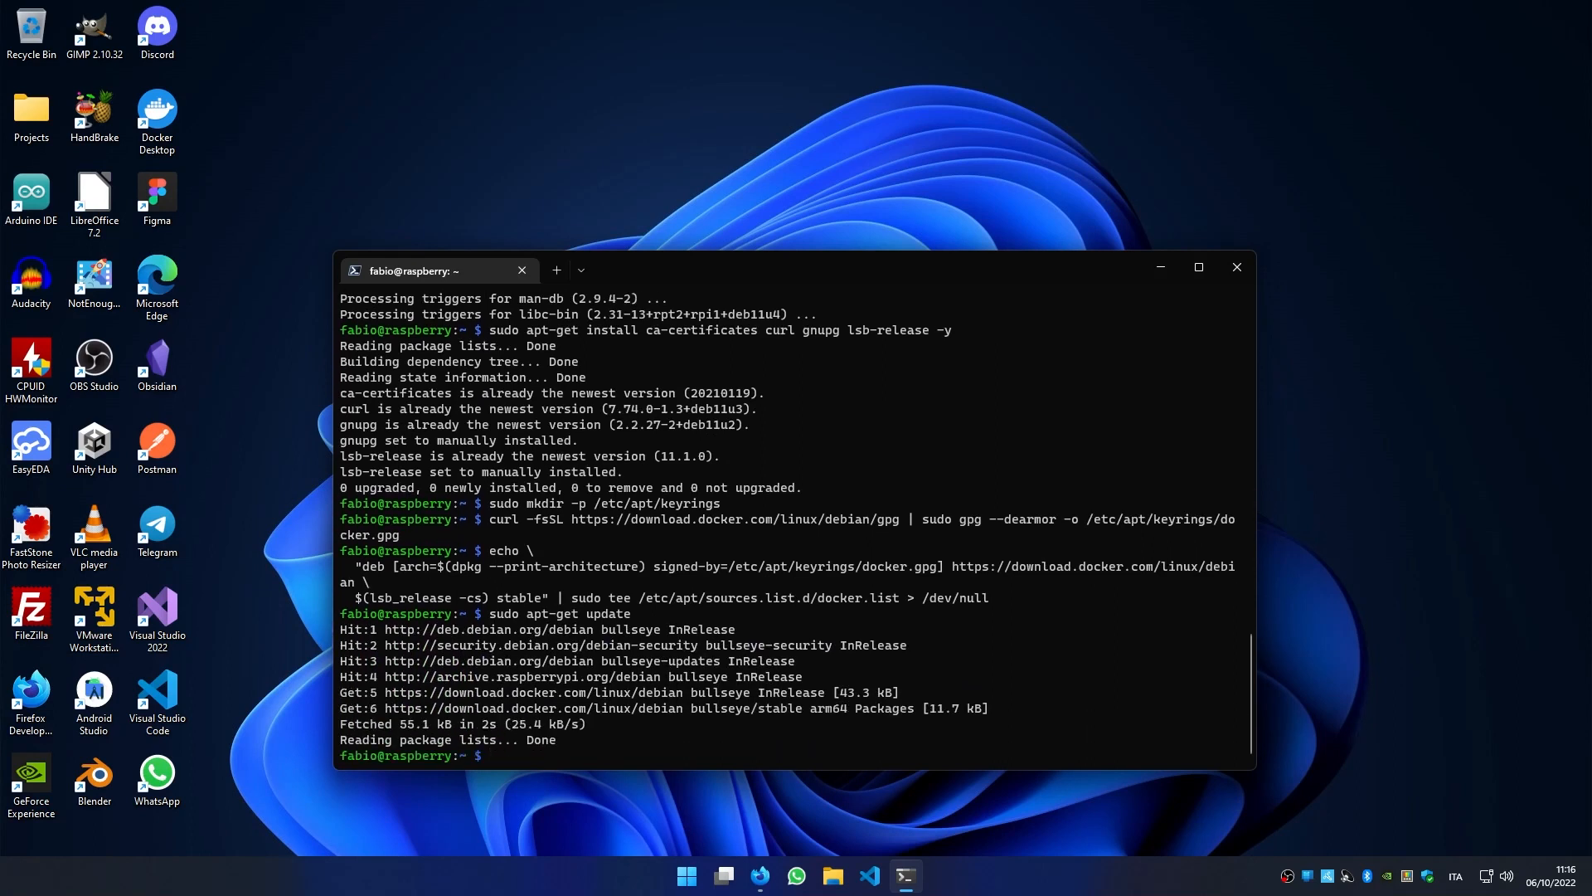
{"action": "type", "text": "sudo apt-get install docker-ce docker-ce-cli containerd.io docker-compose-plugin"}
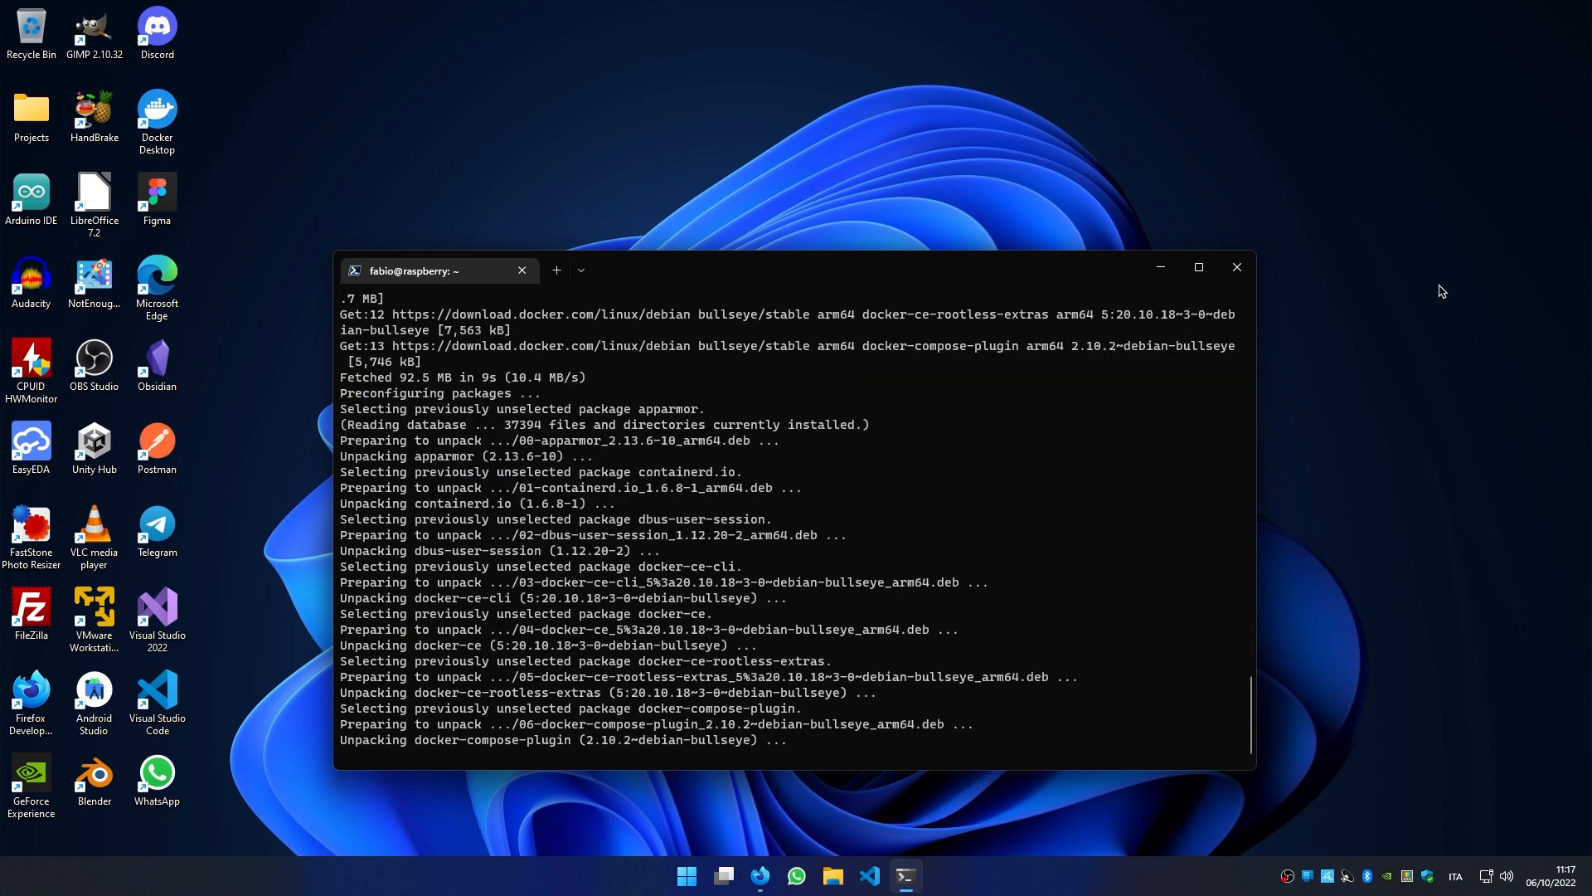
{"action": "type", "text": "sudo usermod -aG docker $USER"}
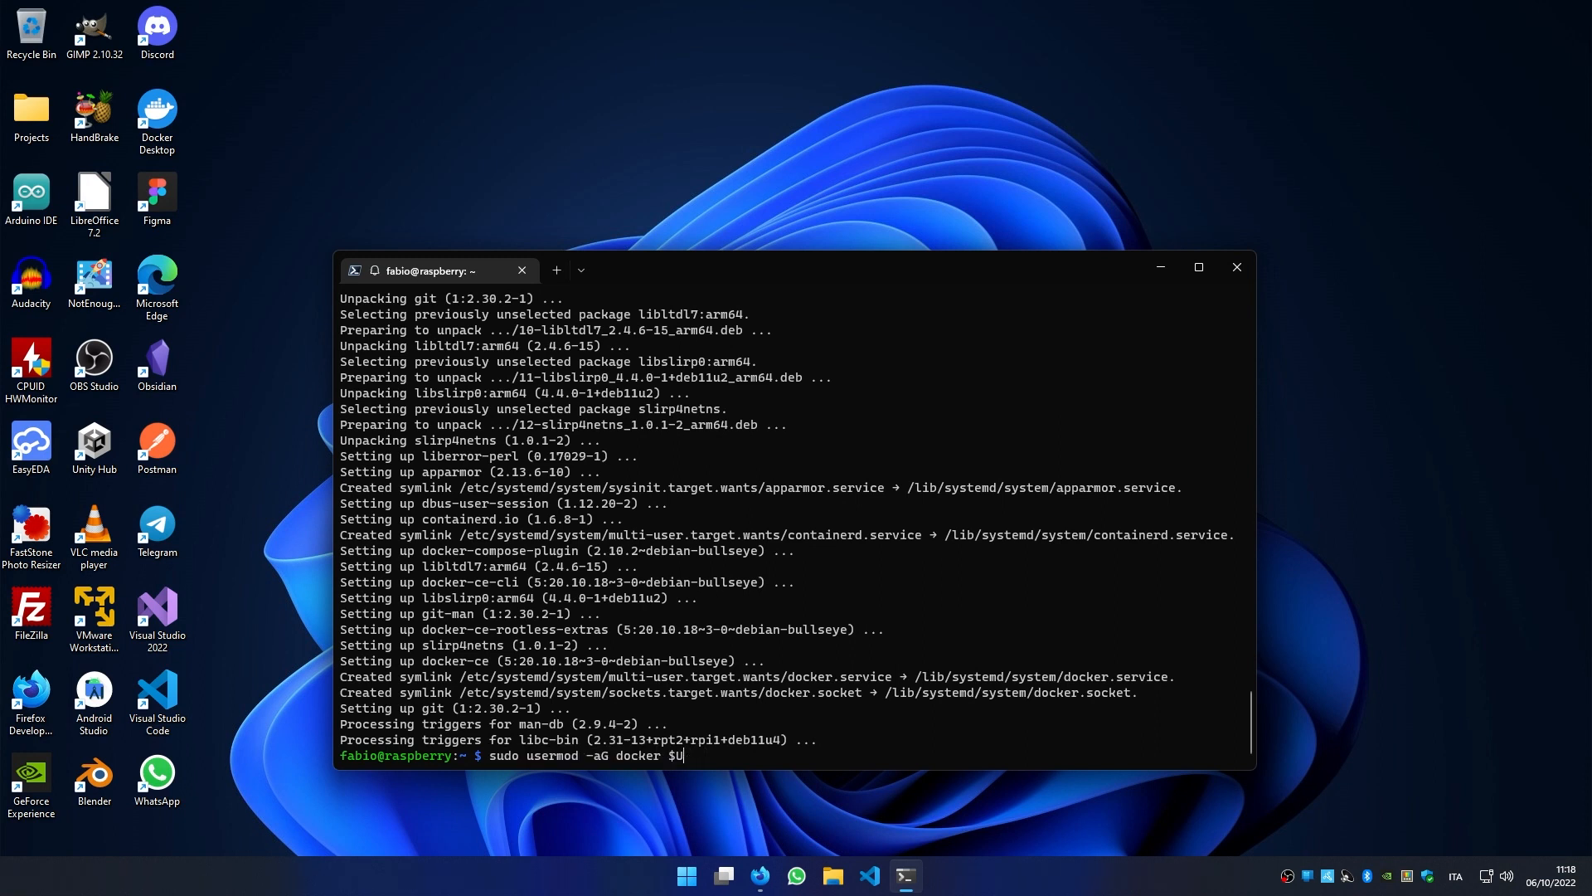
Add fabio to the docker group and enable docker.service and containerd with systemctl.
{"action": "key", "text": "Backspace"}
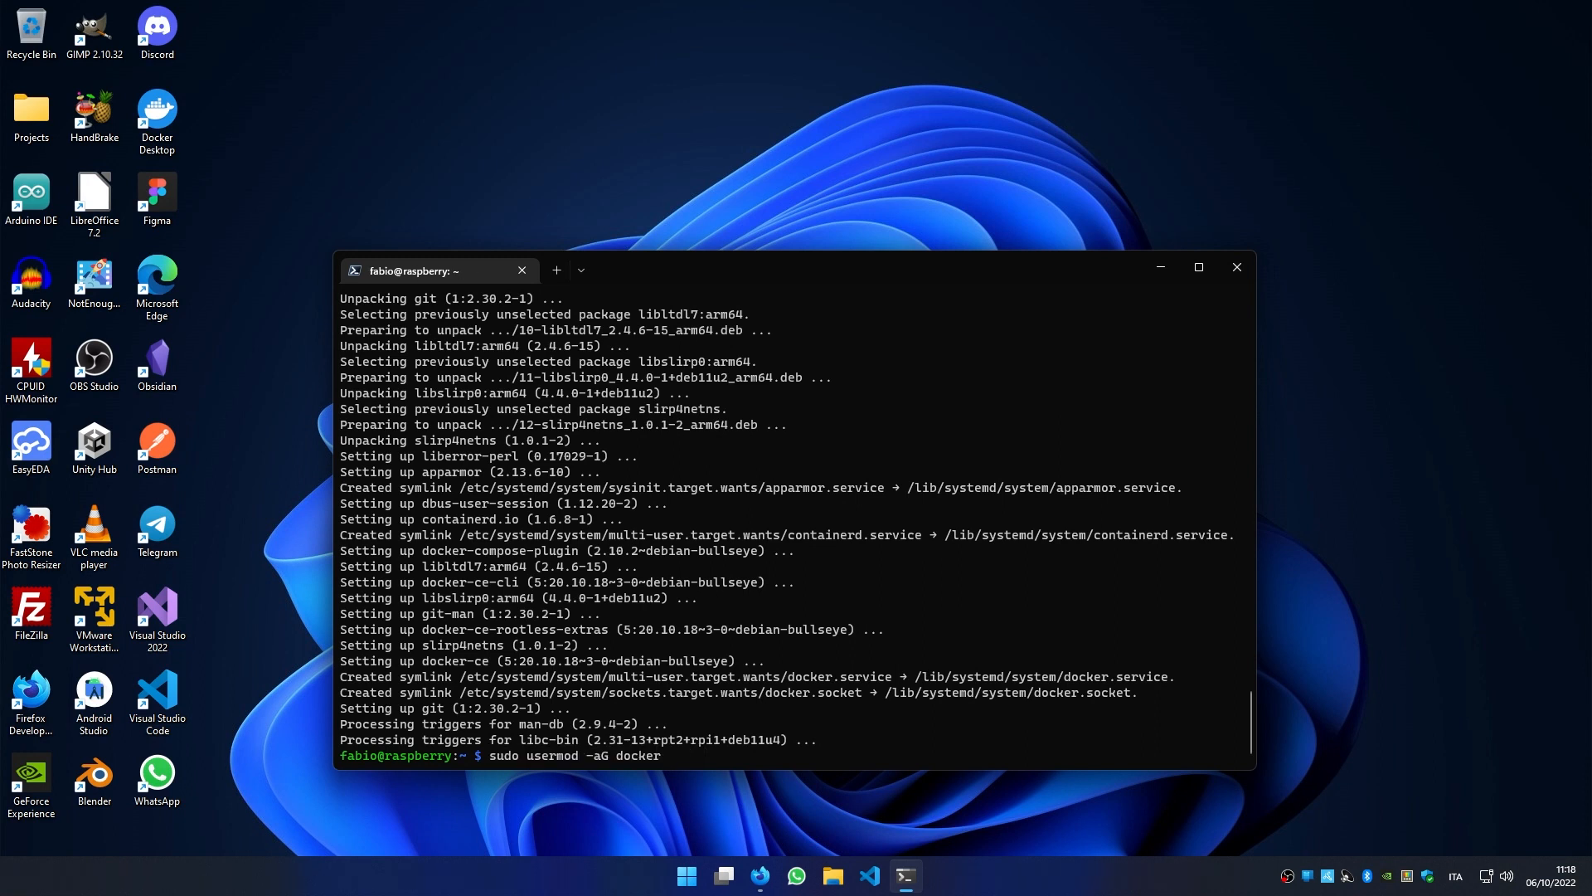
{"action": "type", "text": "fabio"}
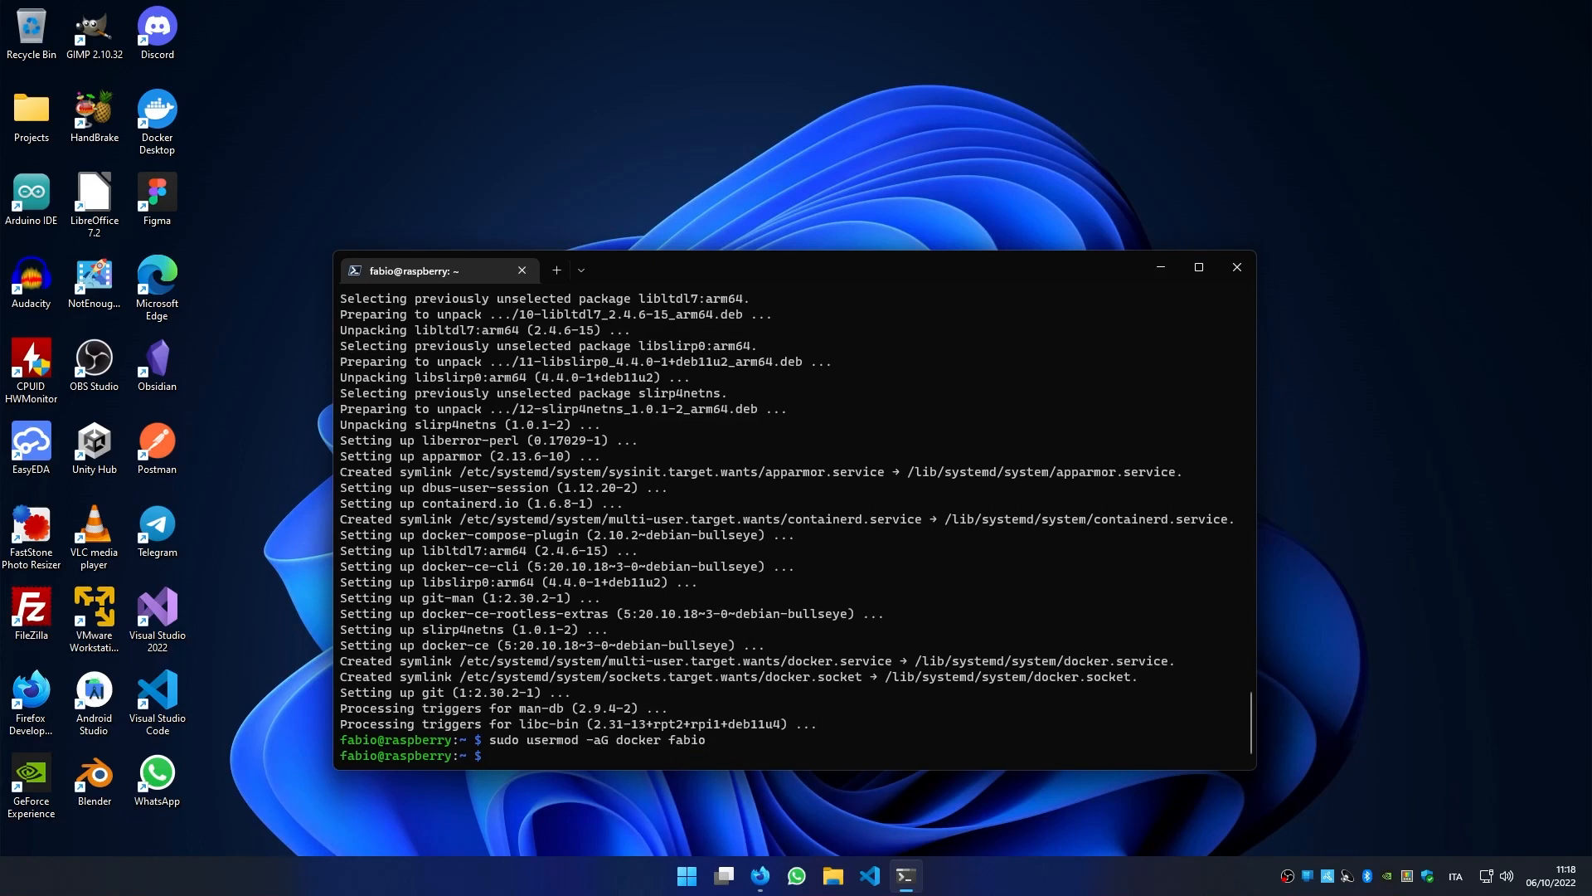
{"action": "mouse_move", "coordinate": [1165, 457]}
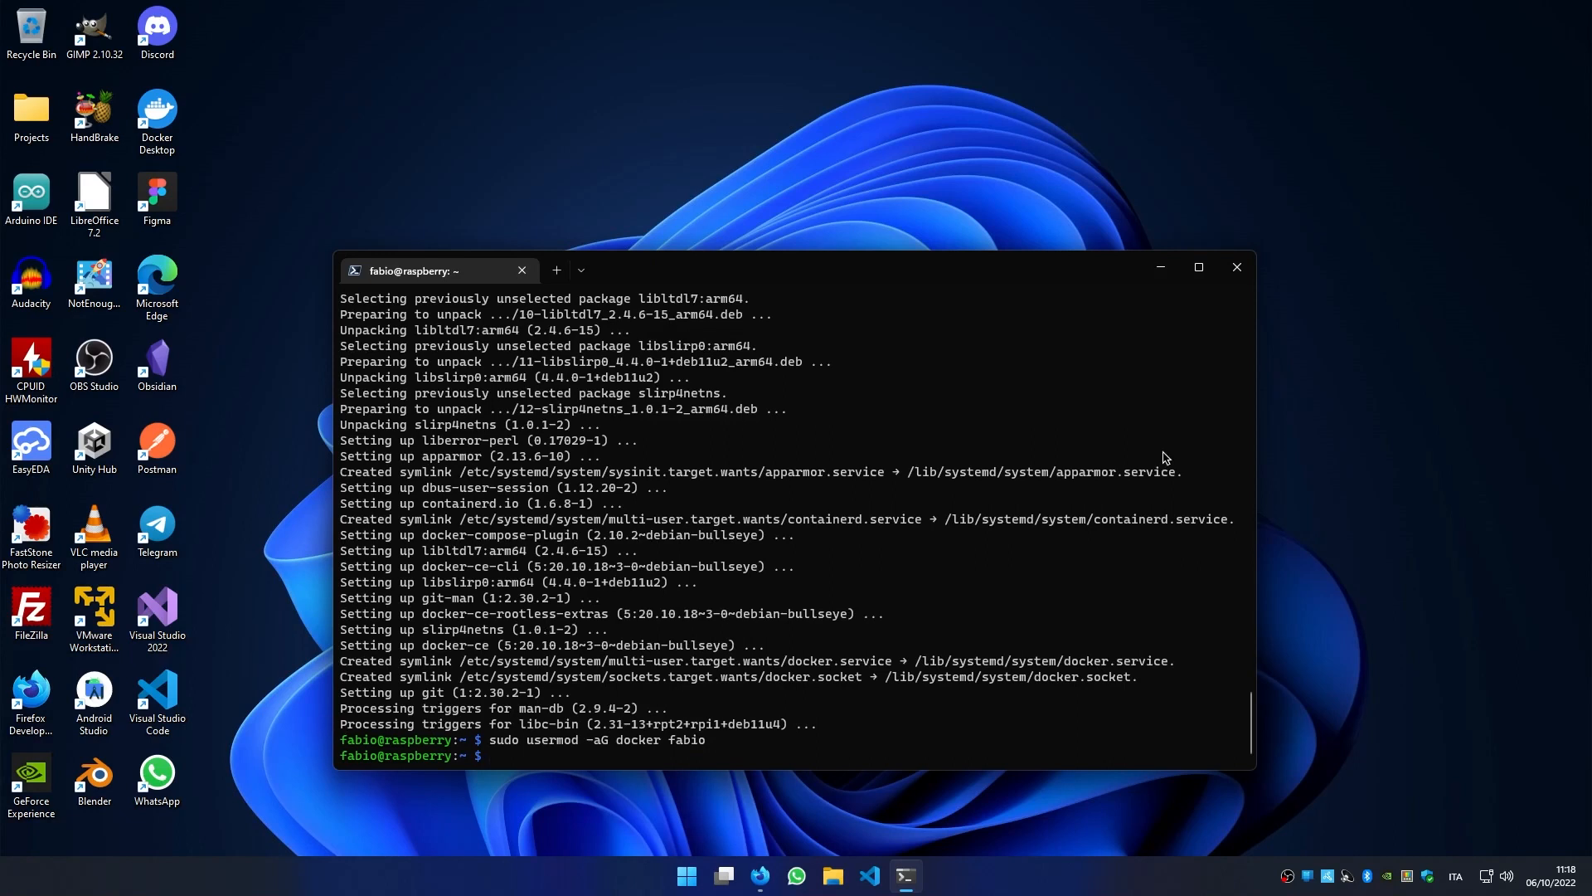
{"action": "type", "text": "sudo systemctl"}
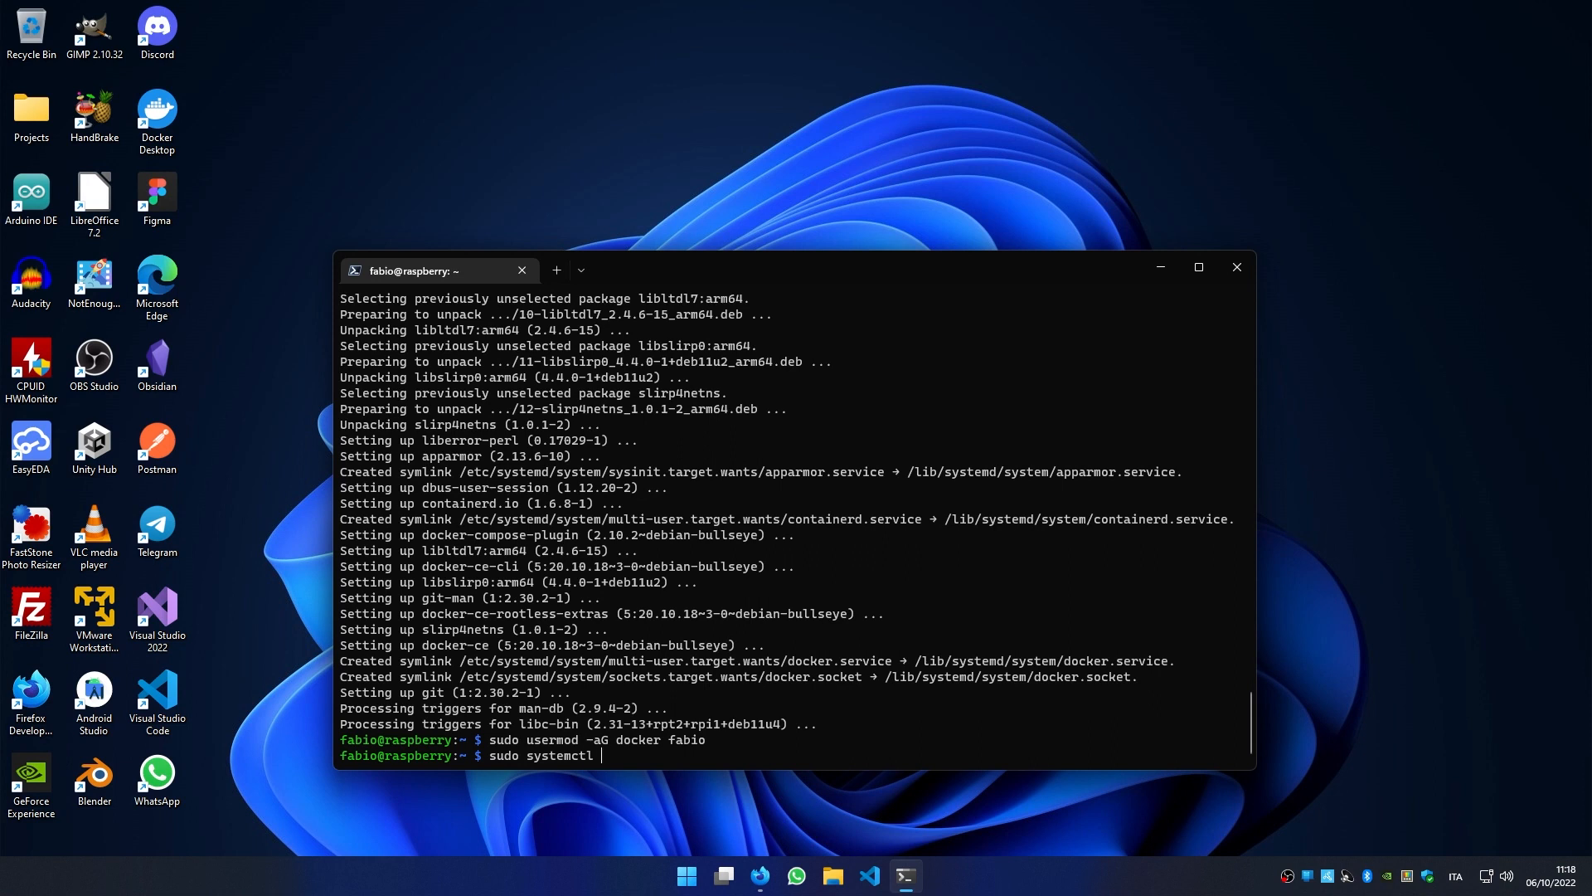
{"action": "type", "text": "enable docker.service"}
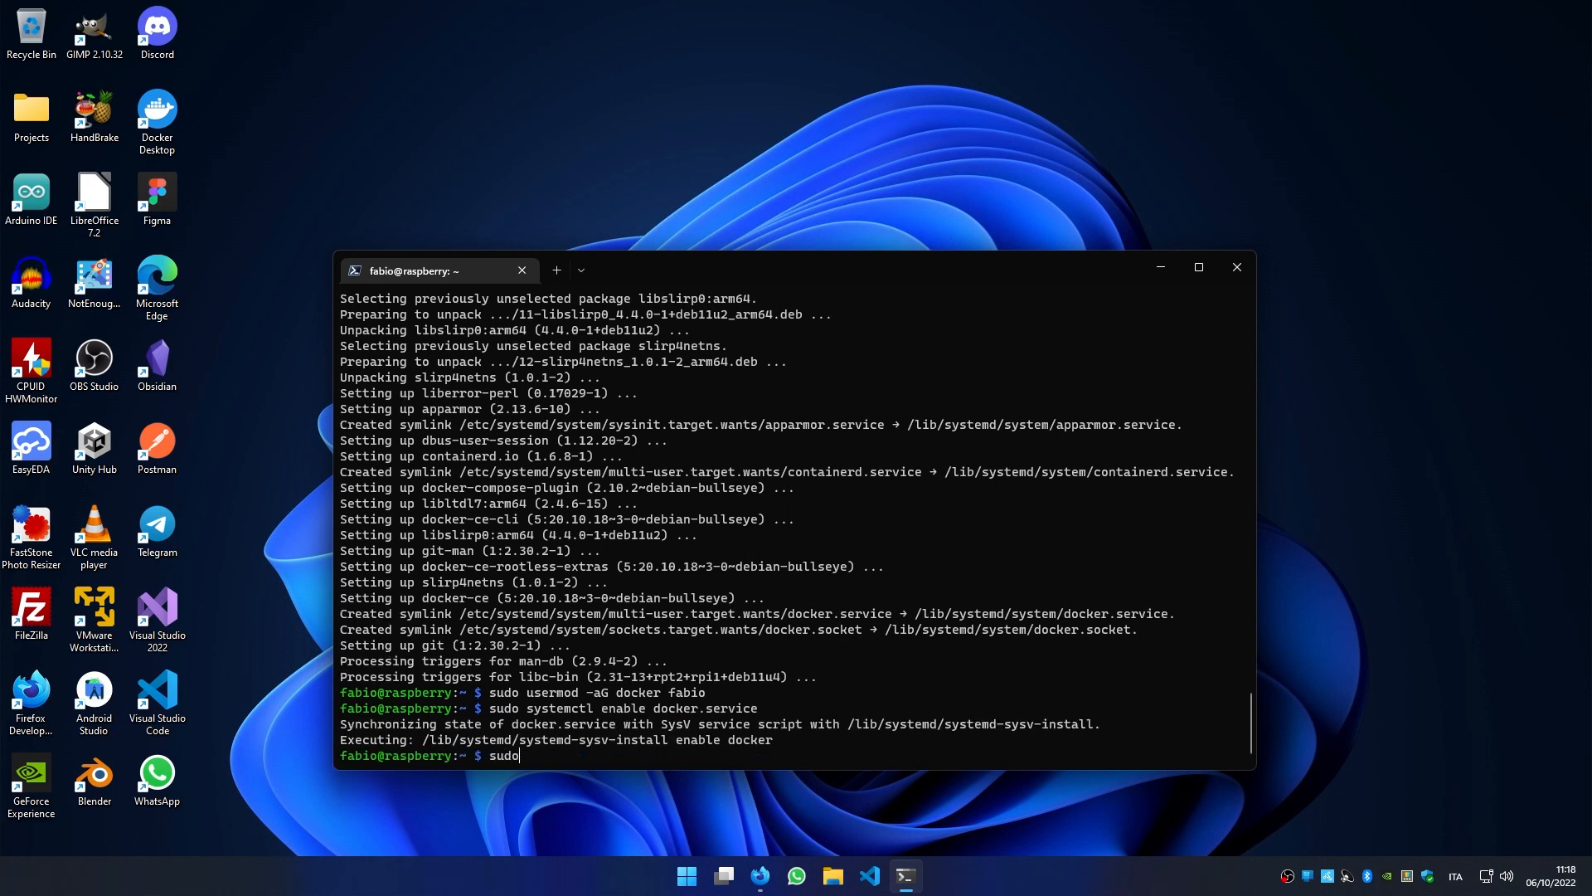
{"action": "type", "text": "systemctl enable cont"}
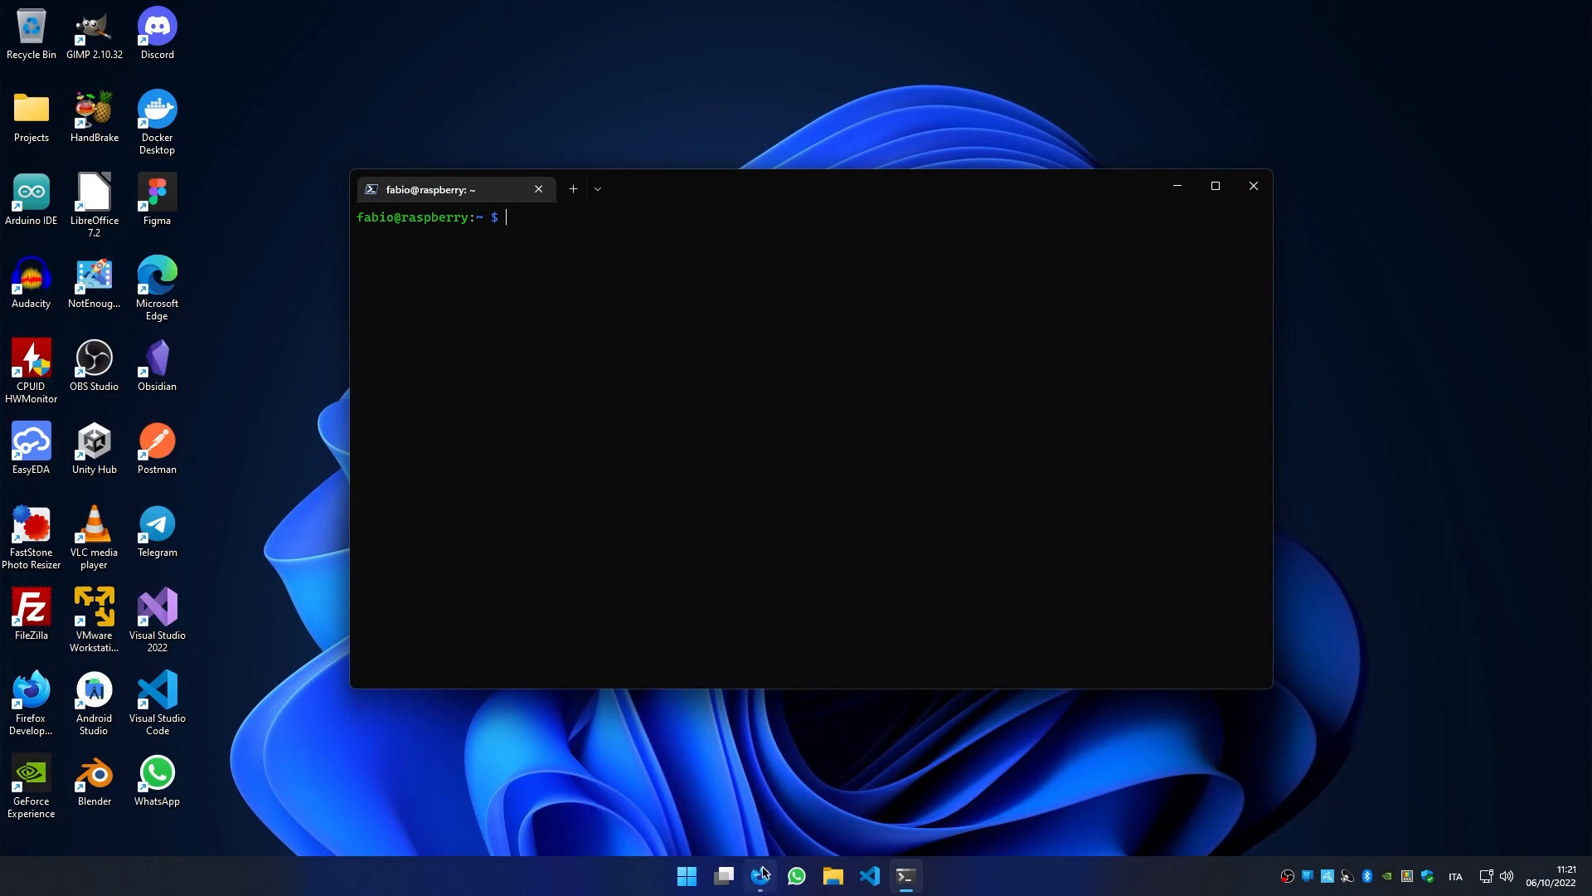
Scroll the supervised-installer README to the Installation steps and follow the OS-Agent link in Step 3.
{"action": "left_click", "coordinate": [760, 881]}
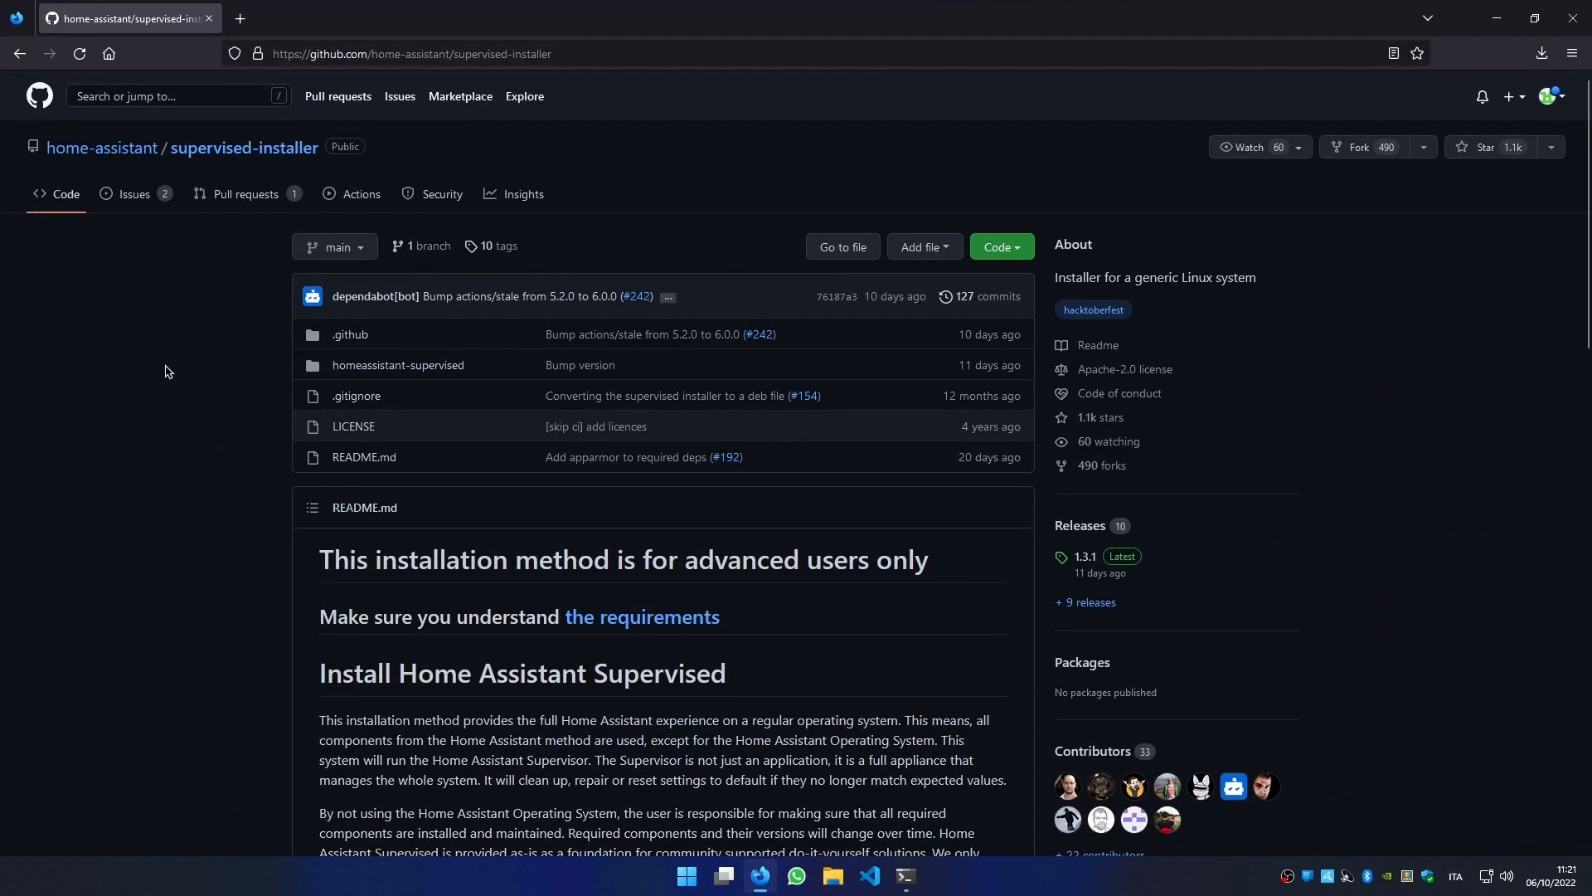
{"action": "mouse_move", "coordinate": [196, 159]}
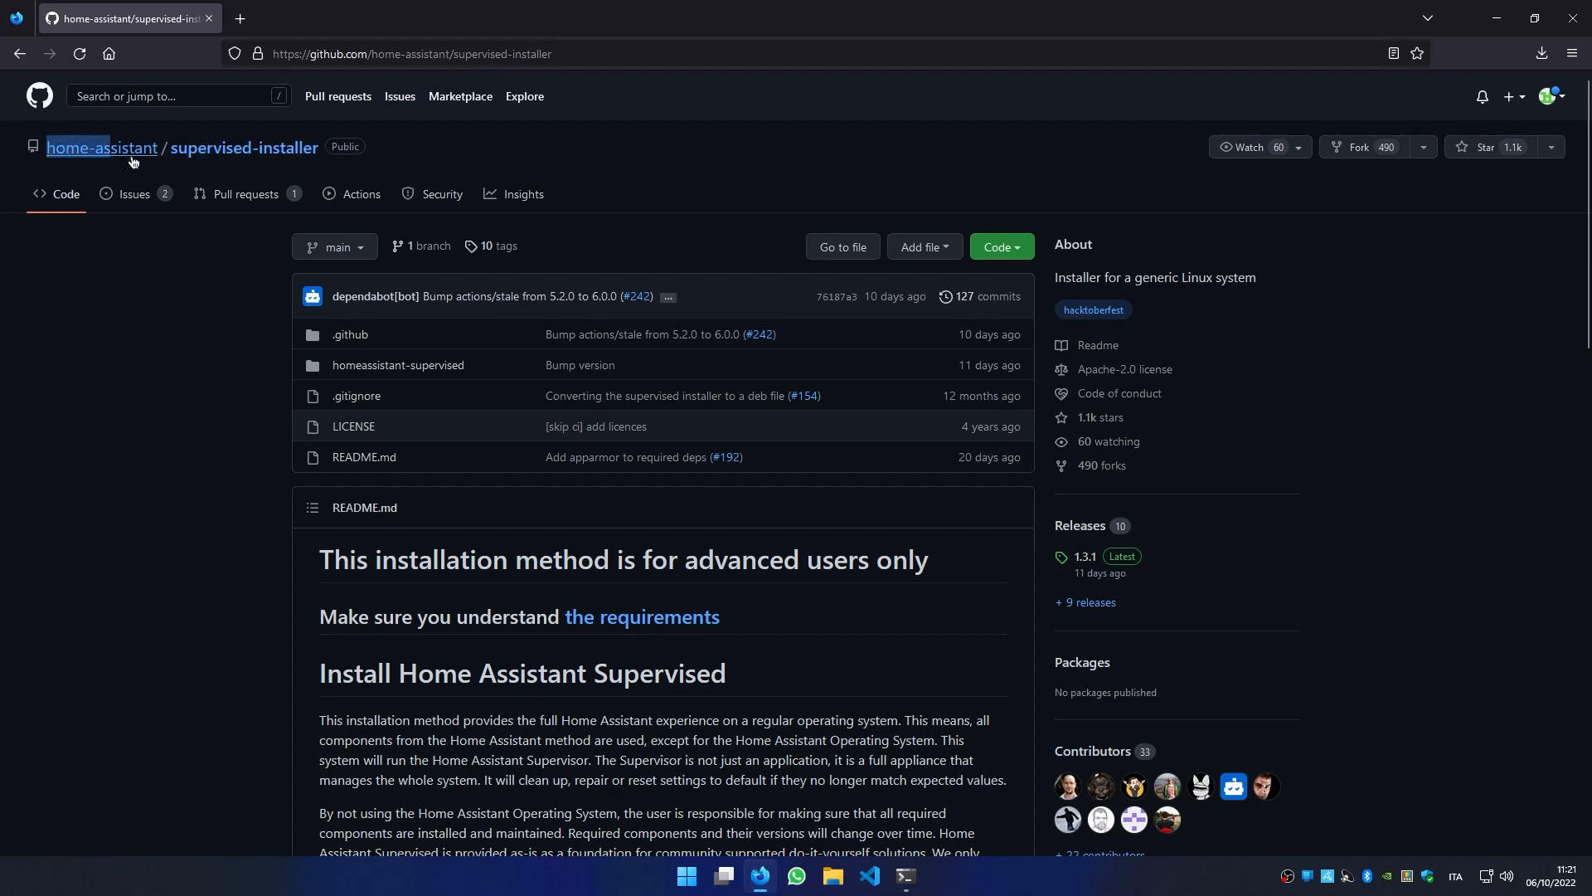
{"action": "scroll", "scroll_direction": "down", "scroll_amount": 3}
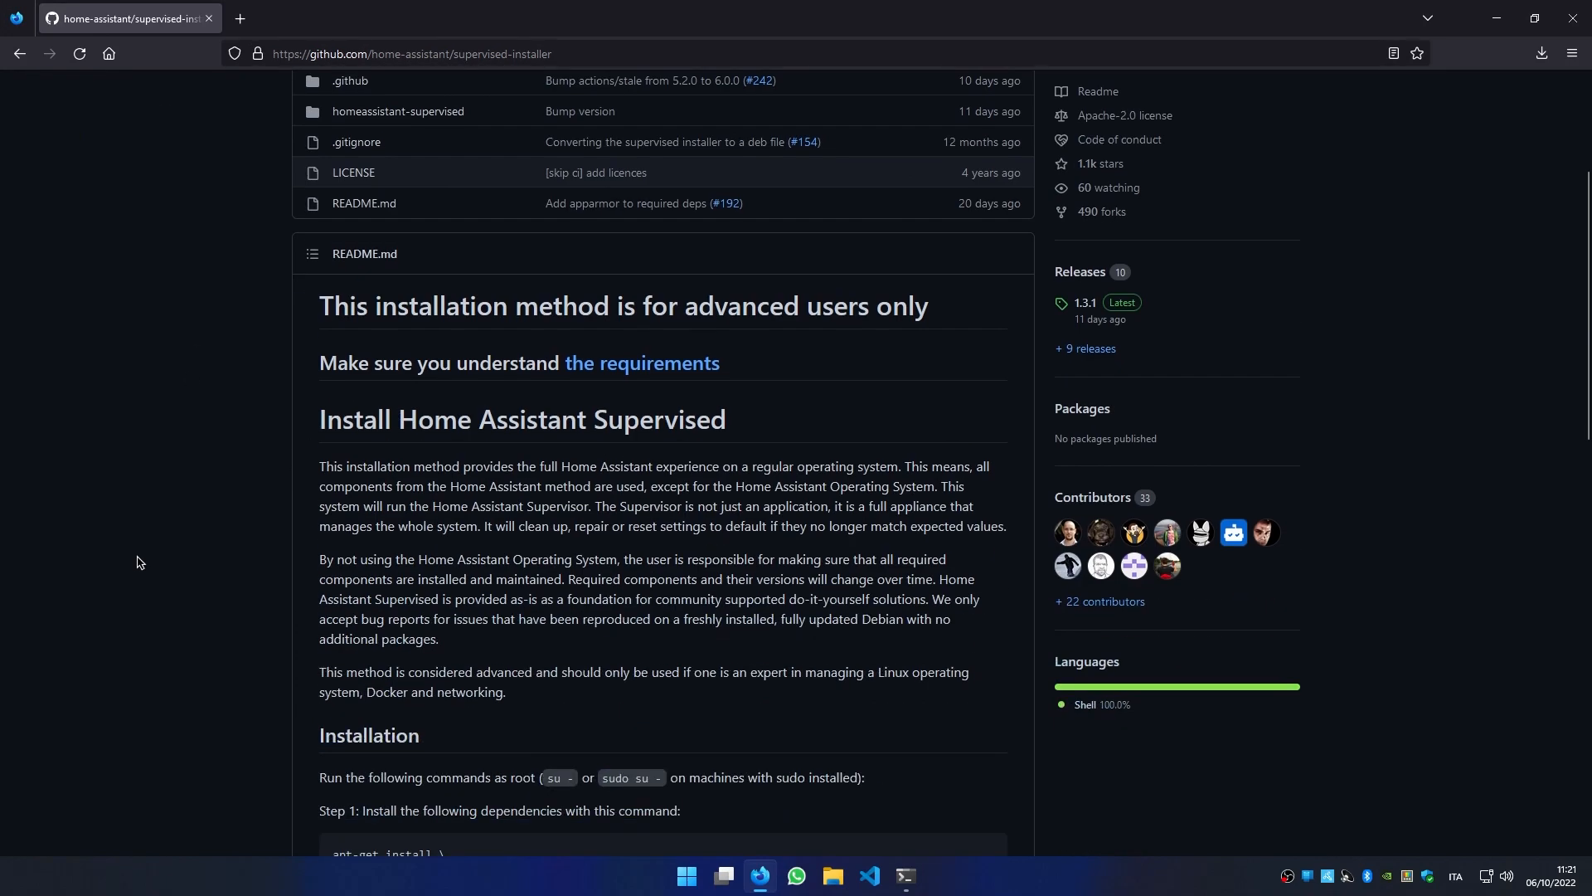
{"action": "scroll", "scroll_direction": "down", "scroll_amount": 3}
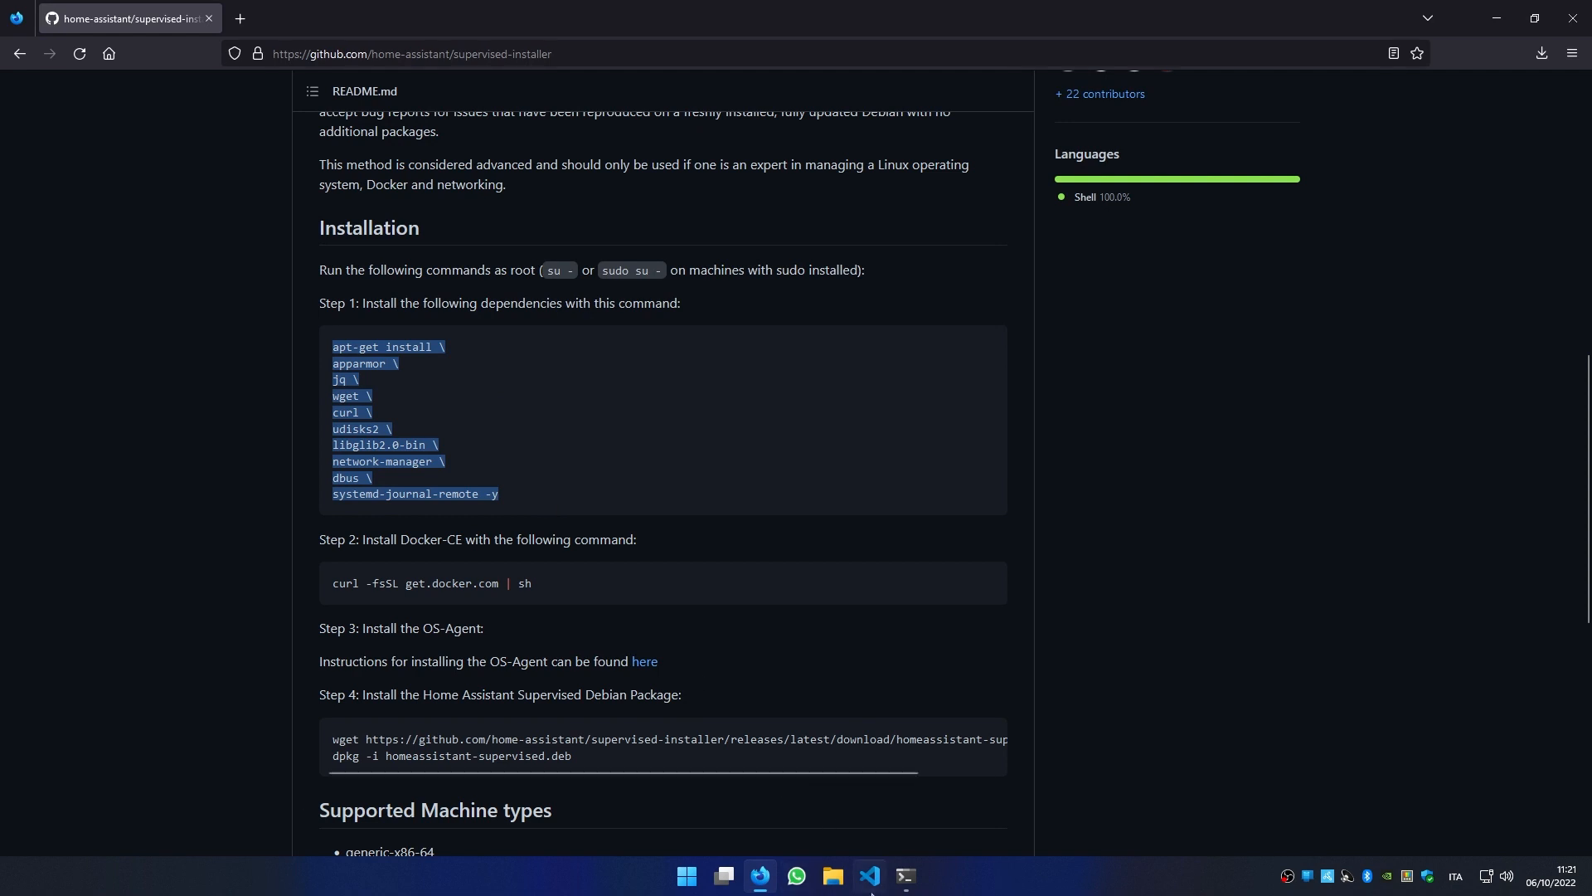
{"action": "type", "text": "sud"}
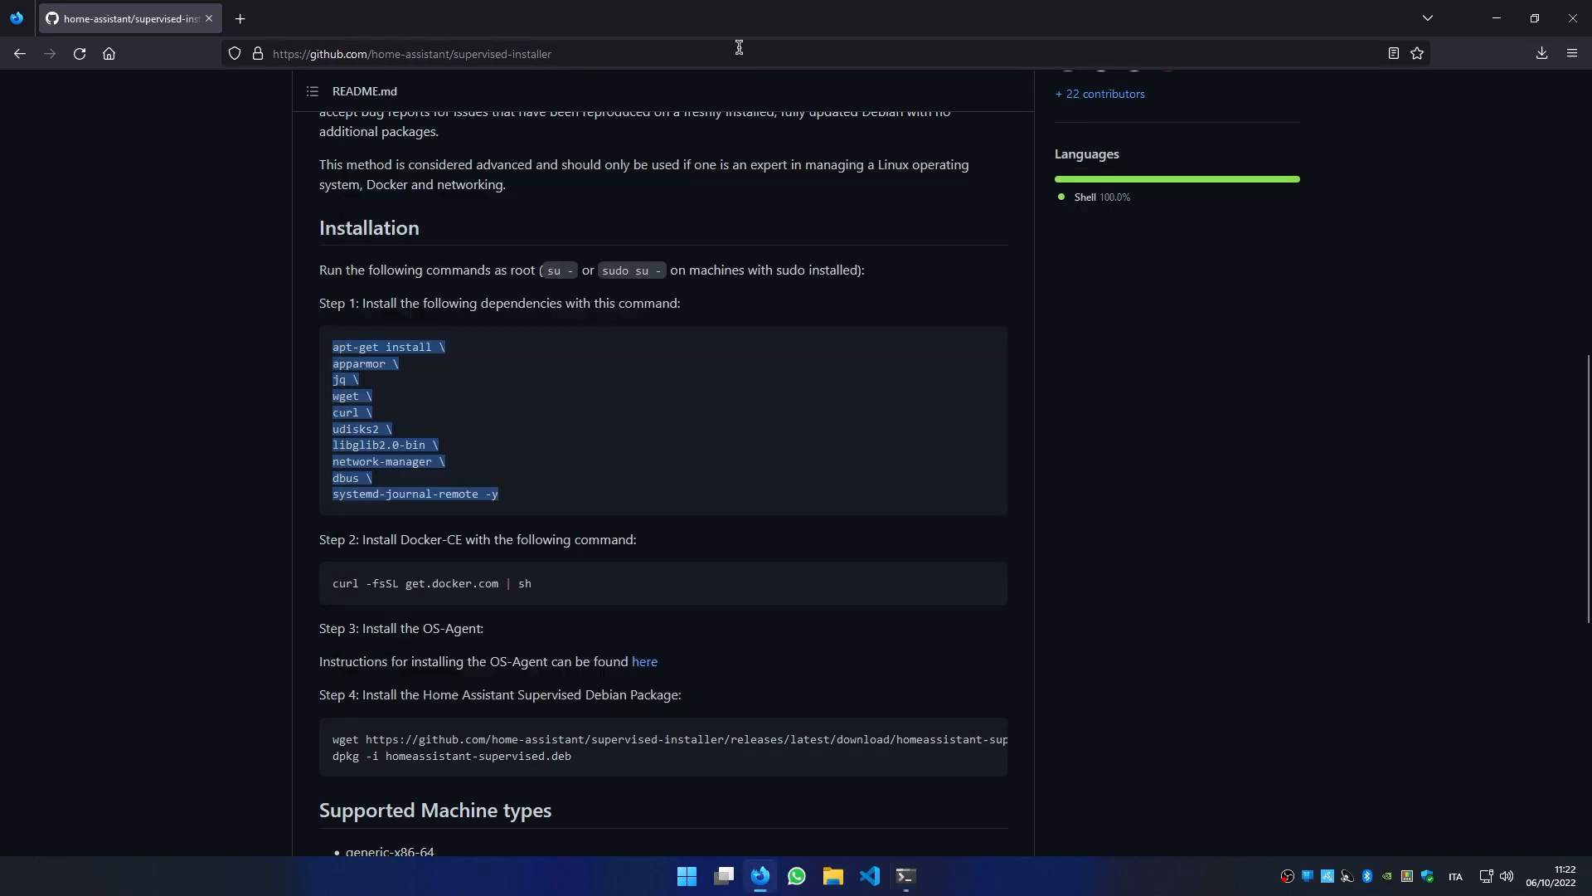
{"action": "scroll", "scroll_direction": "down", "scroll_amount": 3}
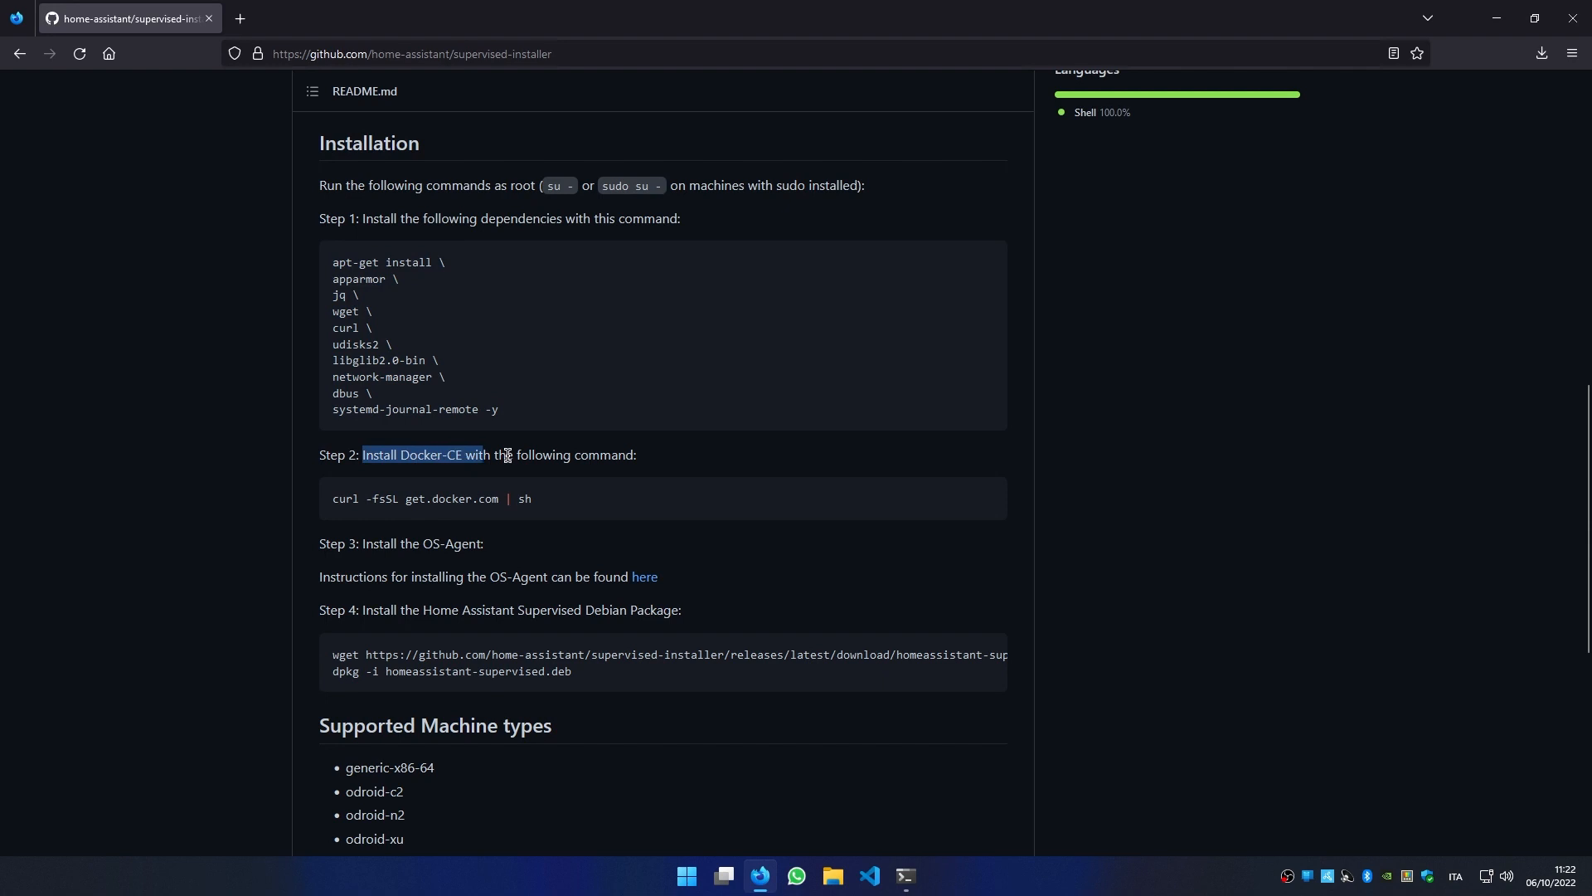
{"action": "scroll", "scroll_direction": "down", "scroll_amount": 3}
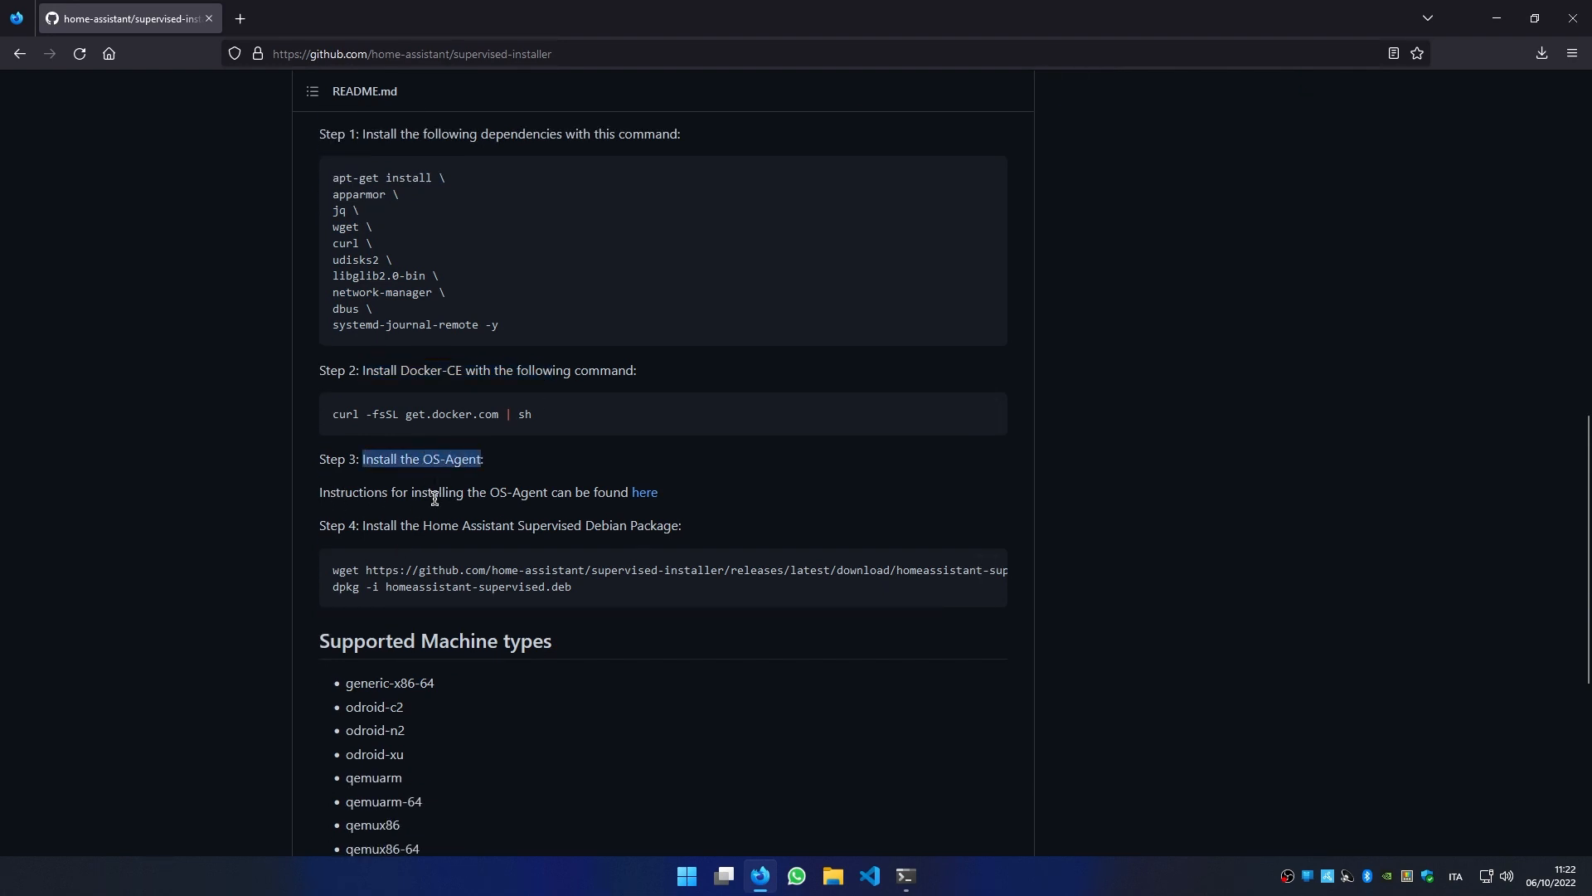
{"action": "left_click", "coordinate": [645, 491]}
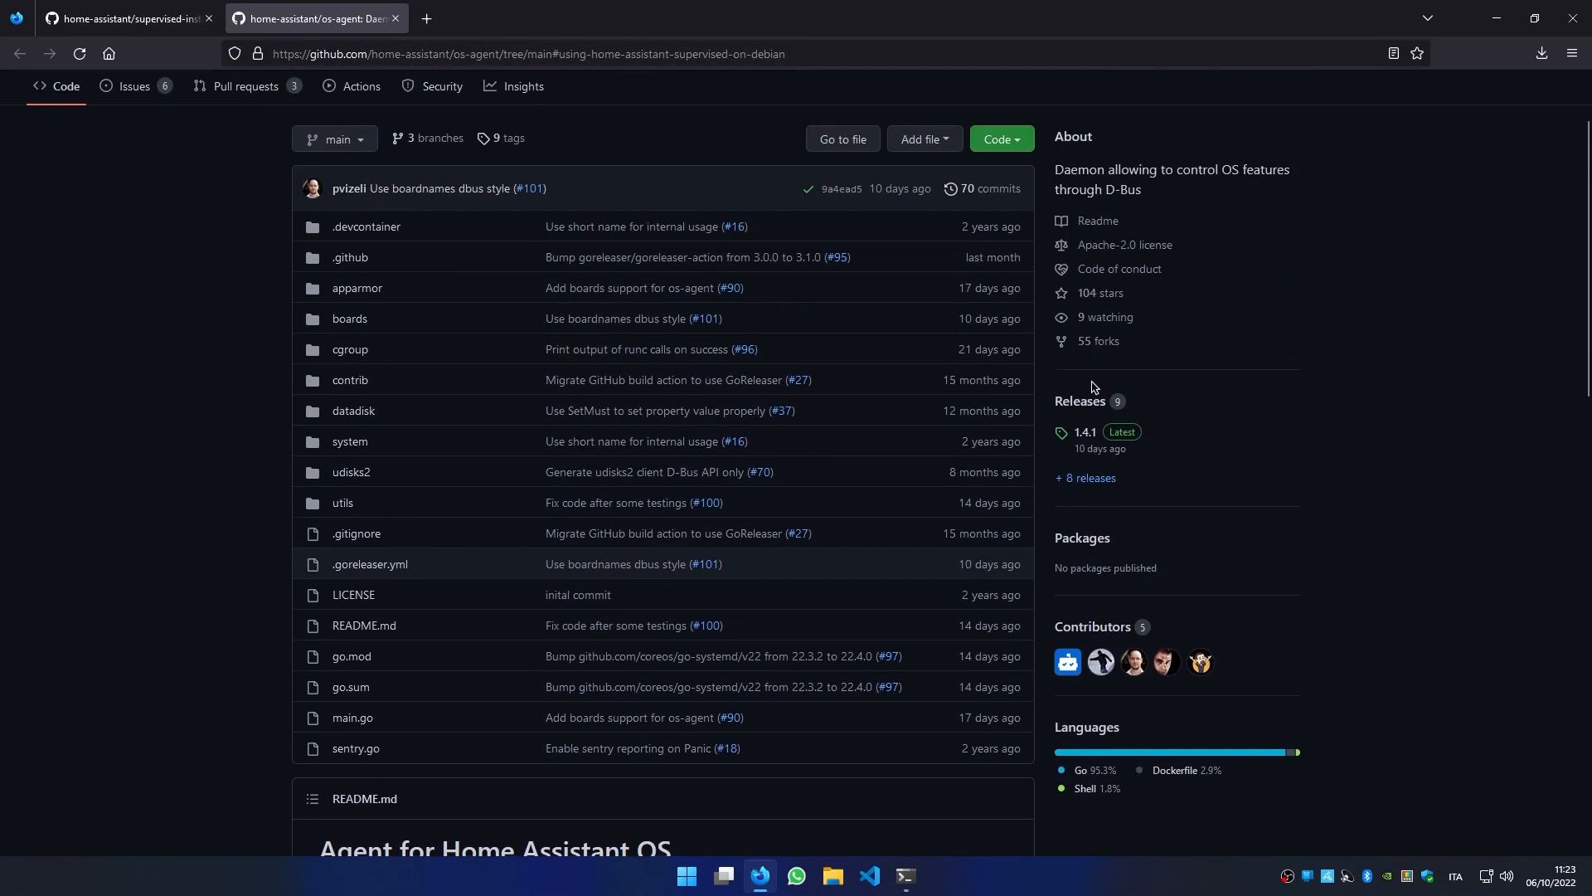
From the latest release's assets, copy the link of os-agent_1.4.1_linux_aarch64.deb.
{"action": "left_click", "coordinate": [1085, 431]}
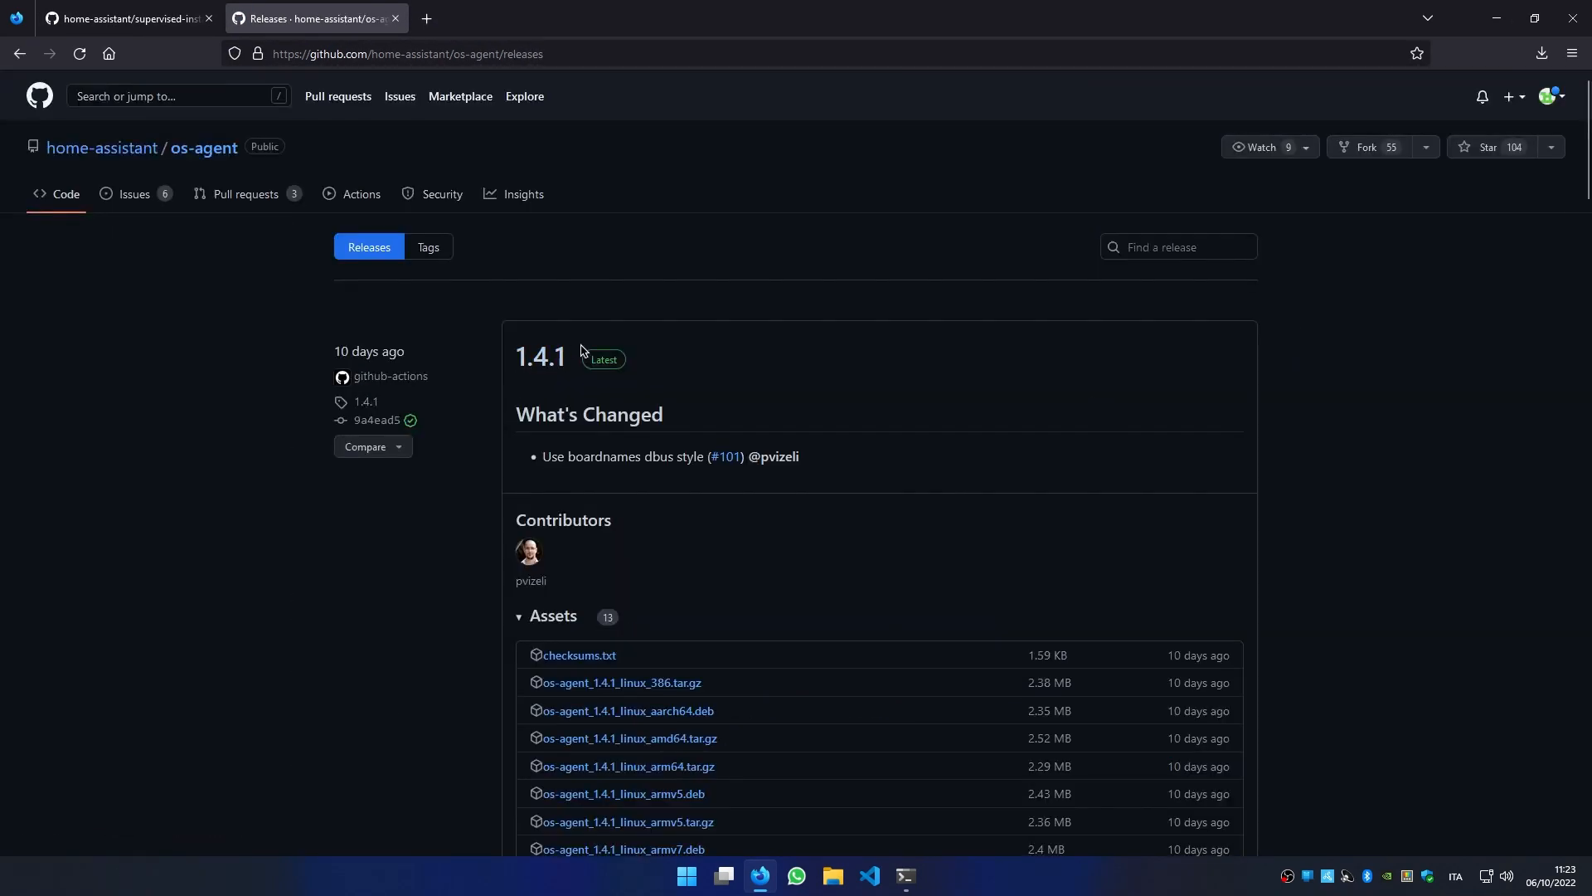
{"action": "scroll", "scroll_direction": "down", "scroll_amount": 3}
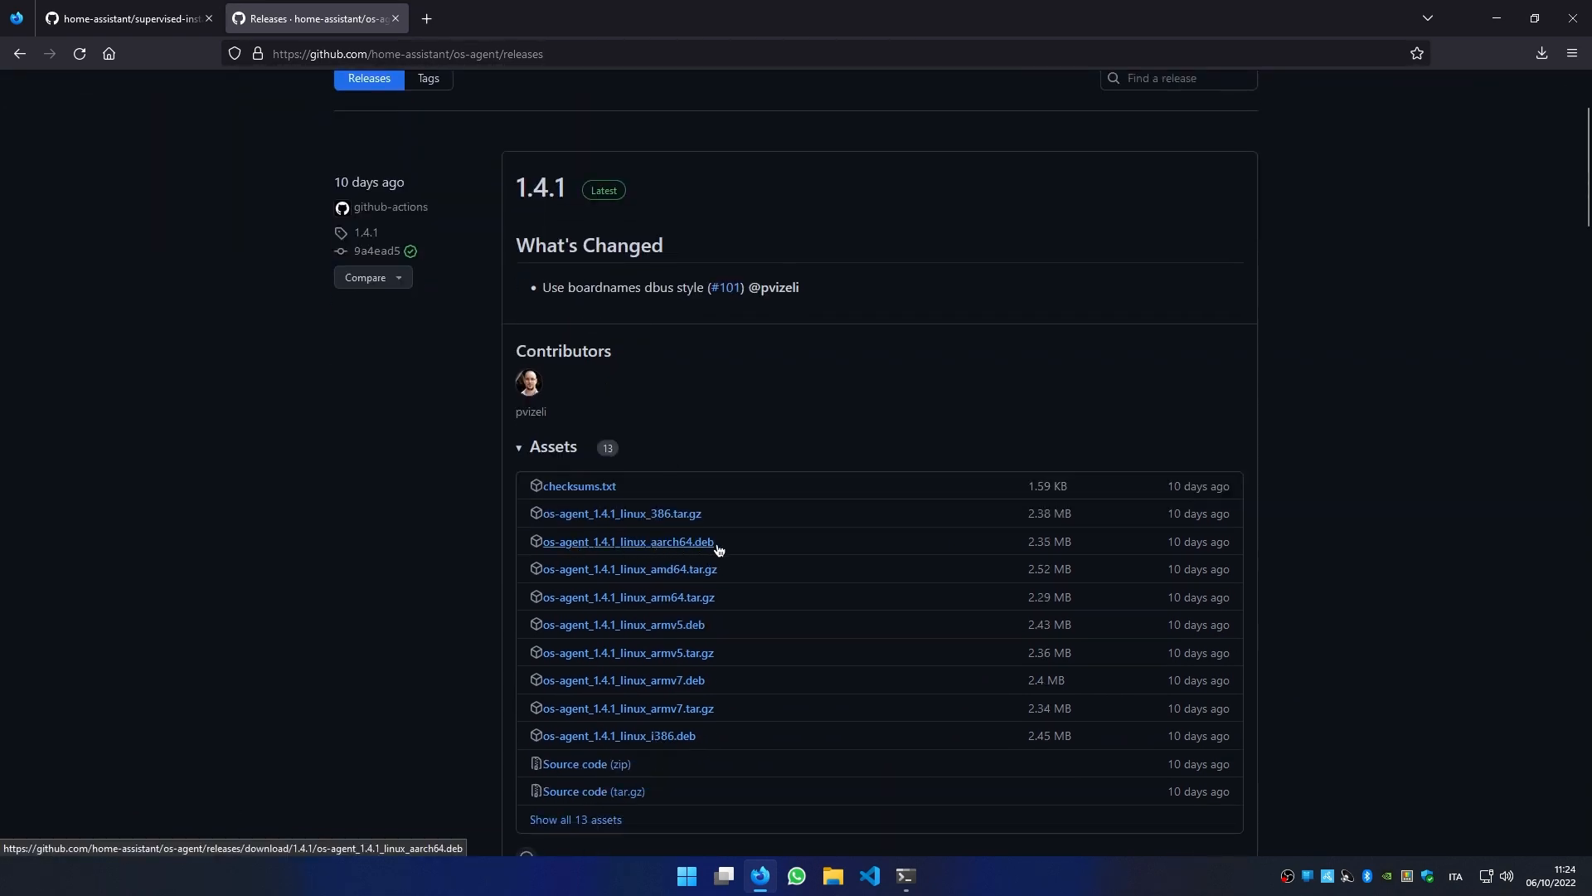
{"action": "right_click", "coordinate": [627, 541]}
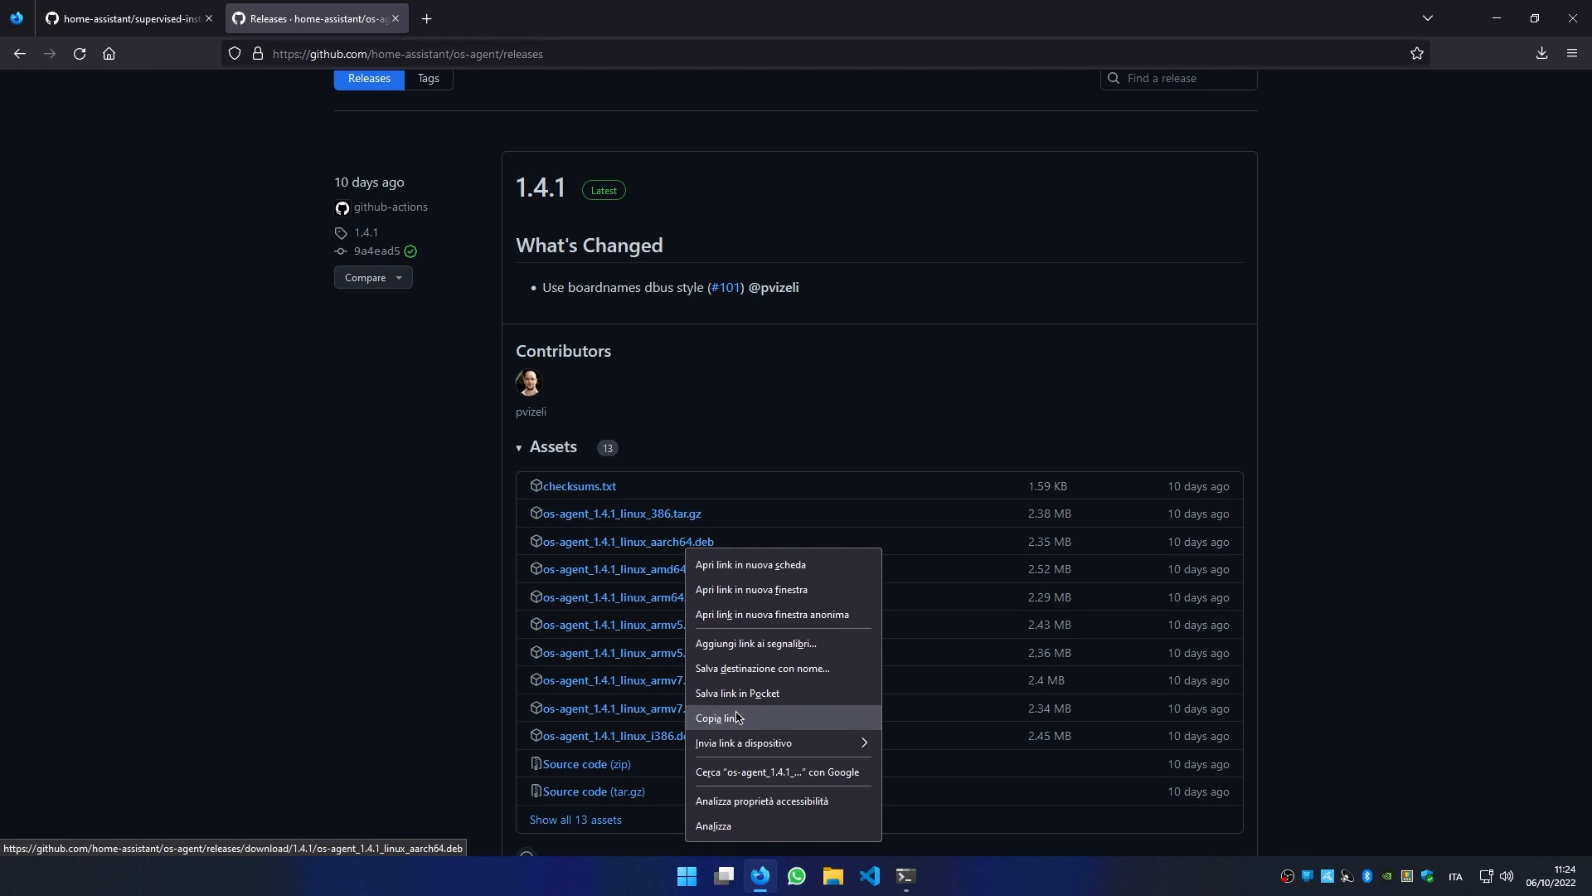
{"action": "left_click", "coordinate": [904, 882]}
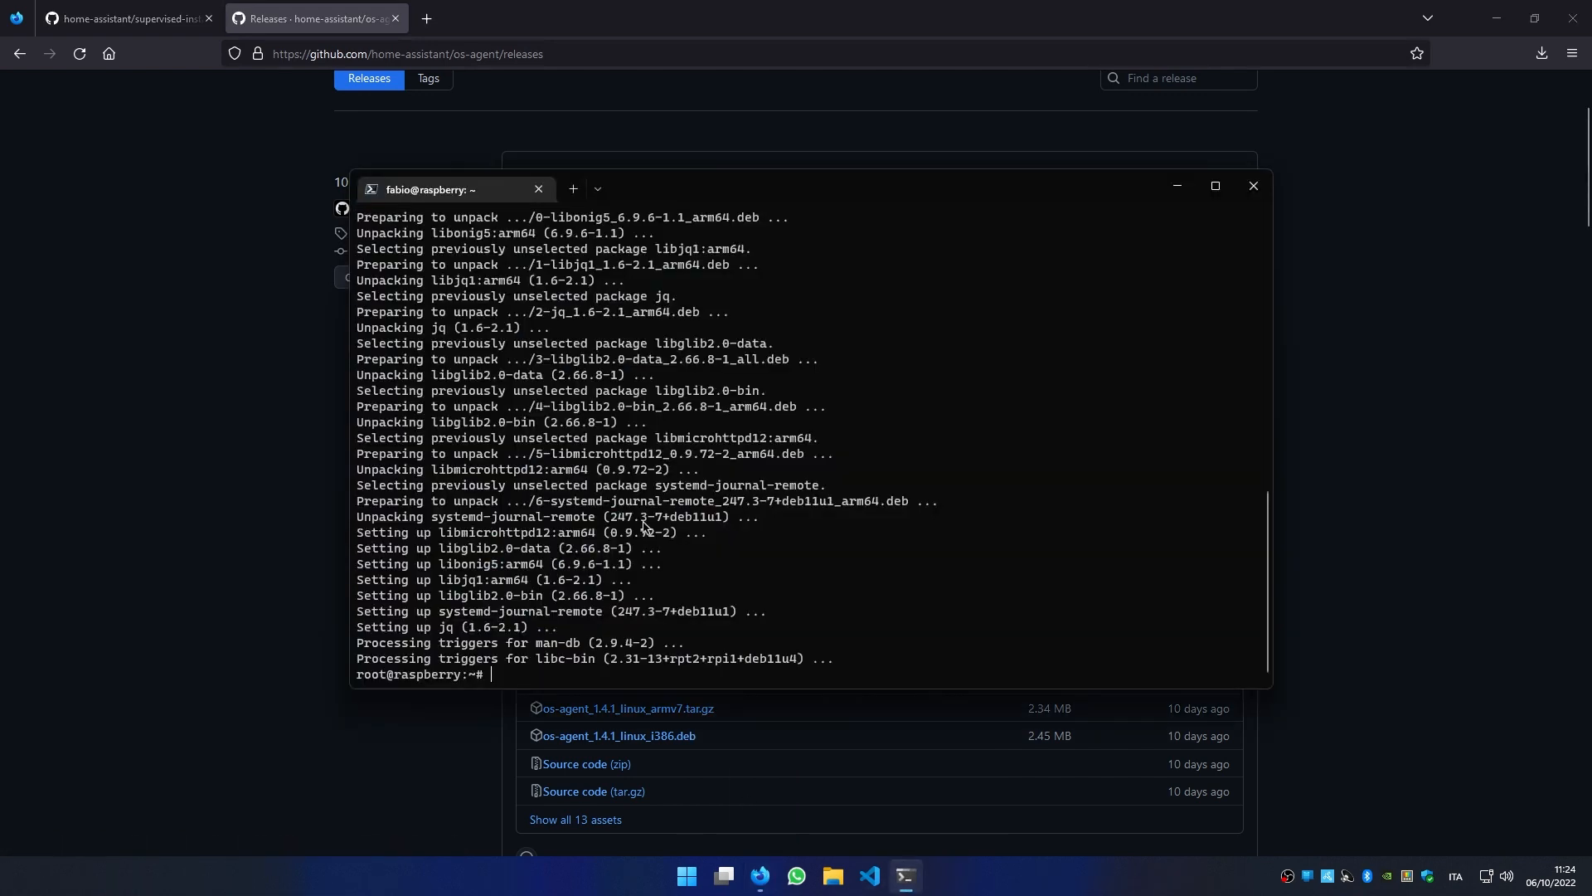
{"action": "mouse_move", "coordinate": [678, 465]}
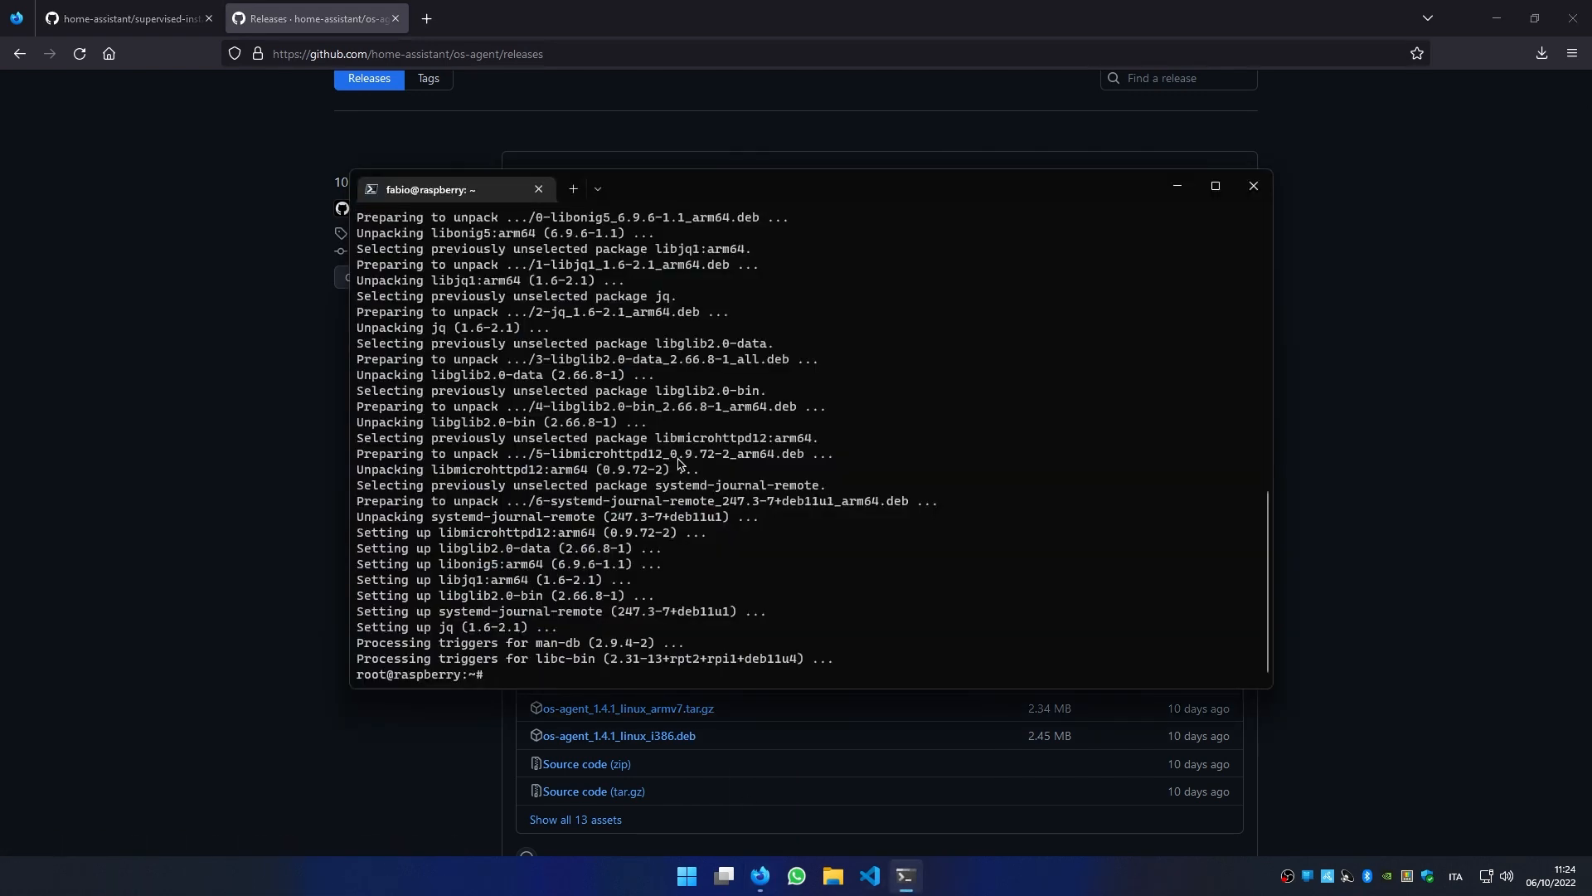
Download OS-Agent with wget, install os-agent_1.4.1_linux_aarch64.deb via dpkg -i, then start installing homeassistant-supervised.deb.
{"action": "type", "text": "wget"}
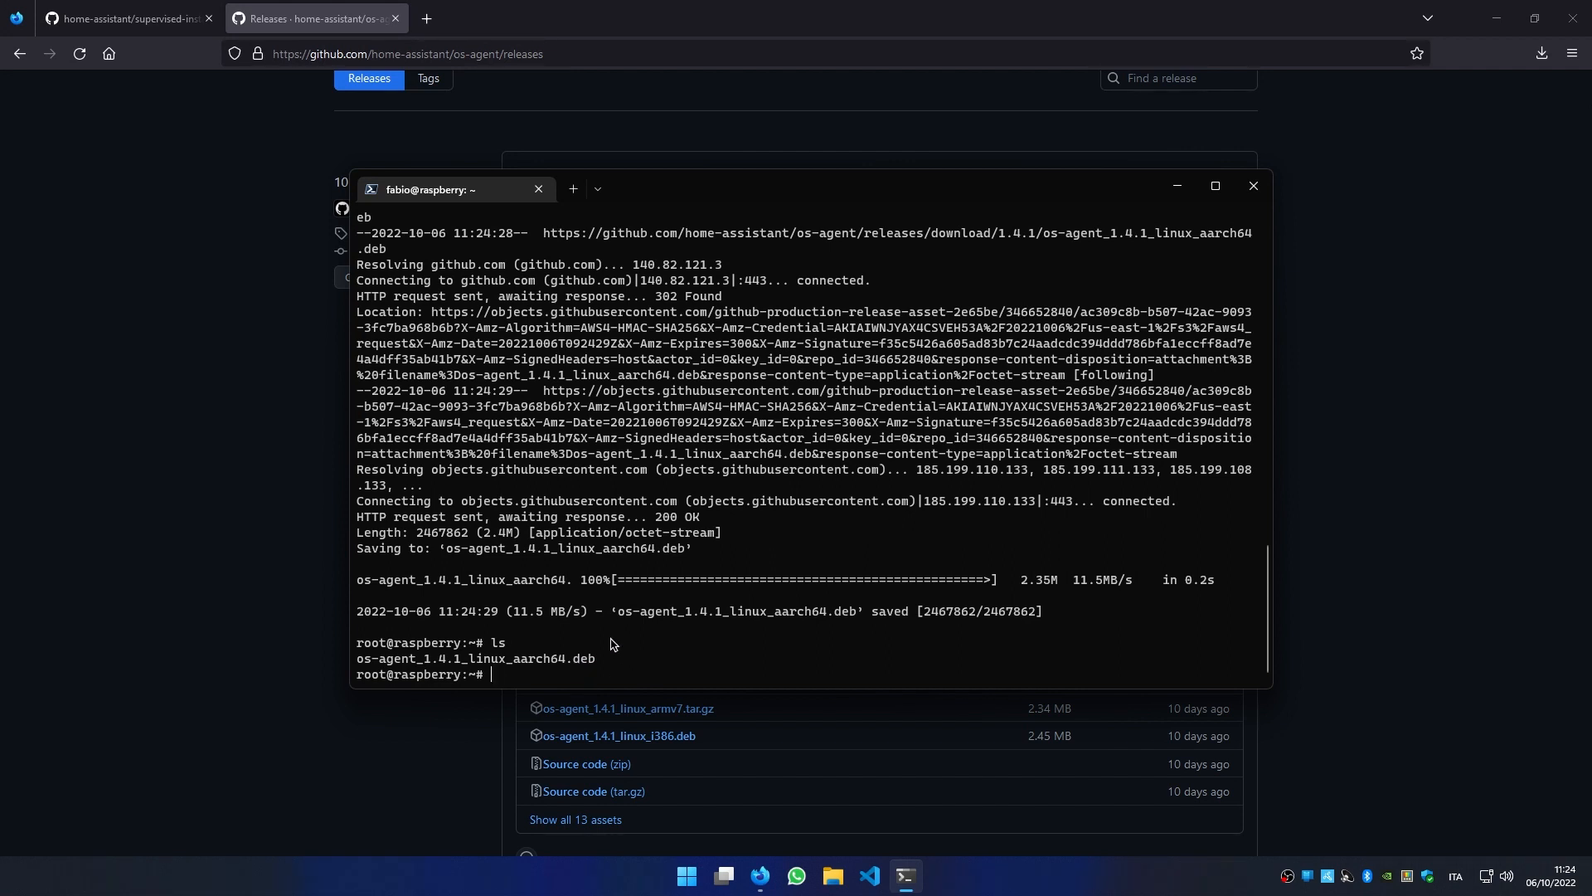
{"action": "type", "text": "dpkg -"}
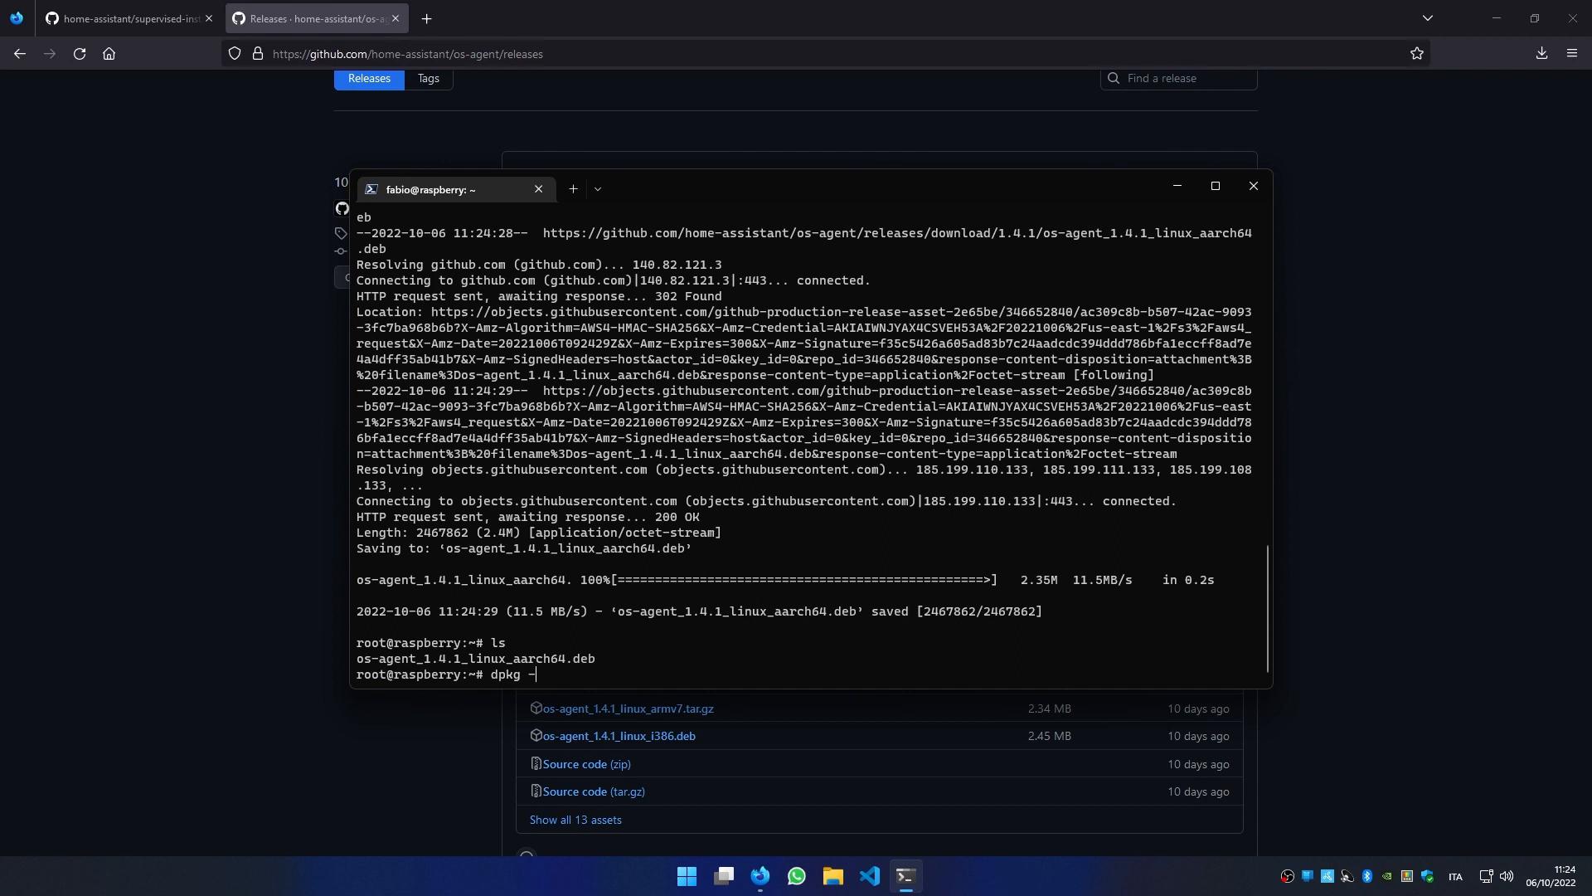
{"action": "type", "text": "i os-agent_1.4.1_linux_aarch64.deb"}
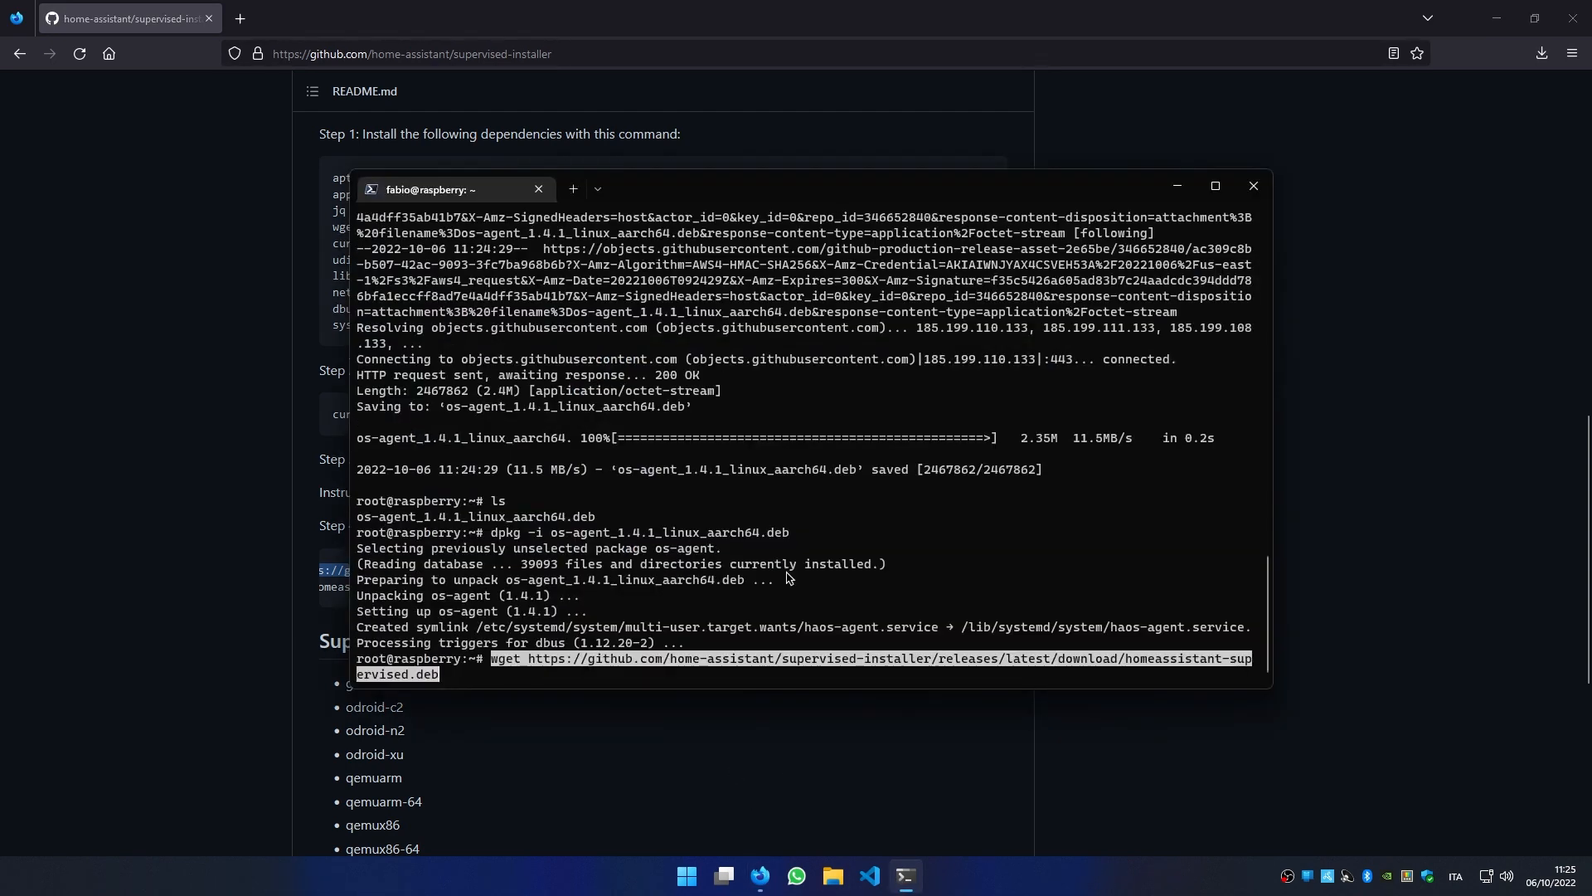
{"action": "type", "text": "dpk"}
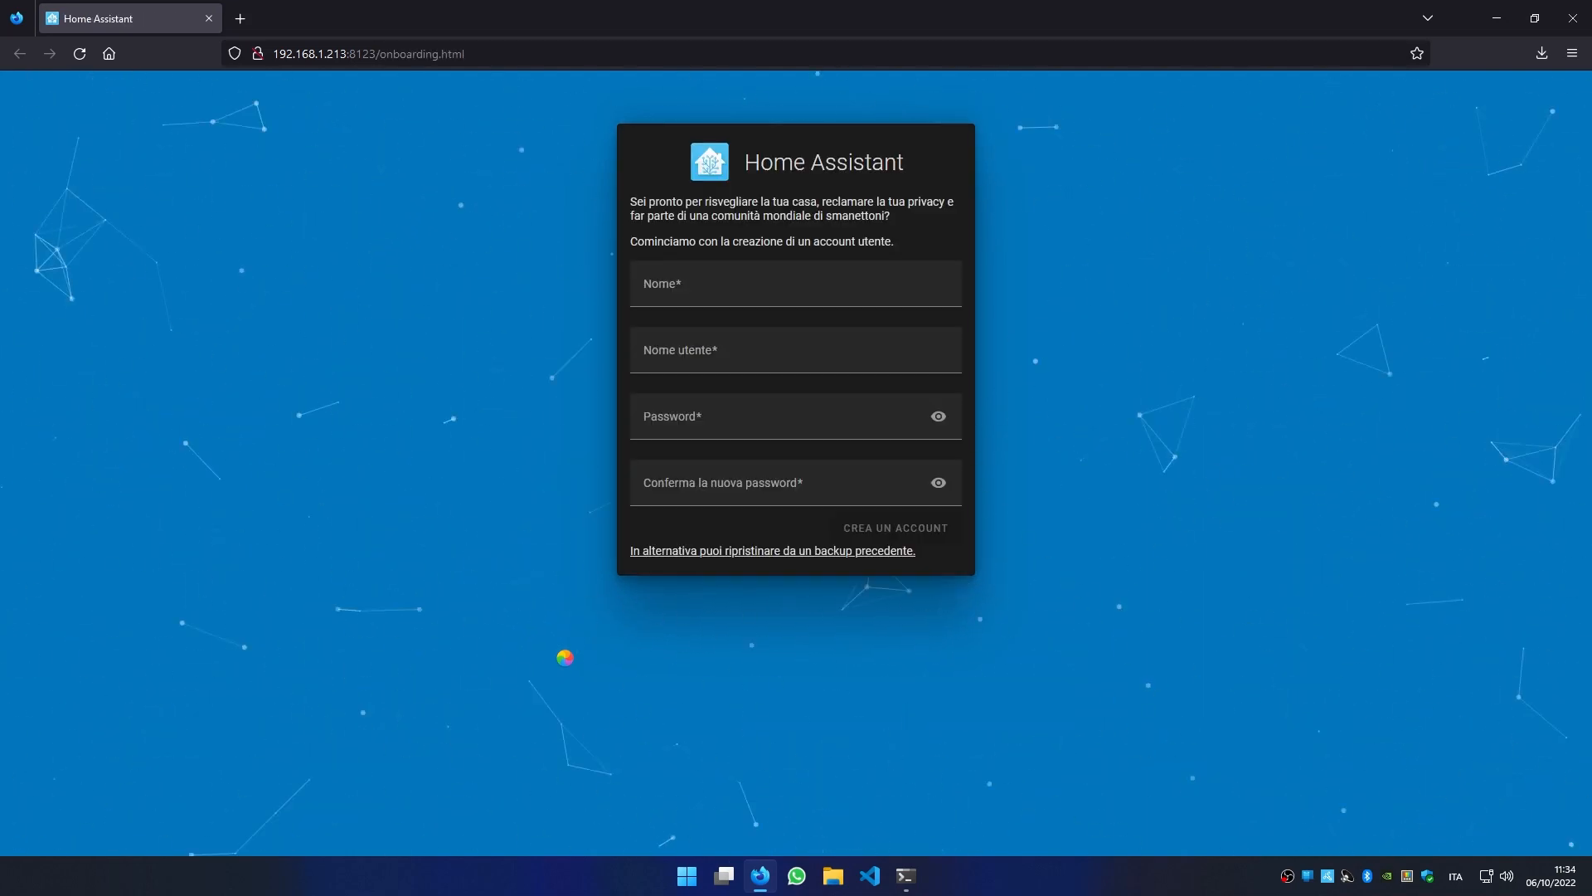
Create the account for user fabio, confirm home name, location and units, finish onboarding and return to Panoramica.
{"action": "left_click", "coordinate": [794, 284]}
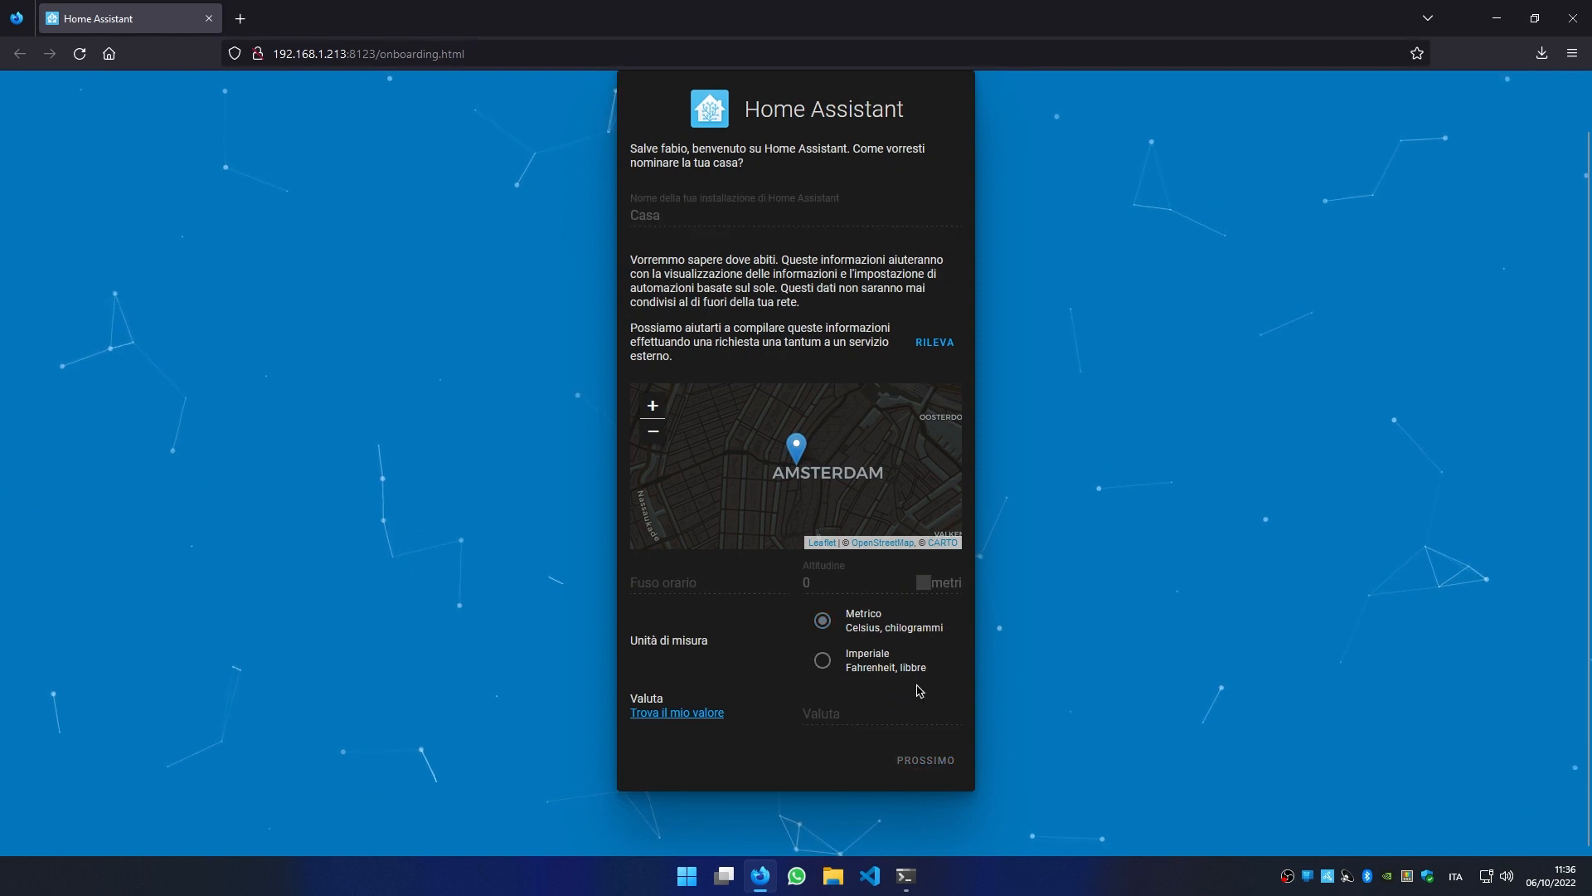
{"action": "left_click", "coordinate": [922, 759]}
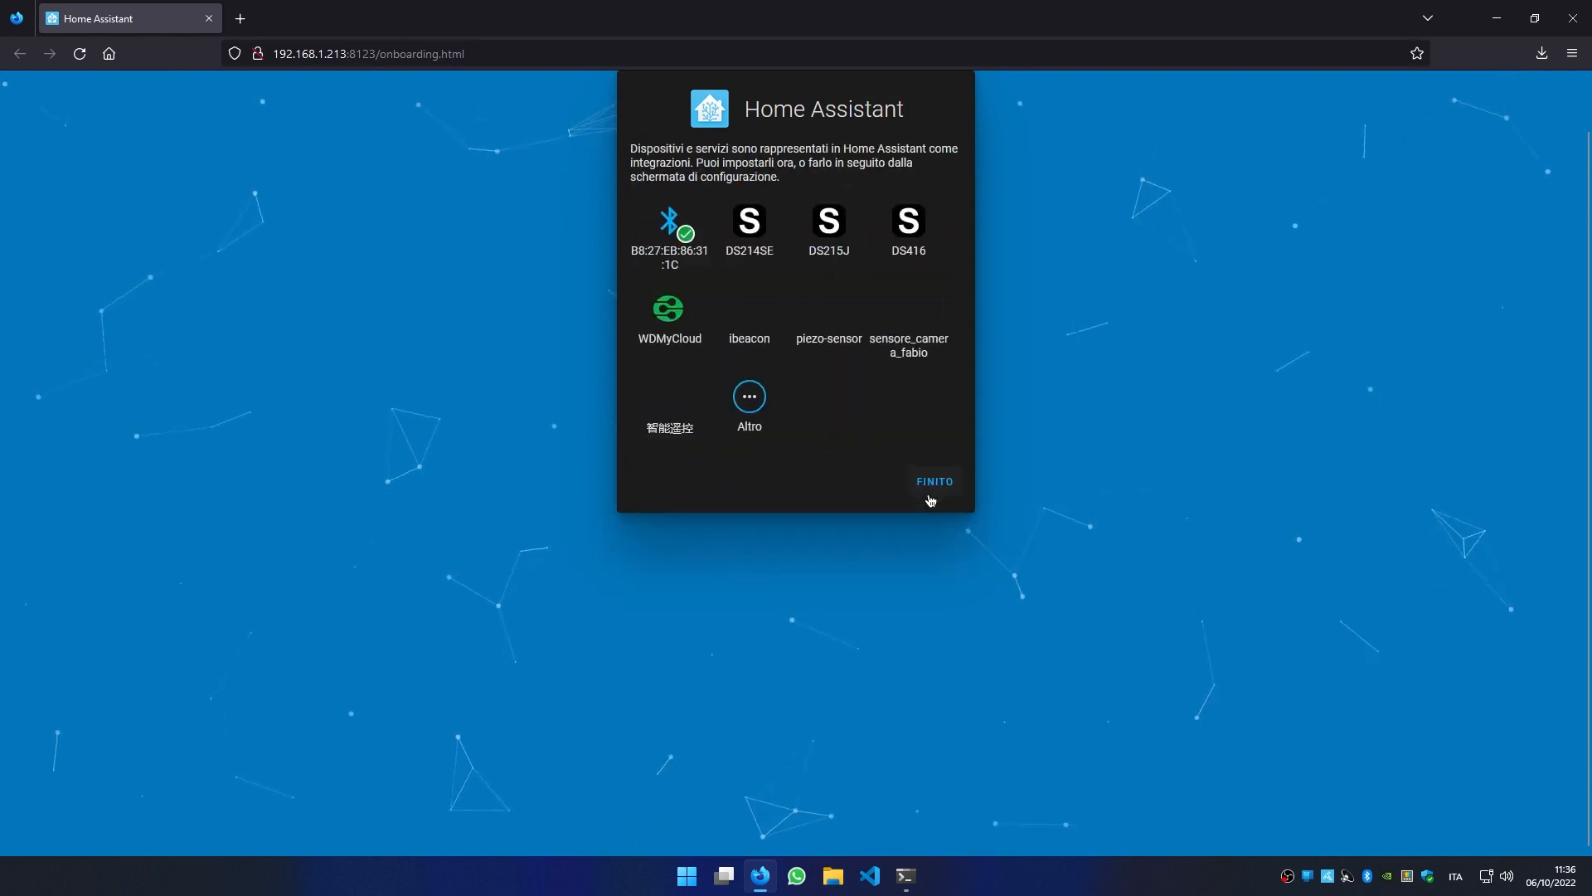
{"action": "left_click", "coordinate": [932, 481]}
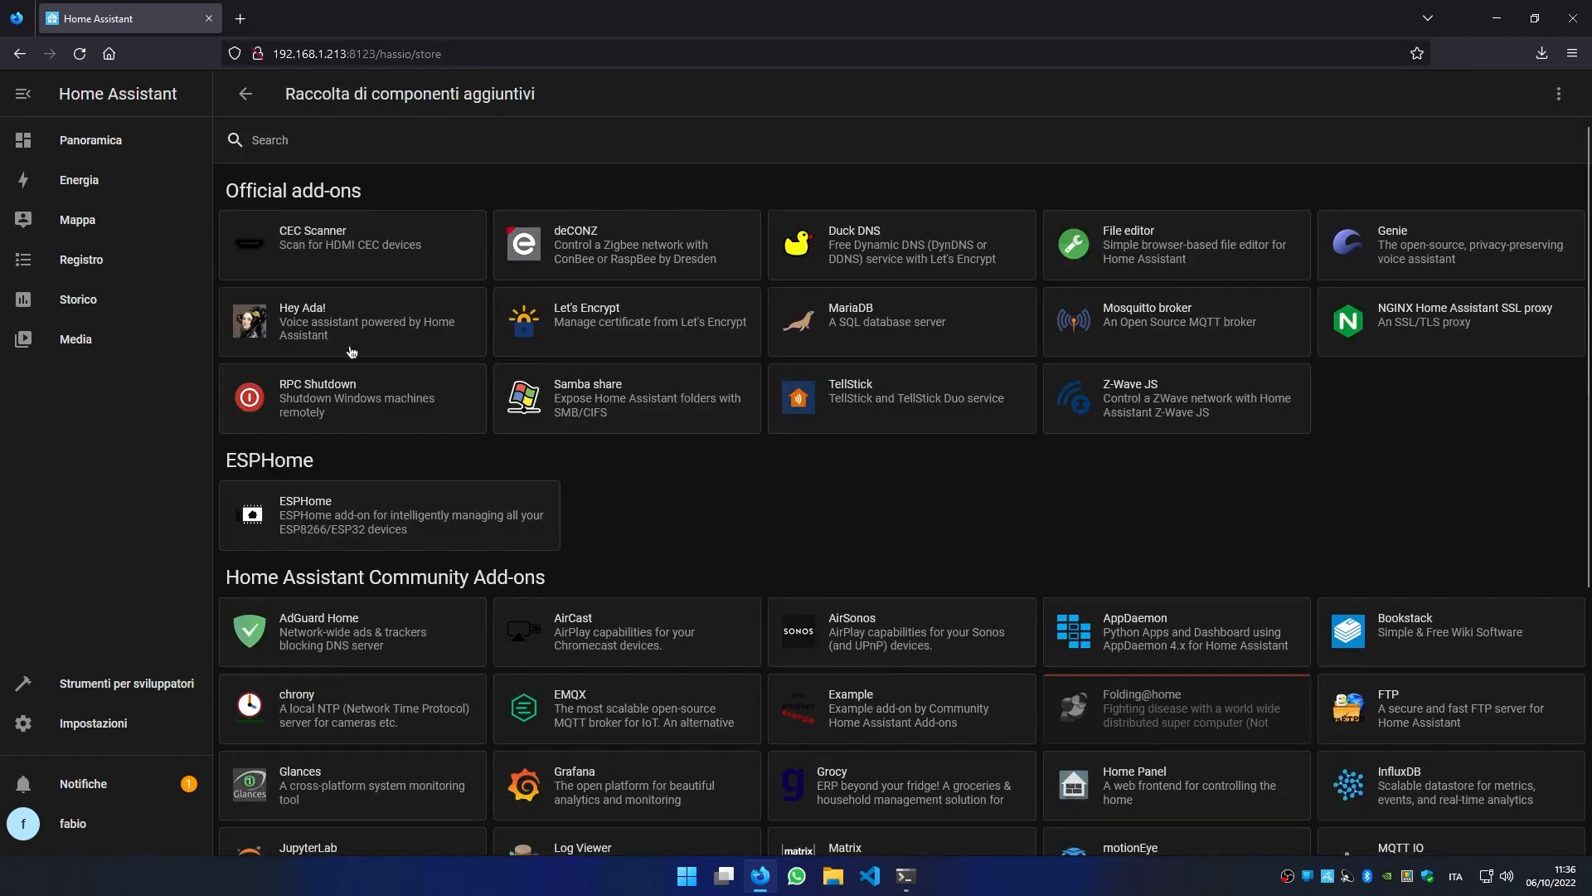
{"action": "left_click", "coordinate": [90, 140]}
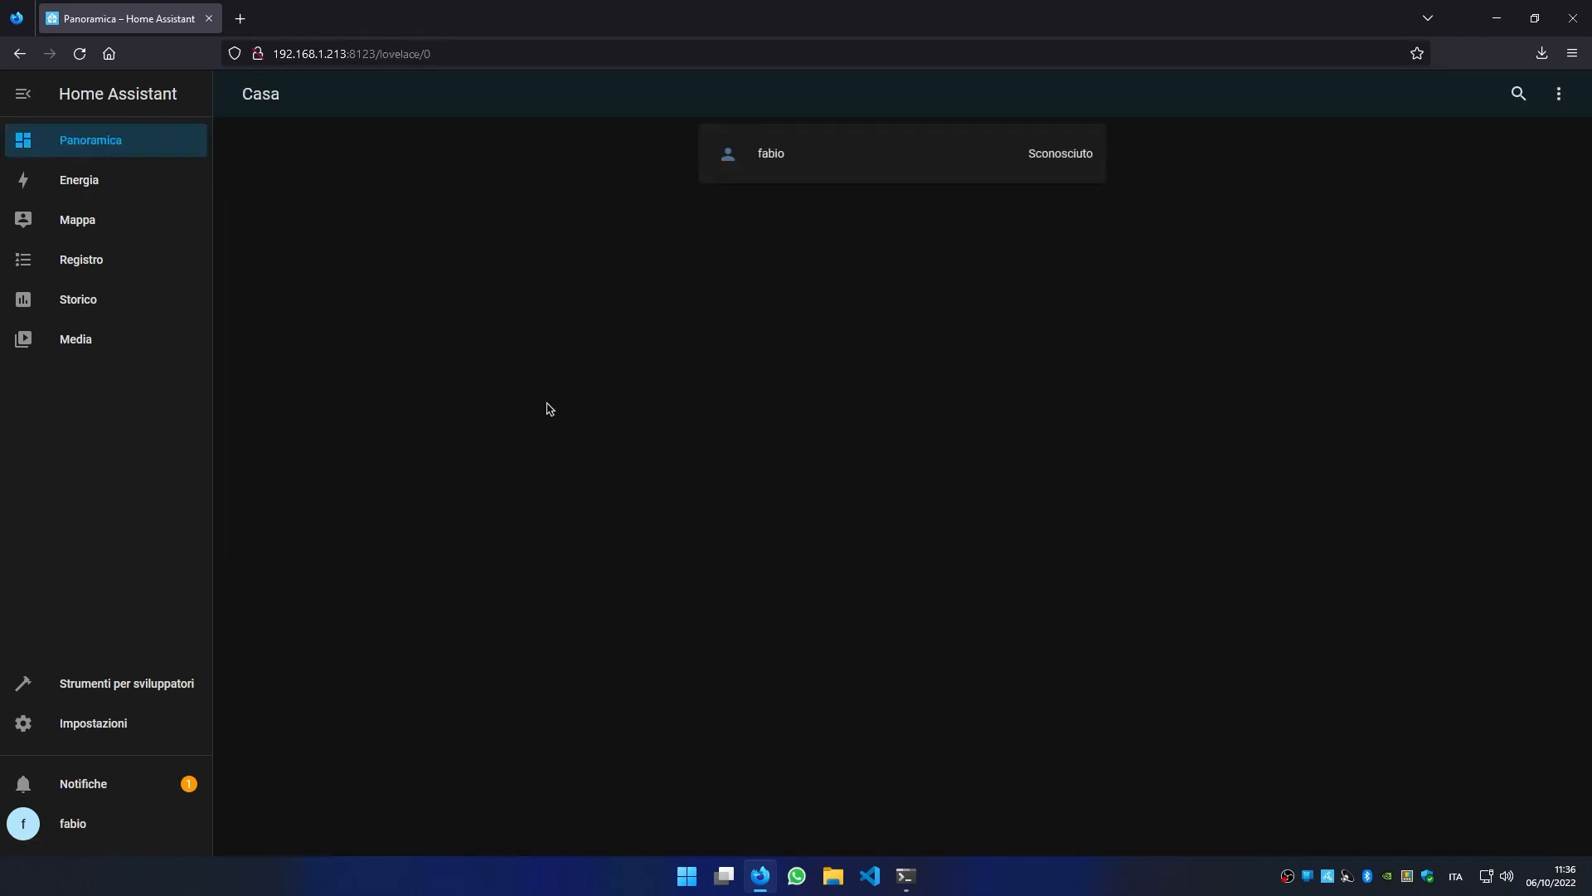